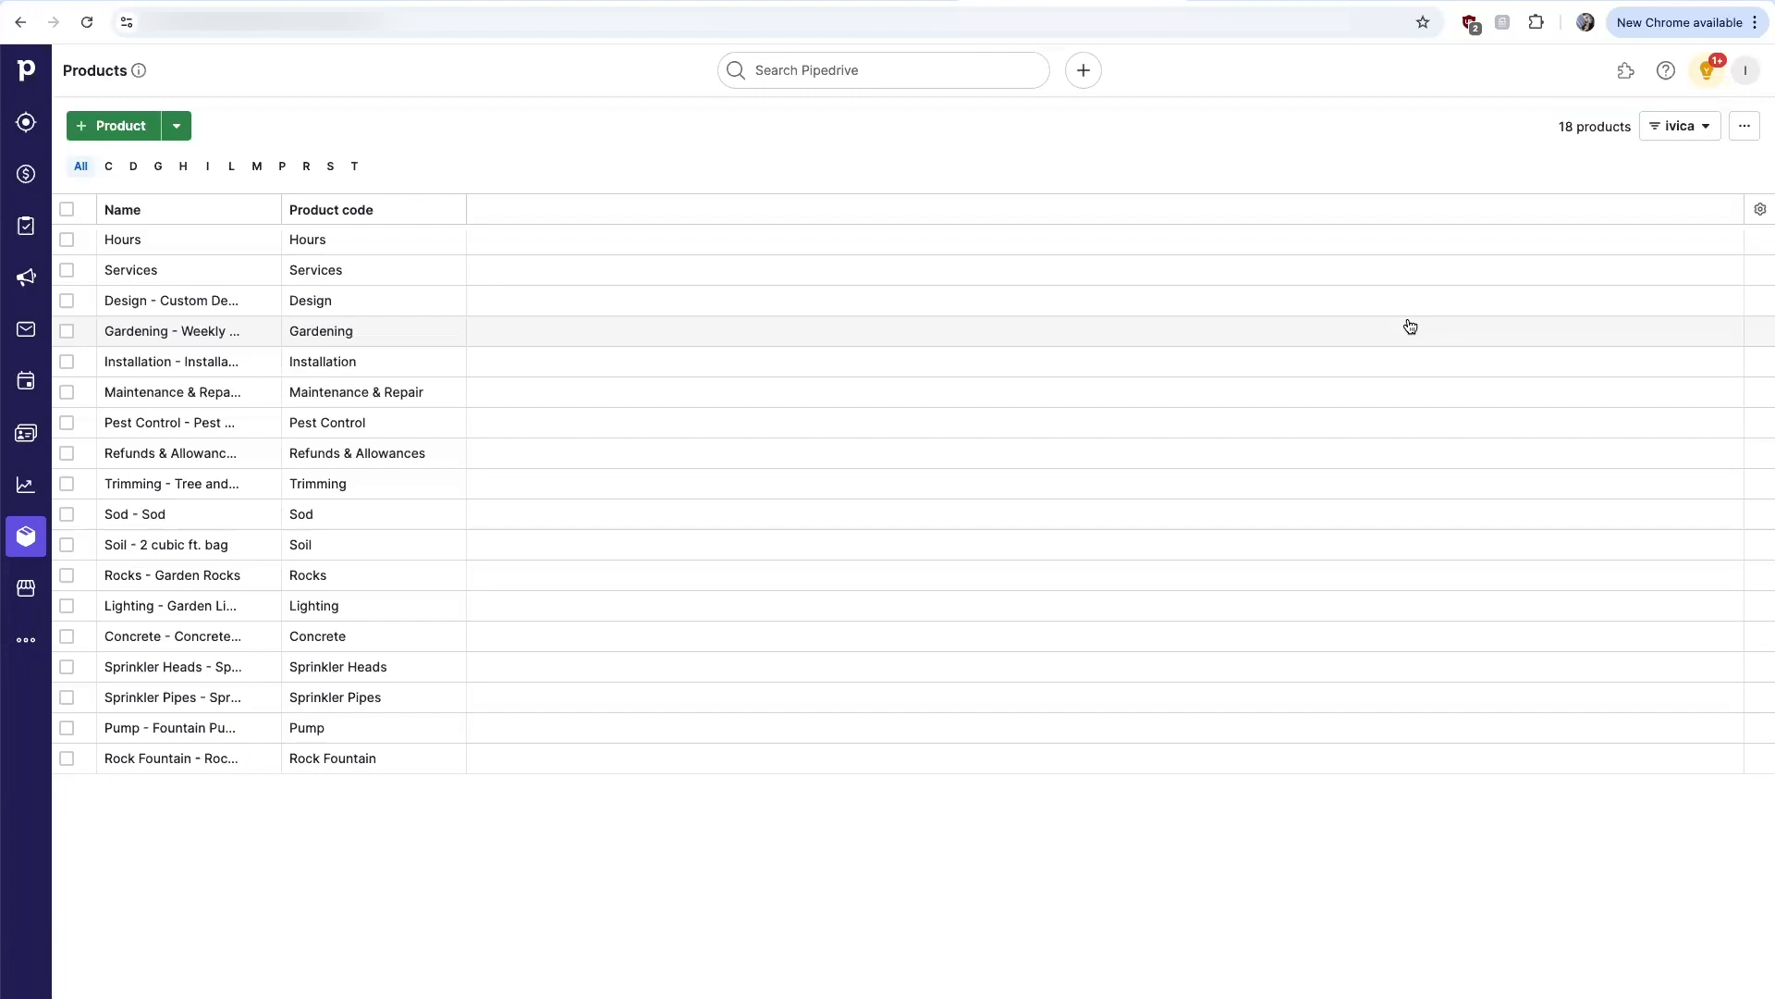
mouse_move(870, 503)
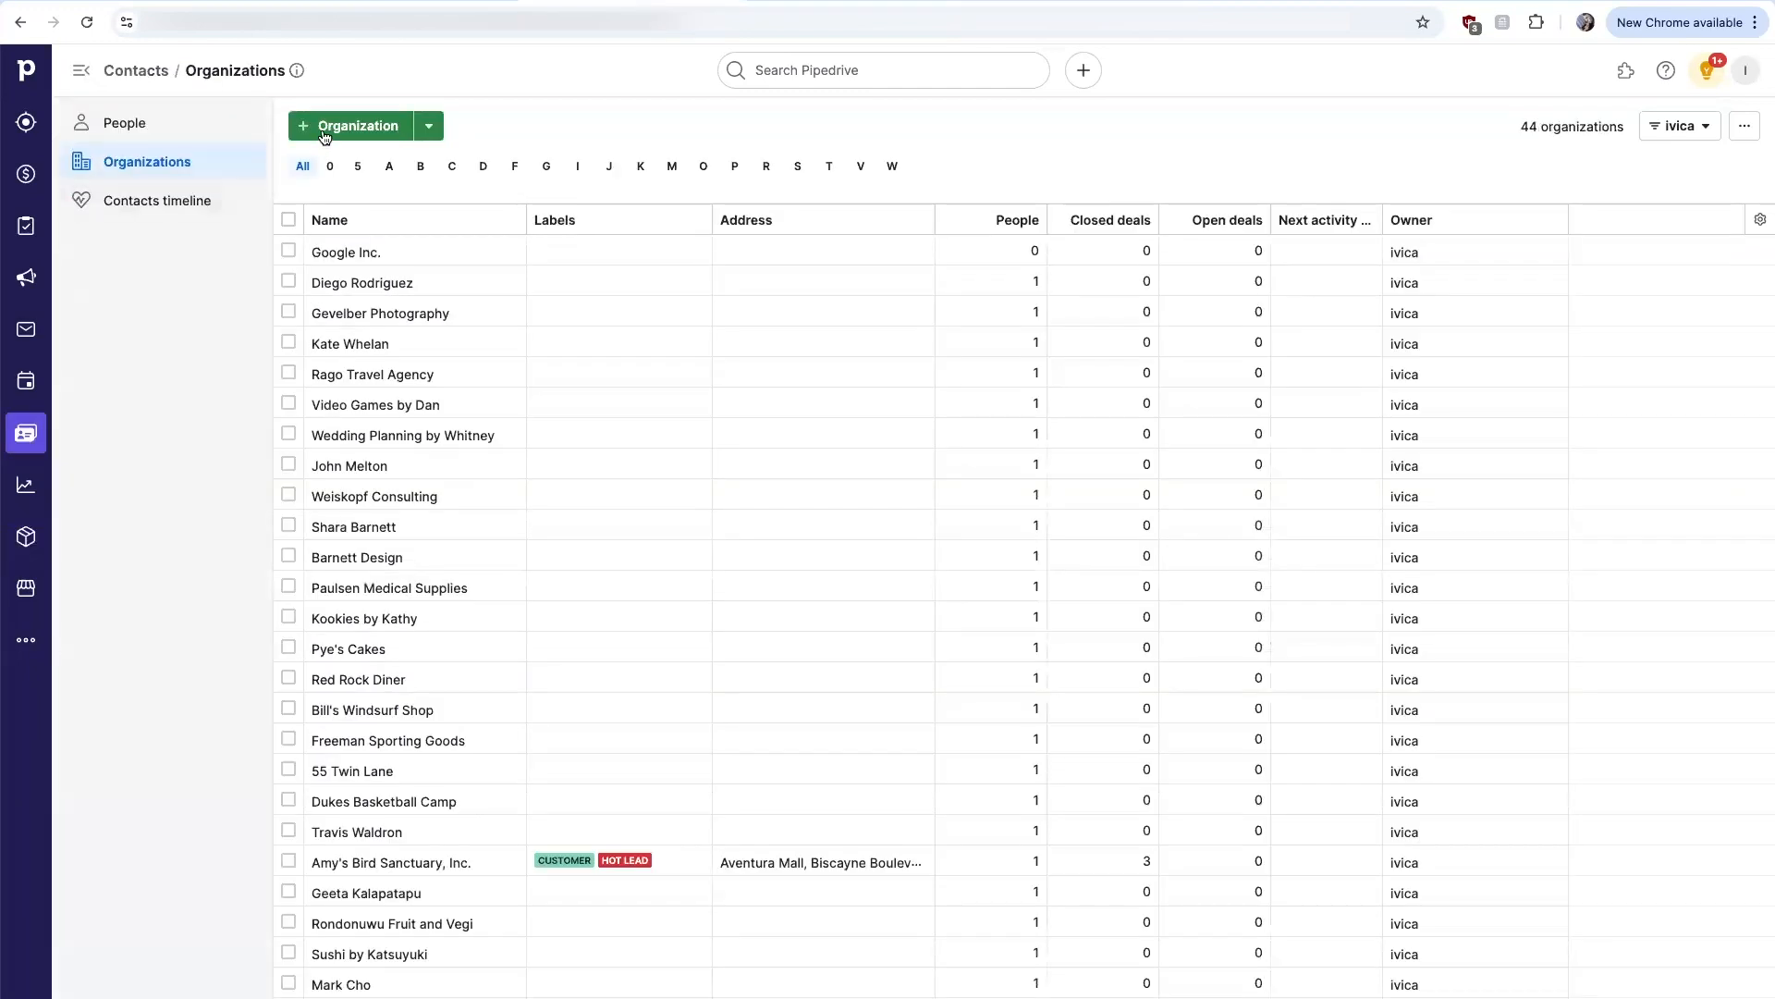
Add and save a new organization named 'Builling Material Inc'
click(355, 126)
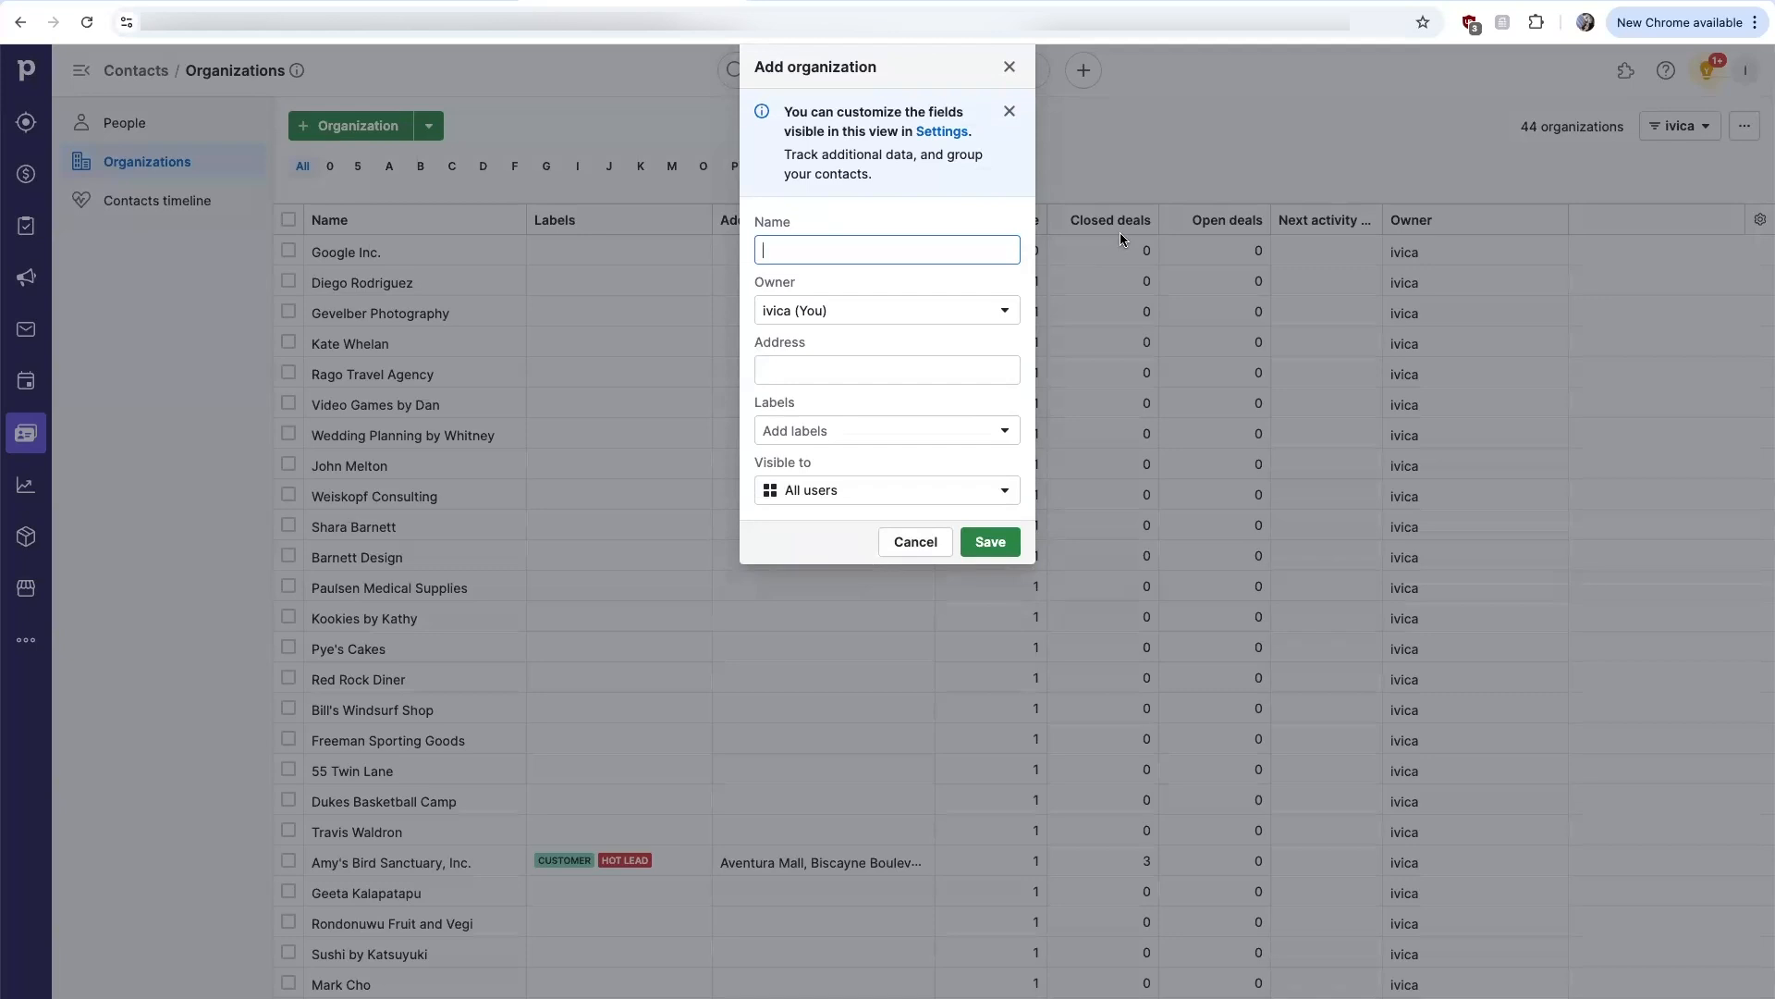
text(Bull)
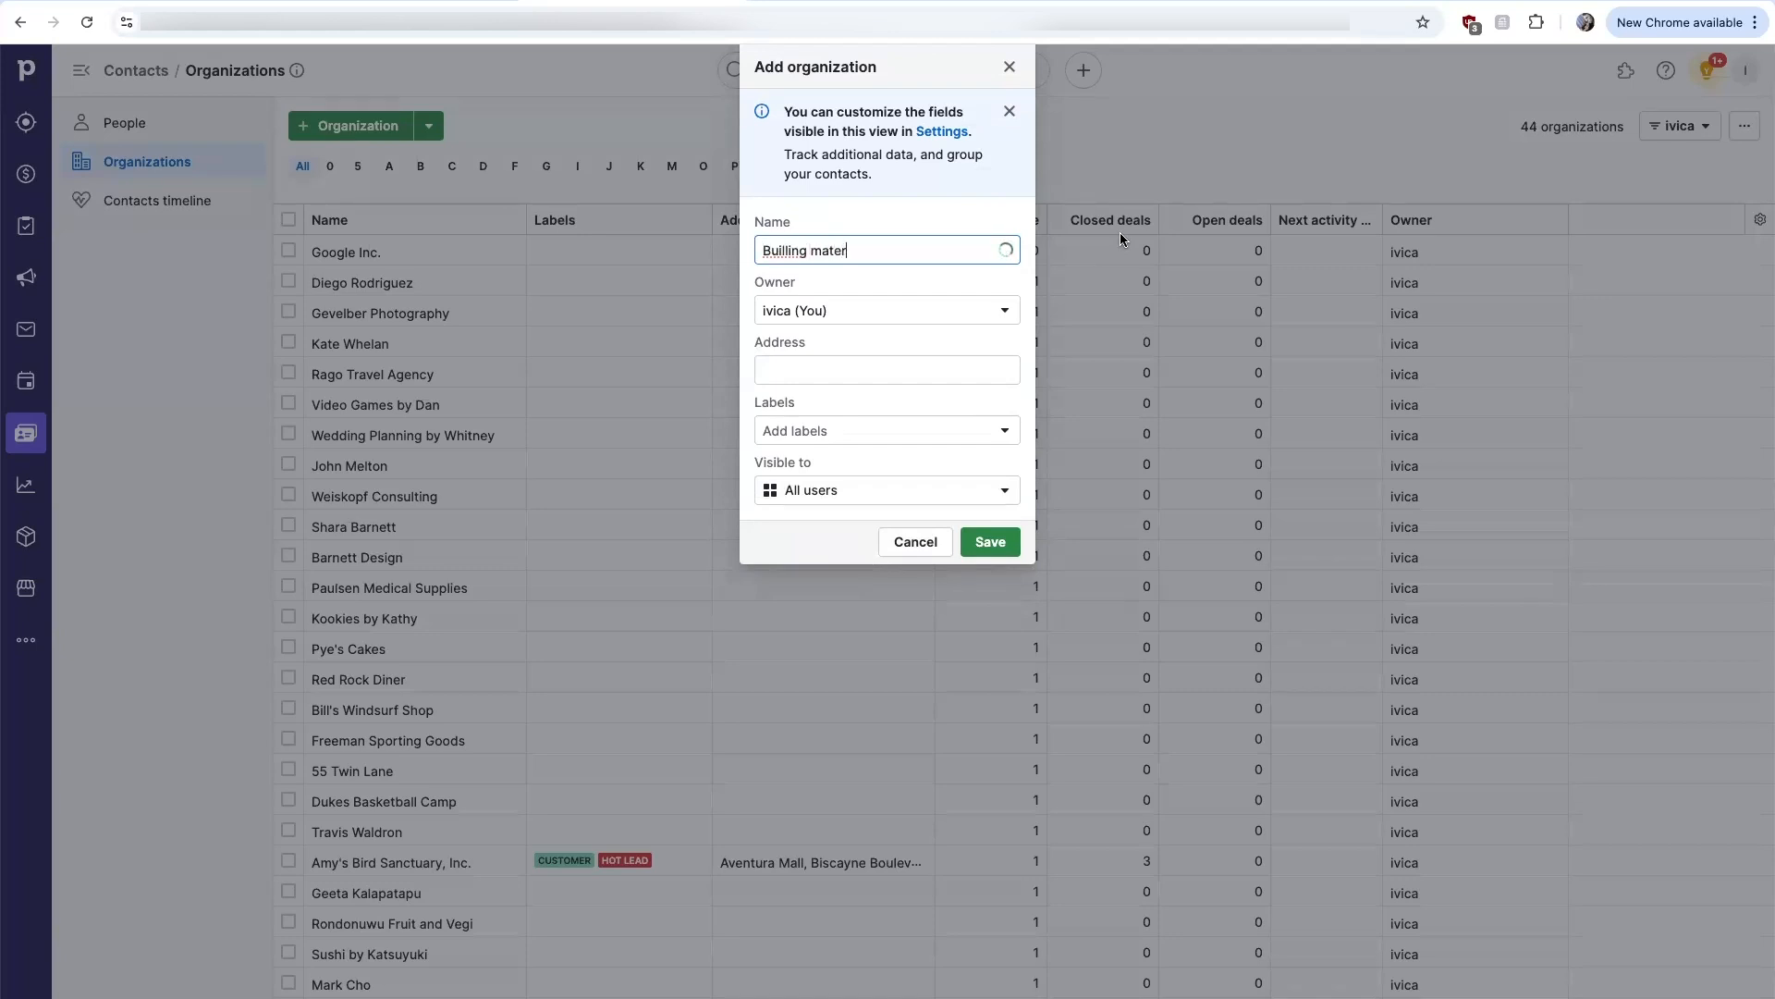
text(ial)
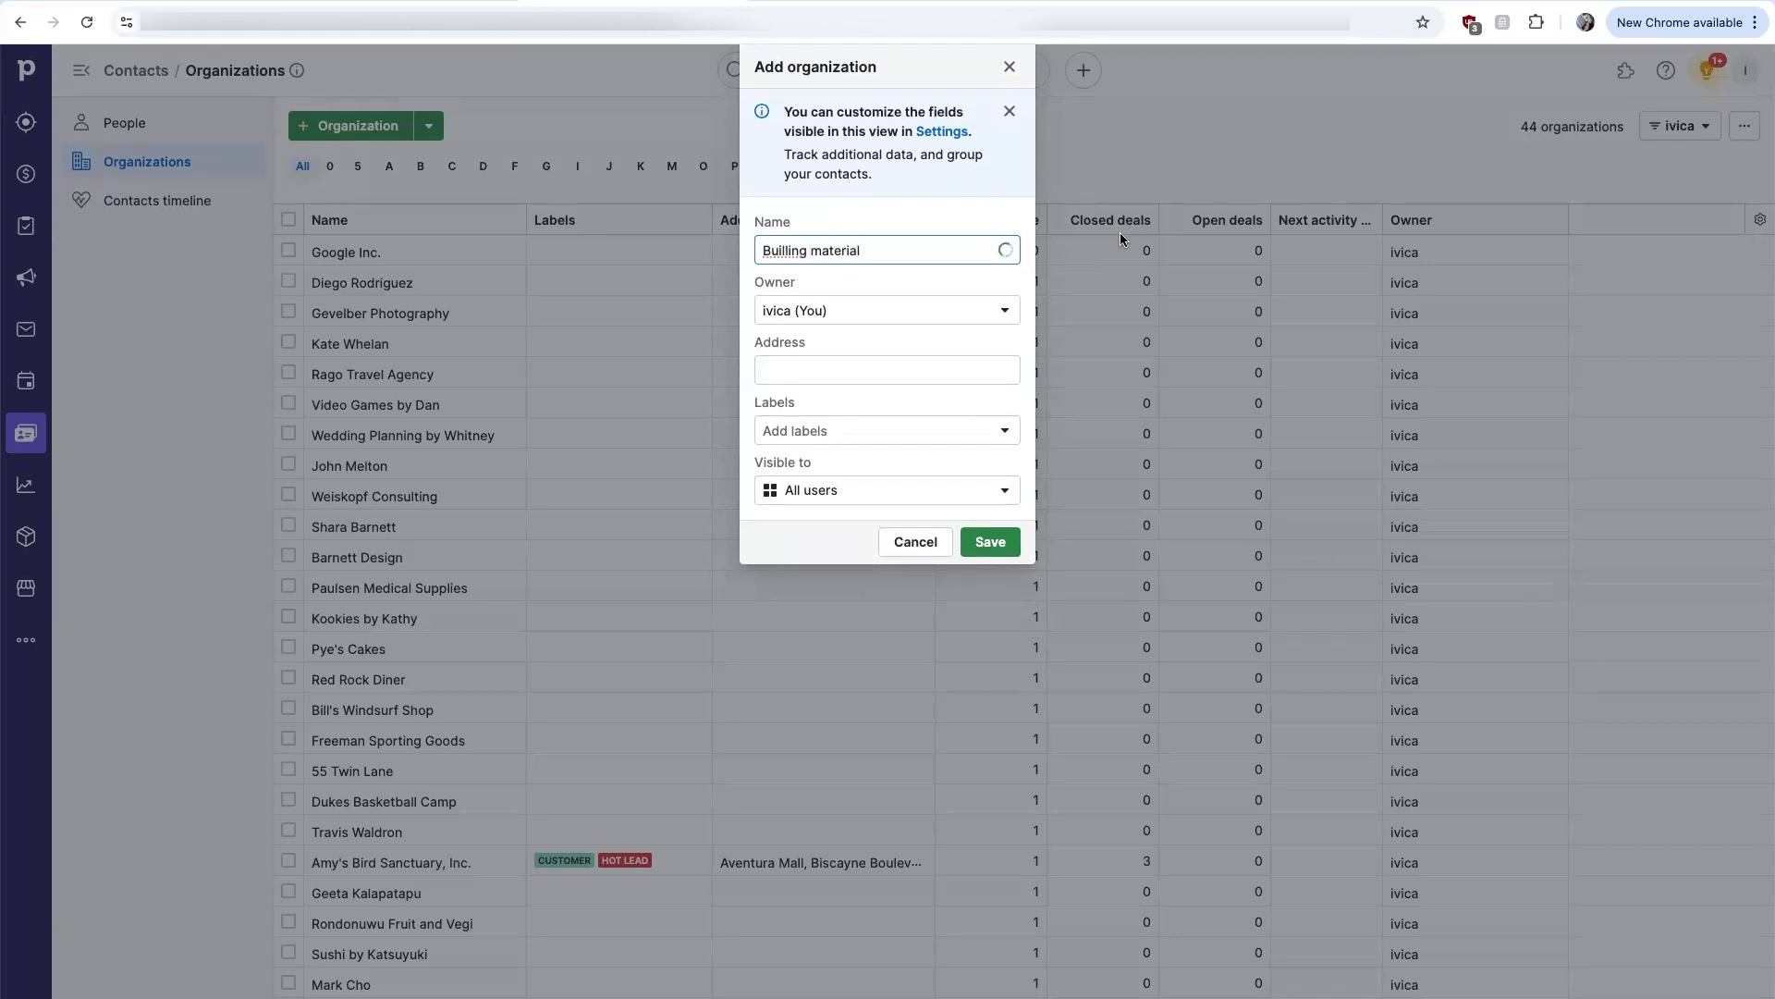
text(In)
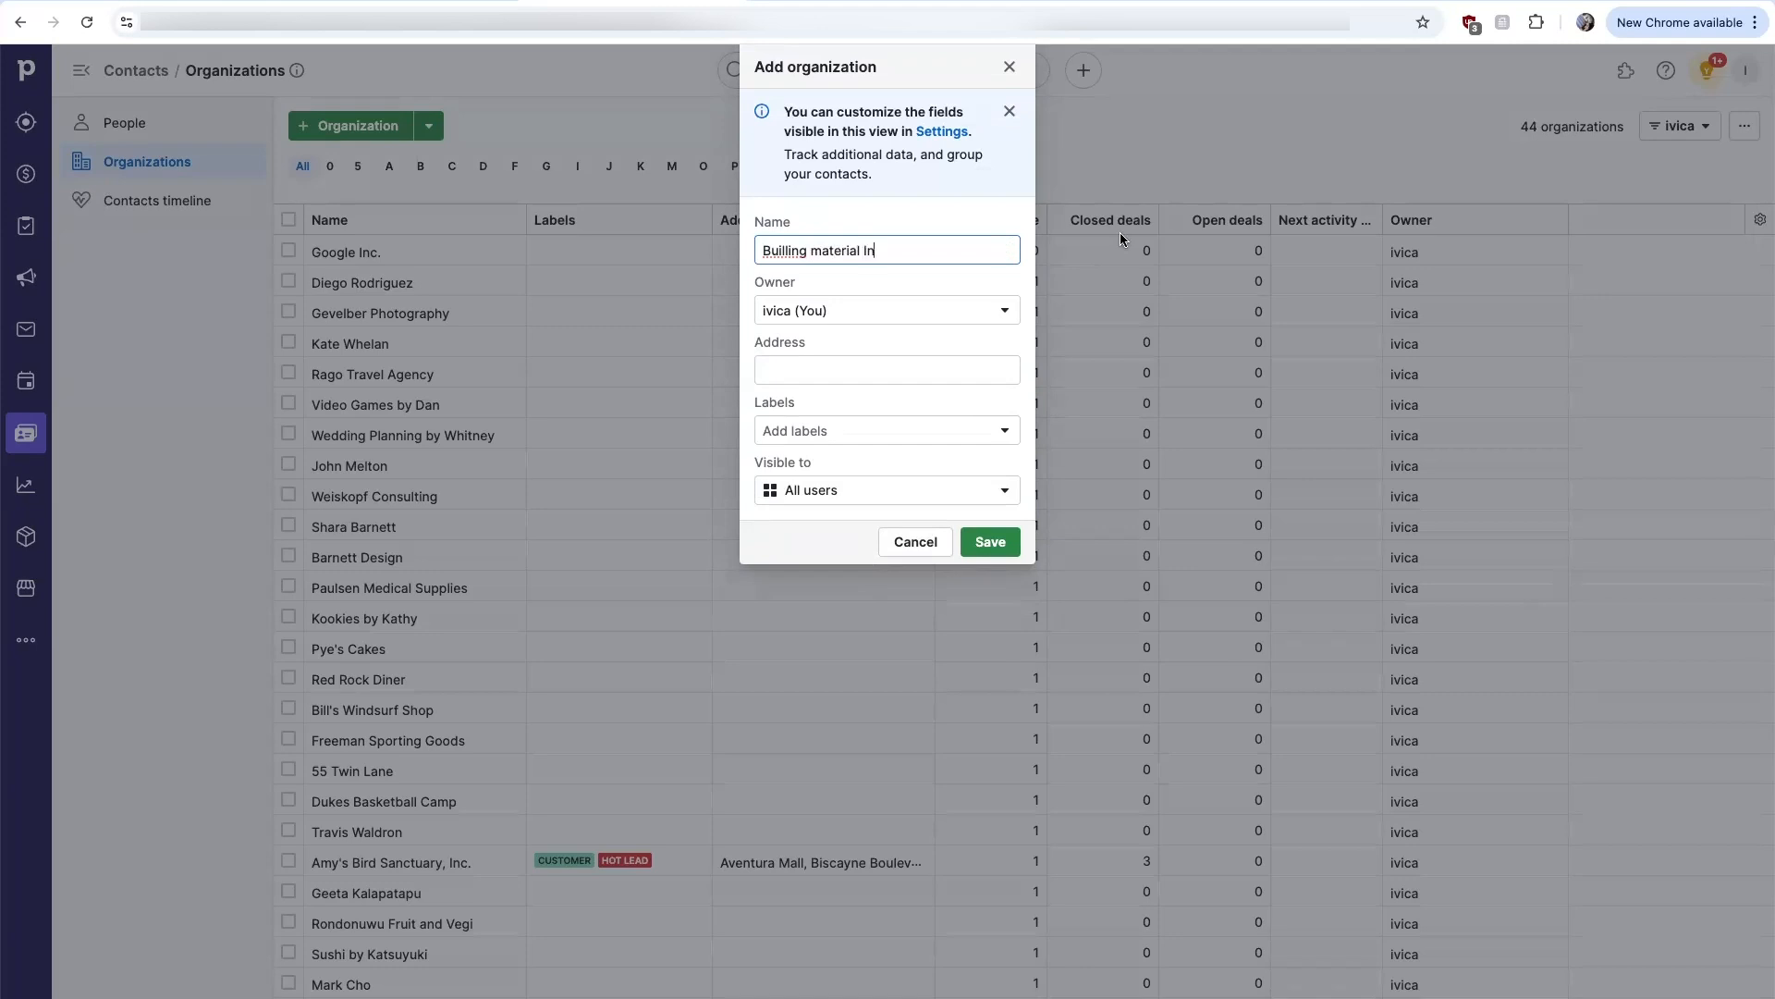
text(c)
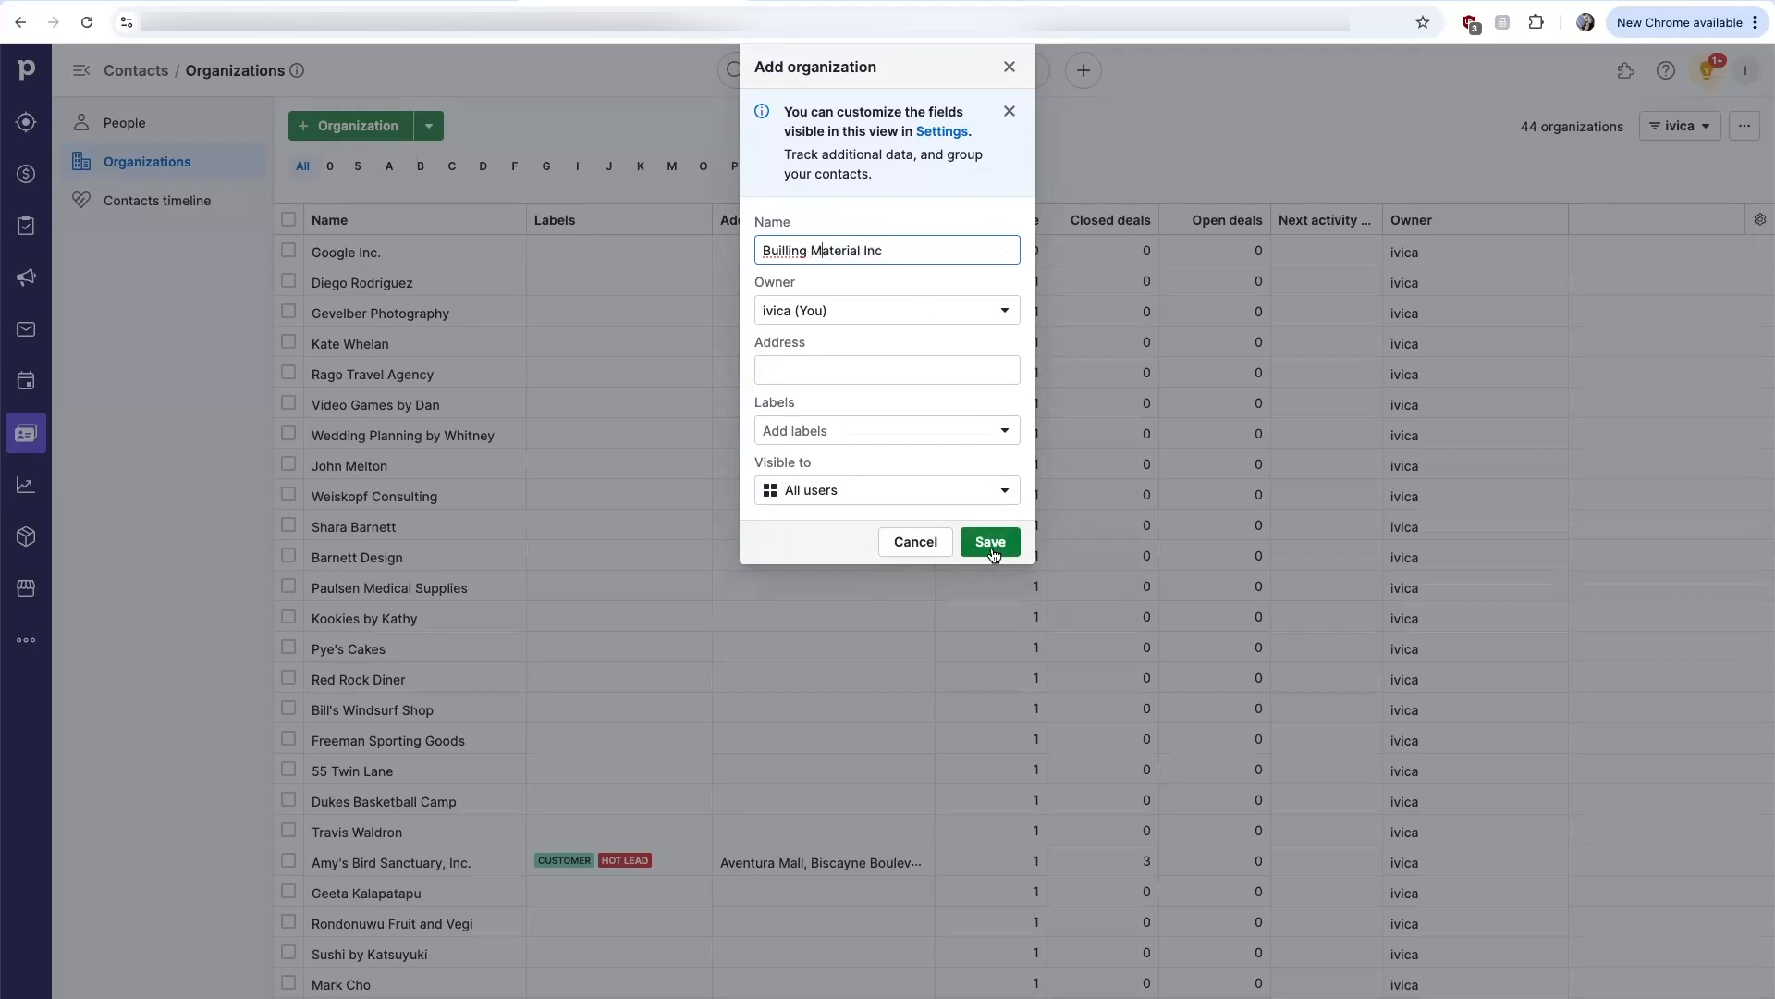
click(989, 541)
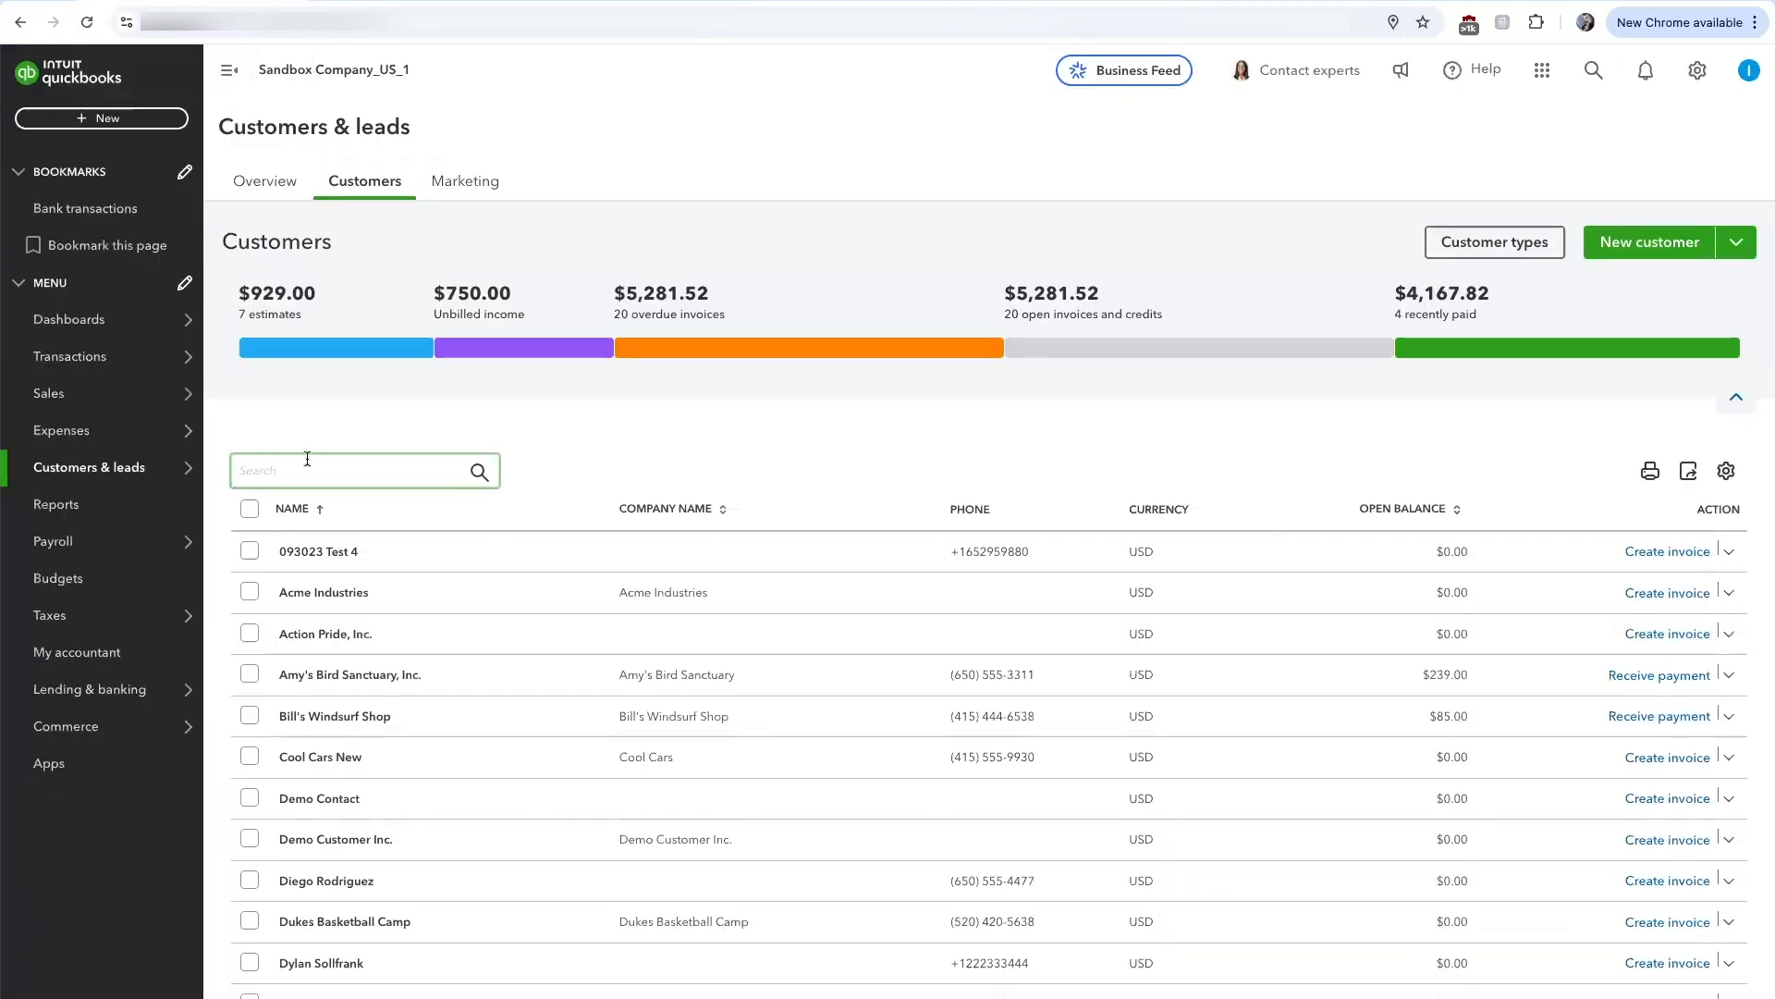
Search customers for 'bui' and open the Builling Material Inc customer record
text(buildin)
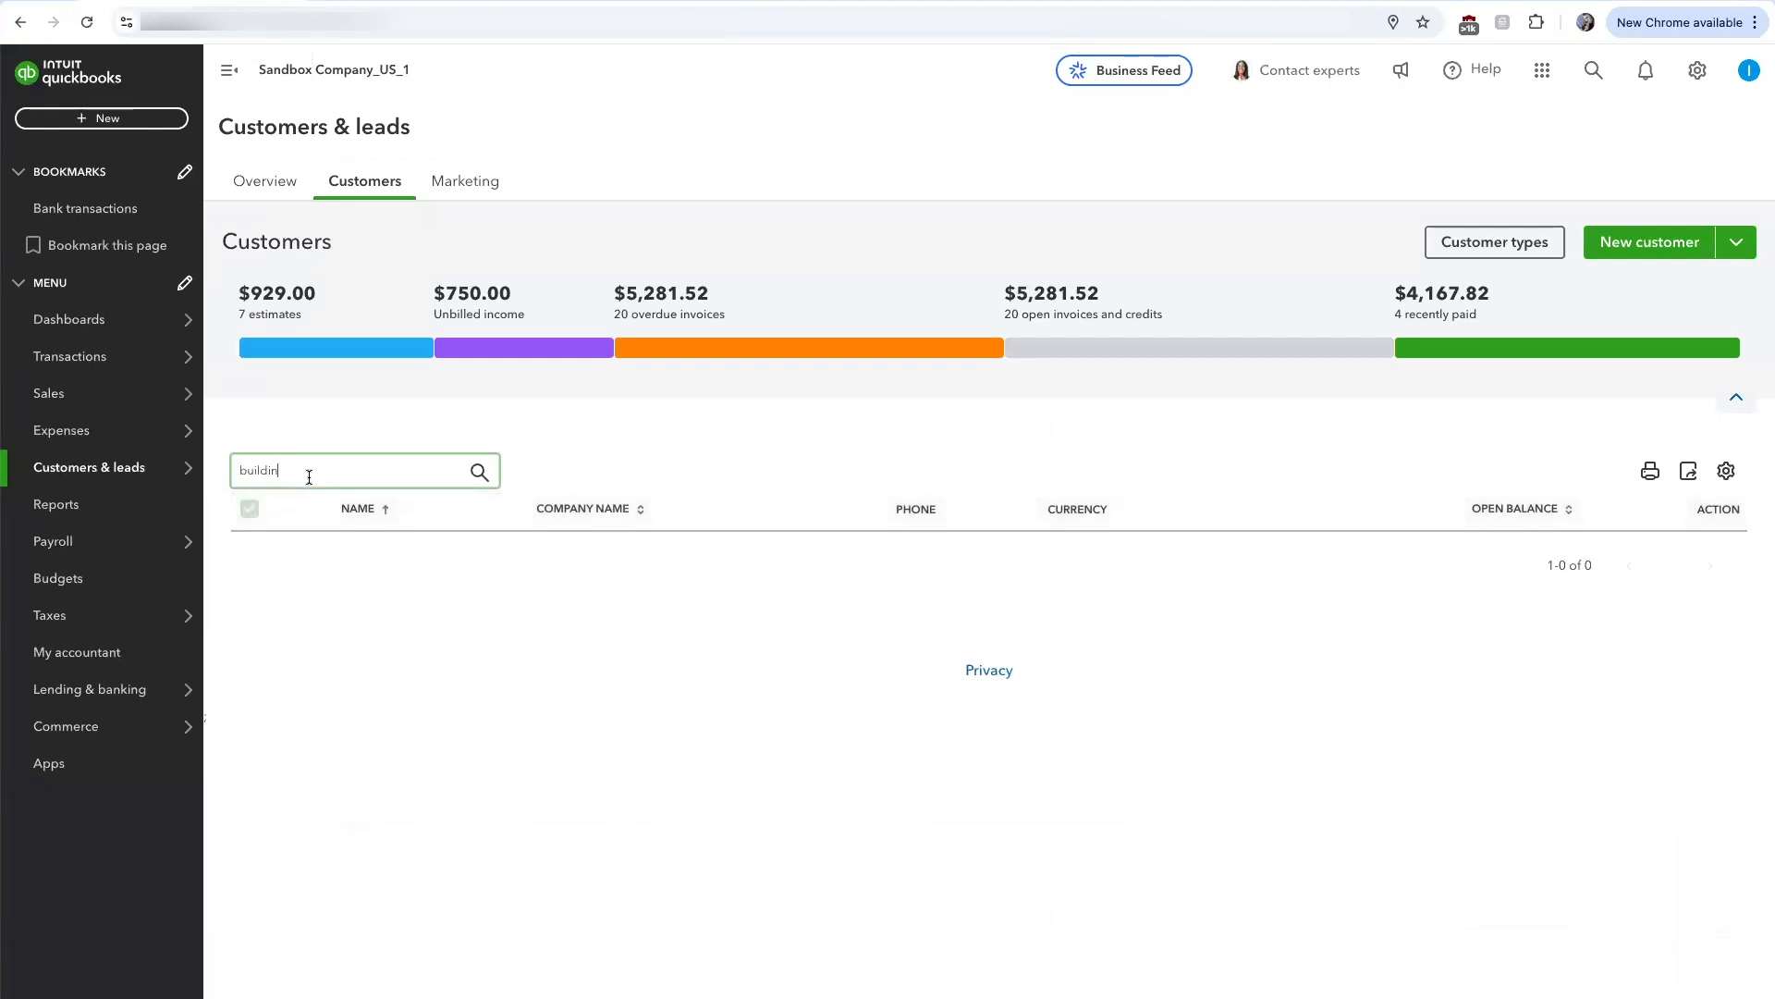
key(Backspace)
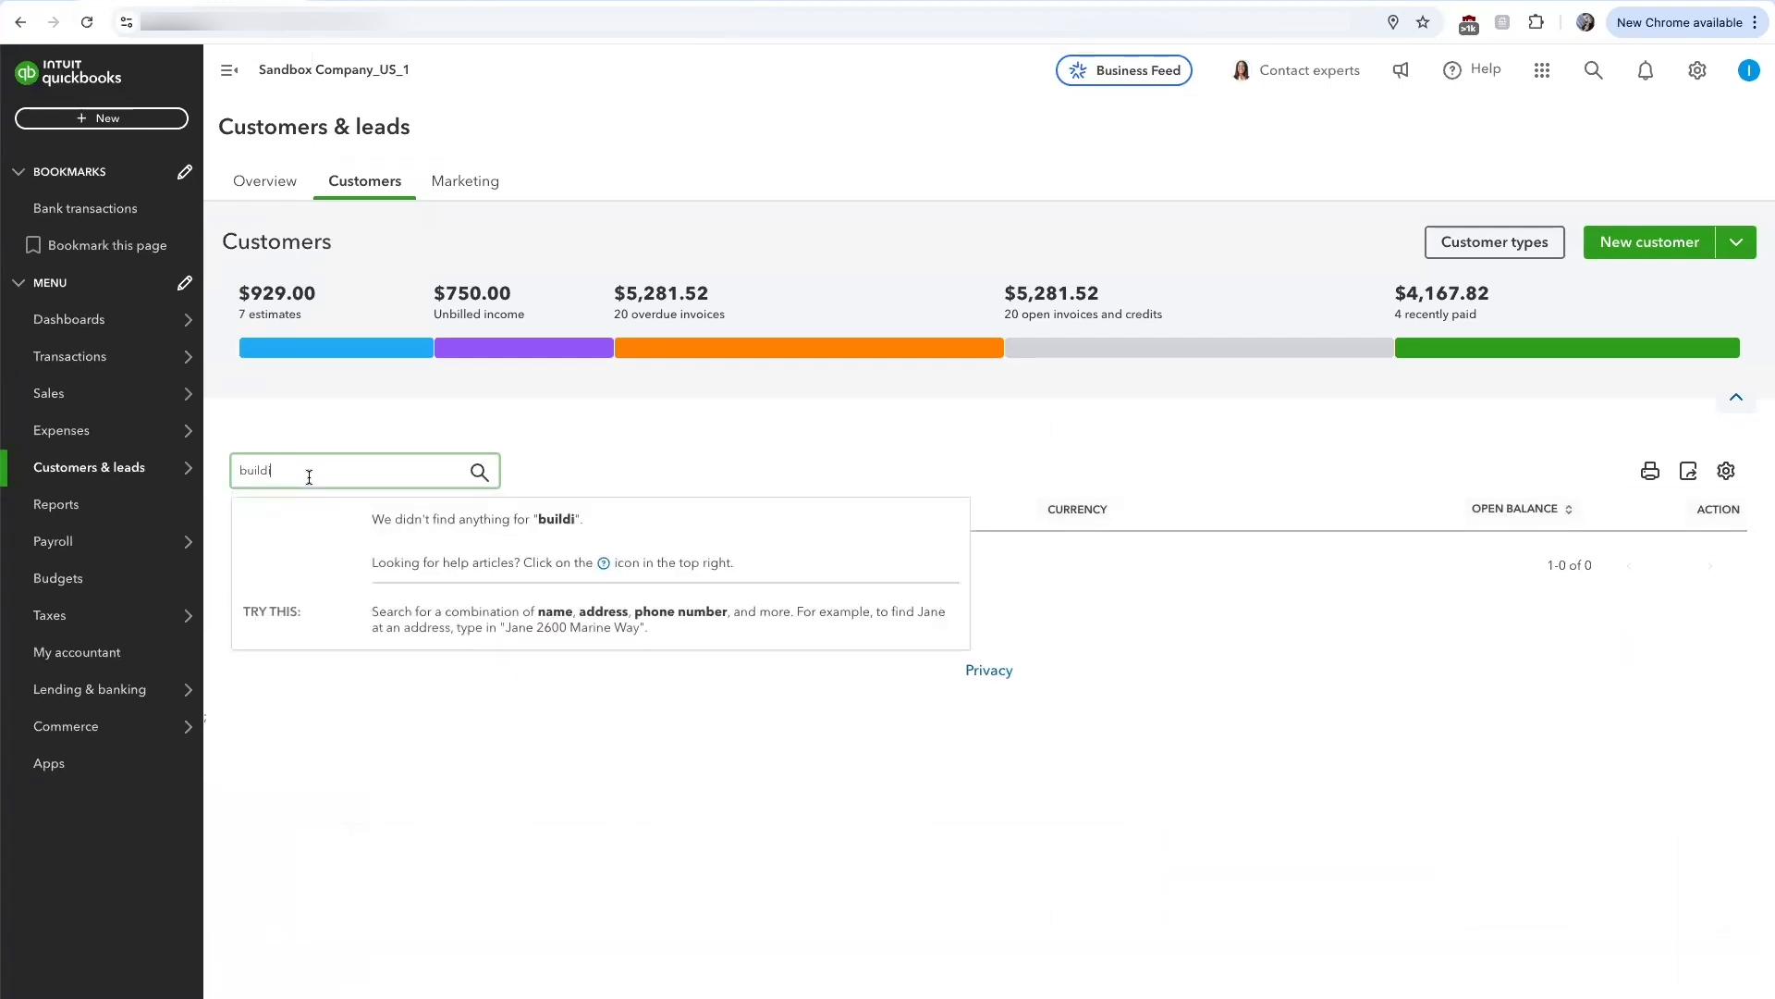
key(Backspace)
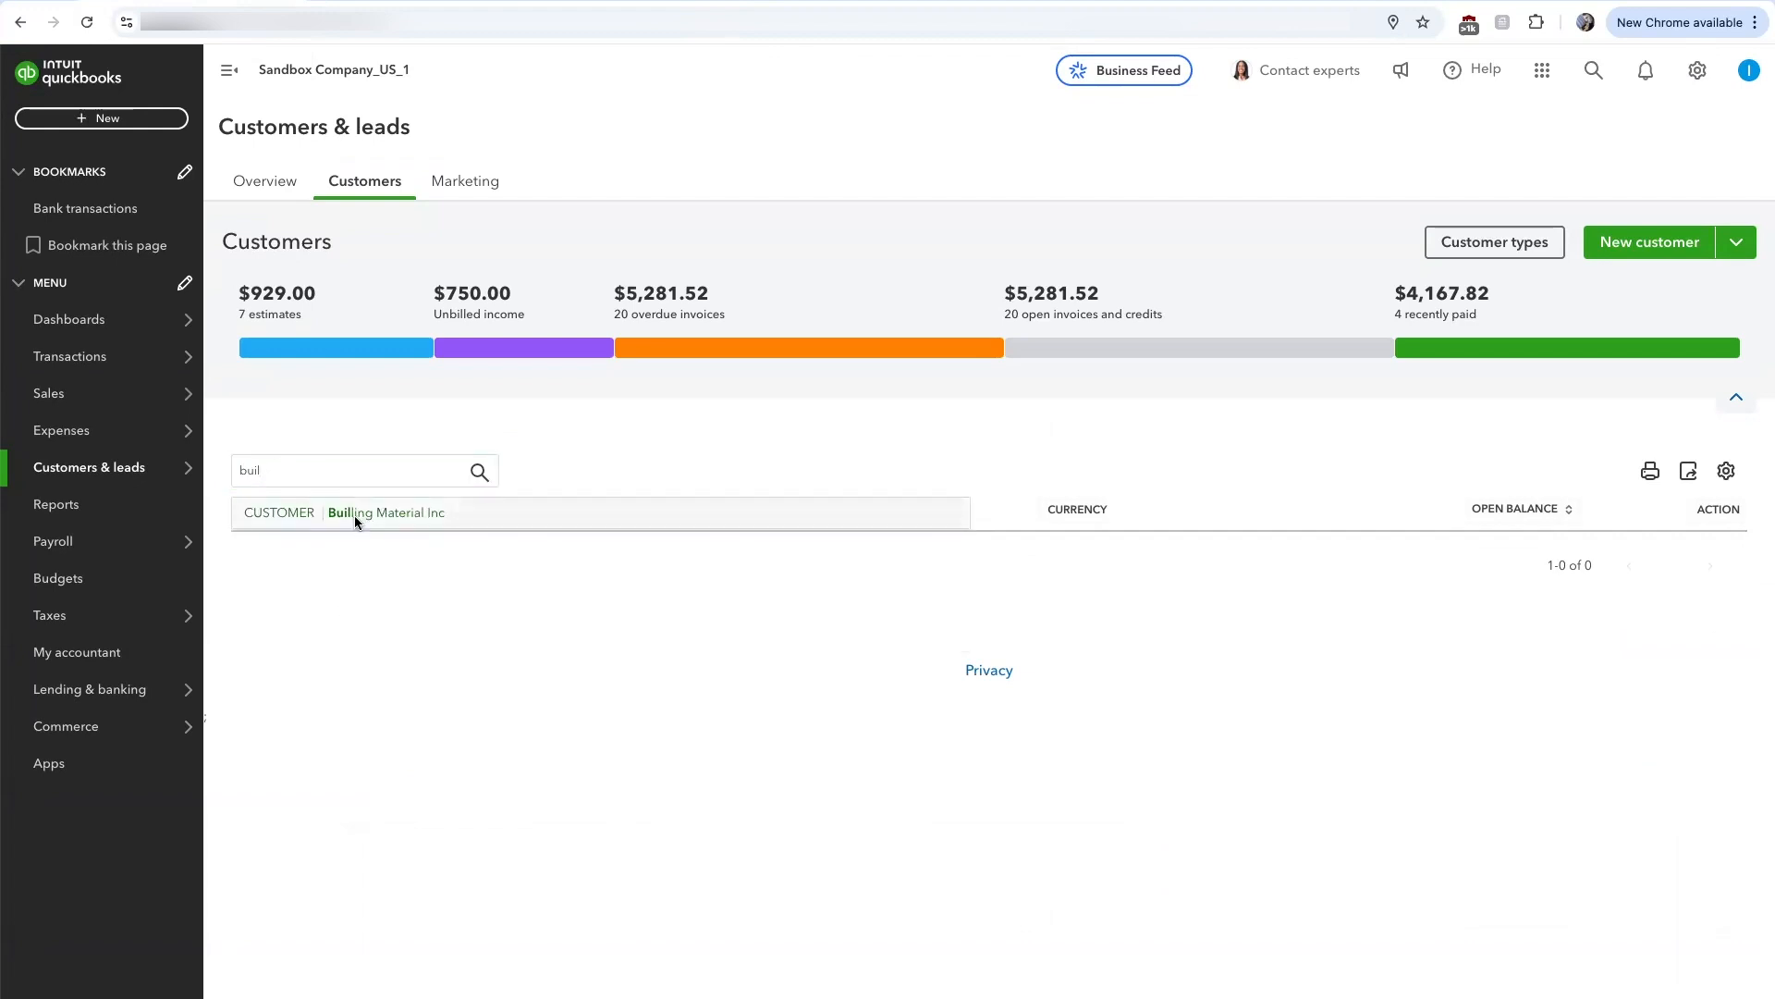
click(386, 511)
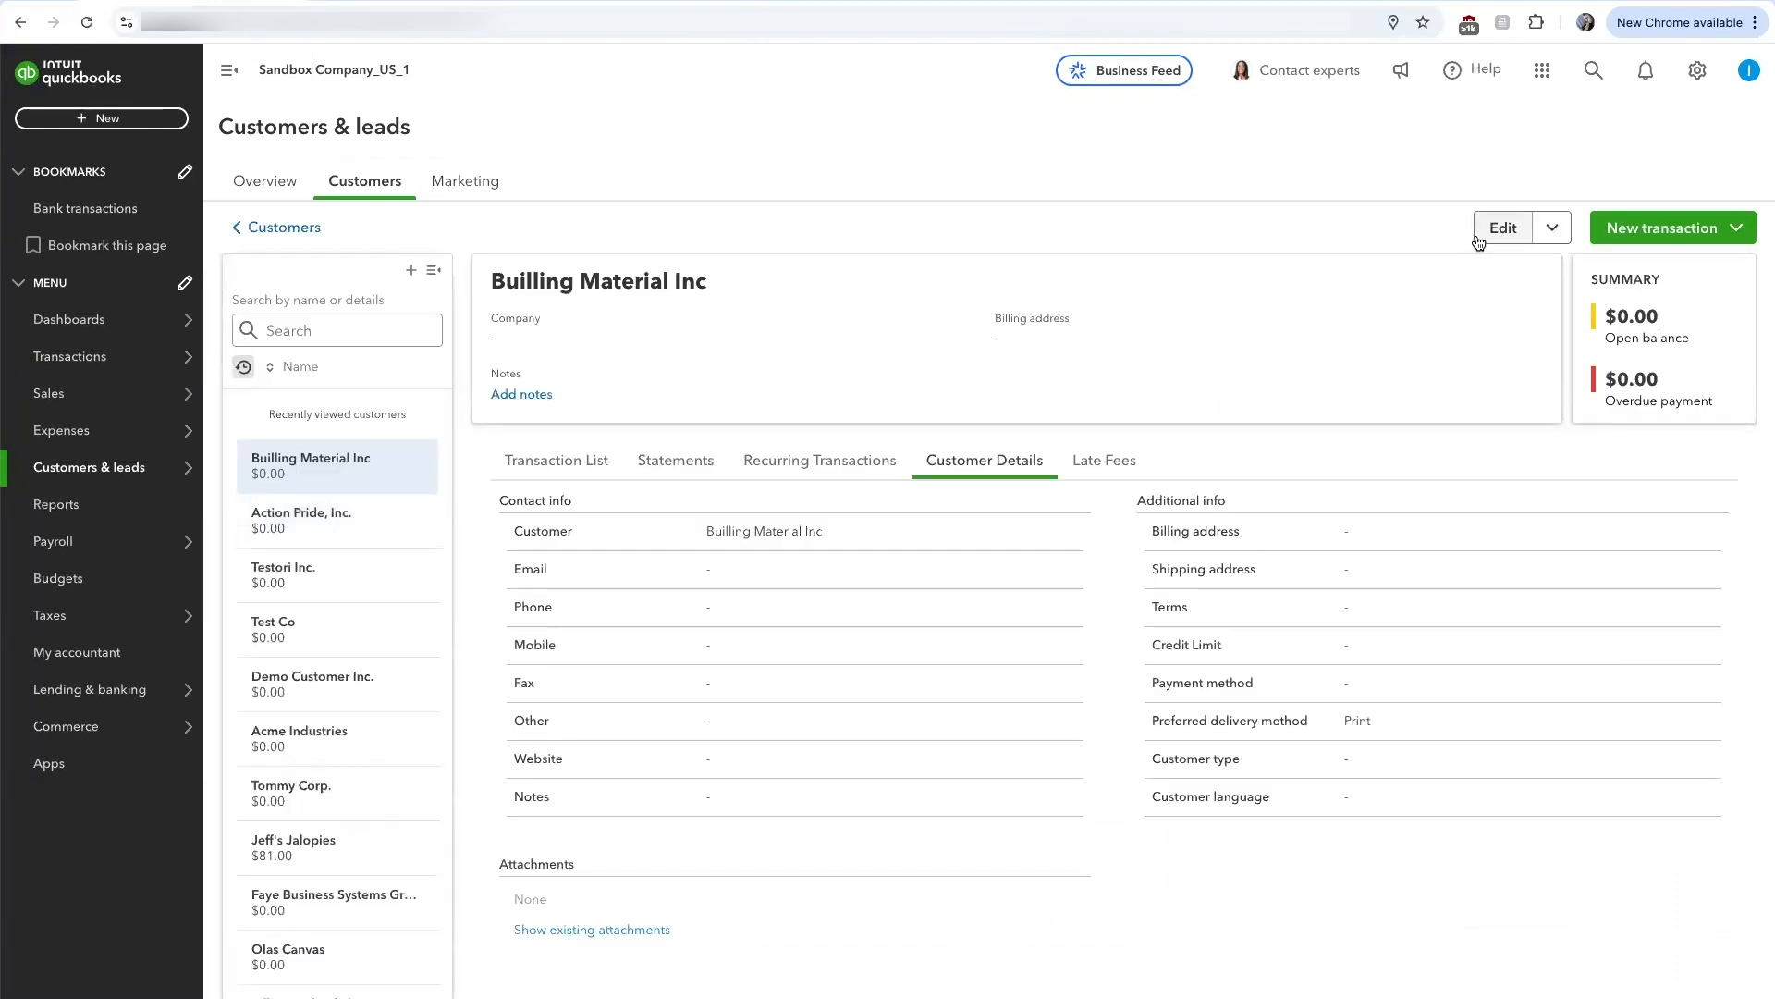
Edit the customer, entering first name John and last name Doe
click(1502, 227)
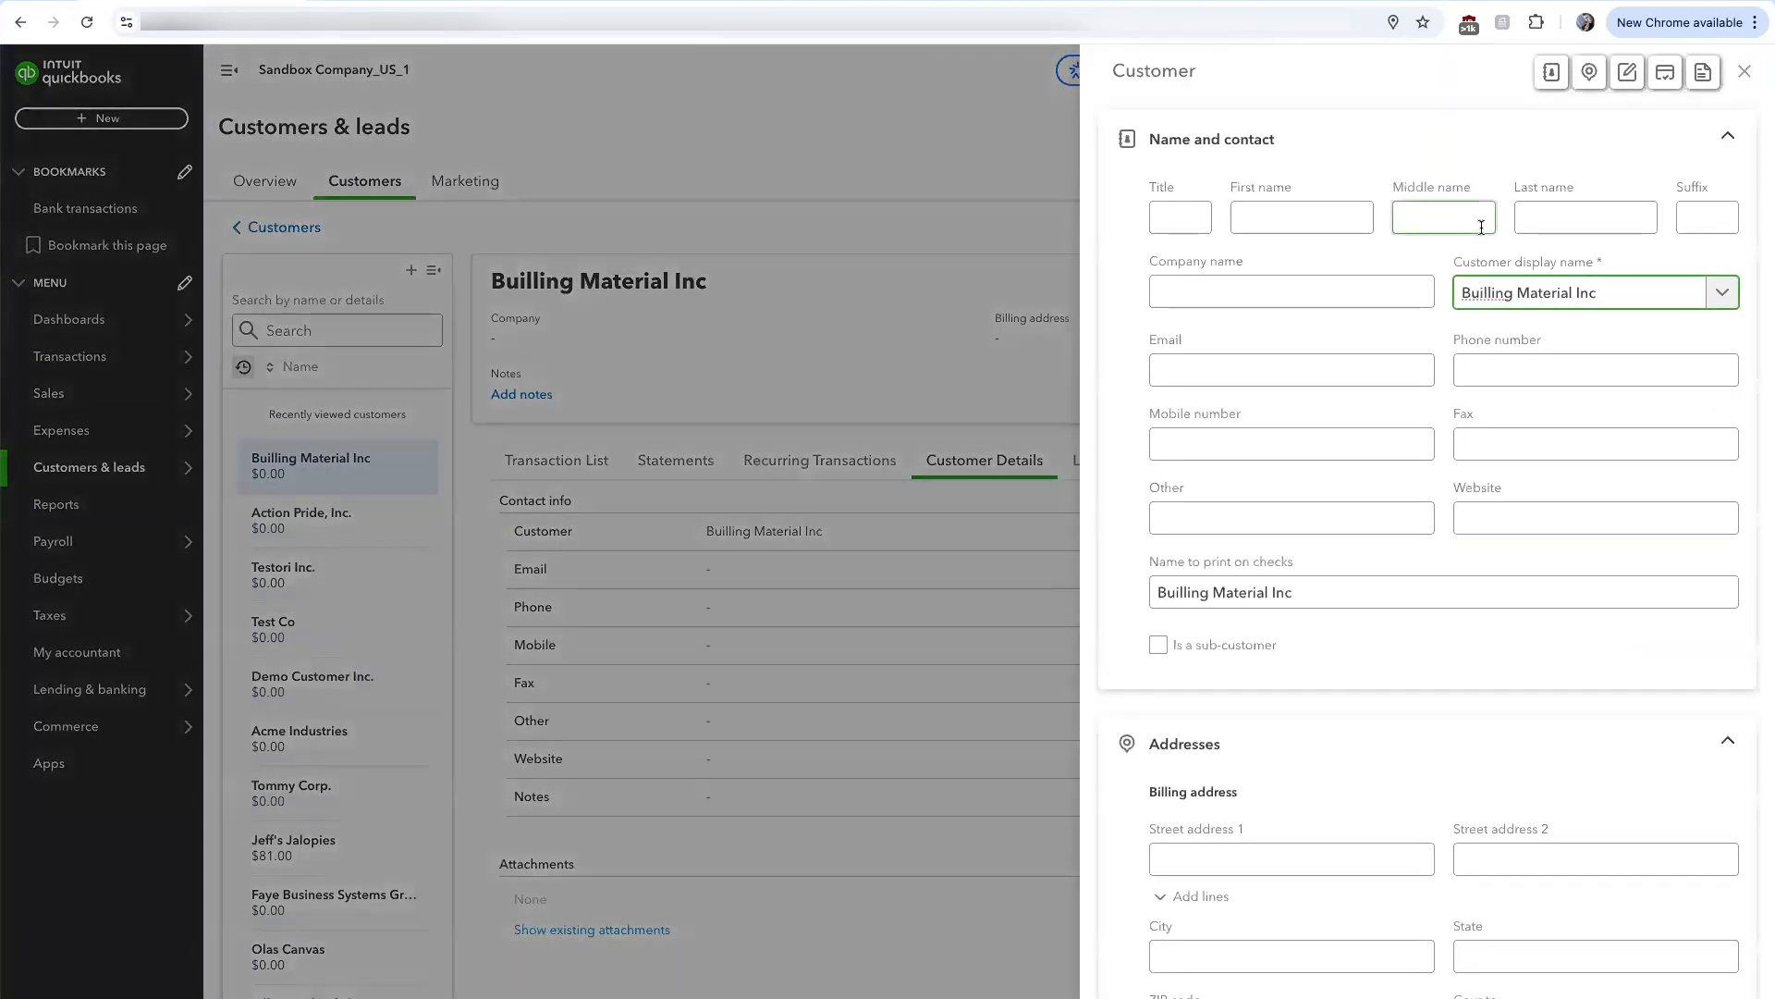
click(1300, 217)
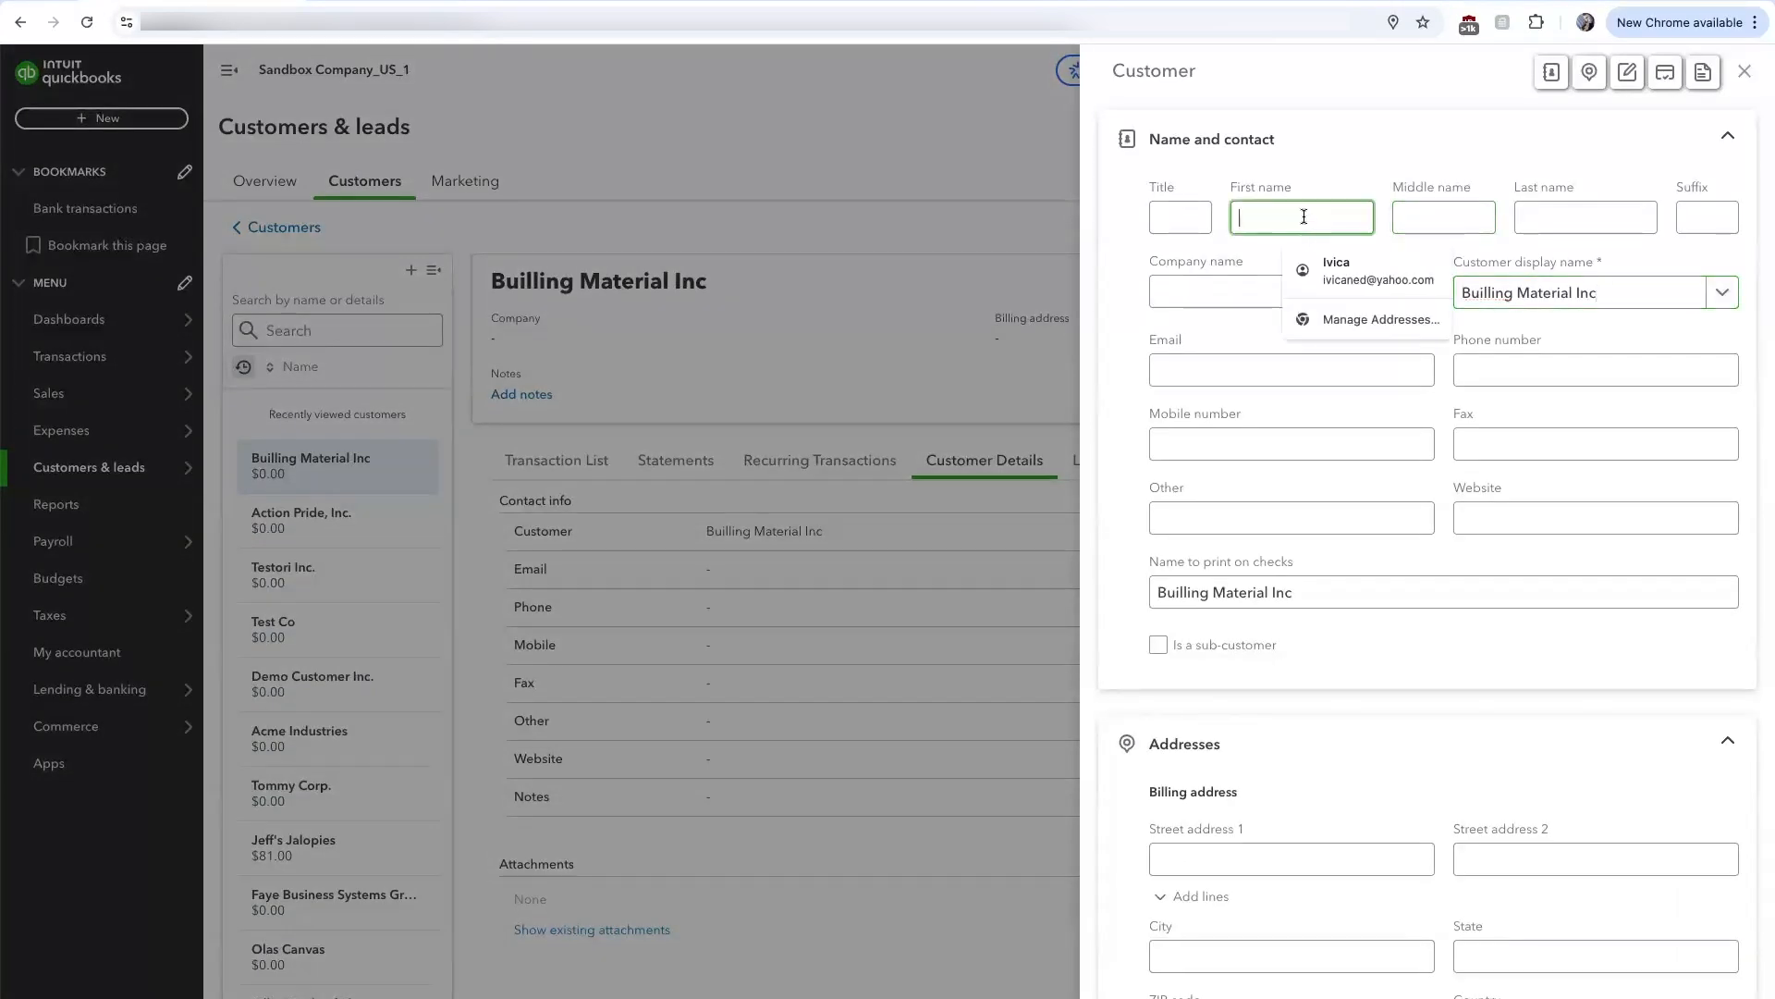
text(John)
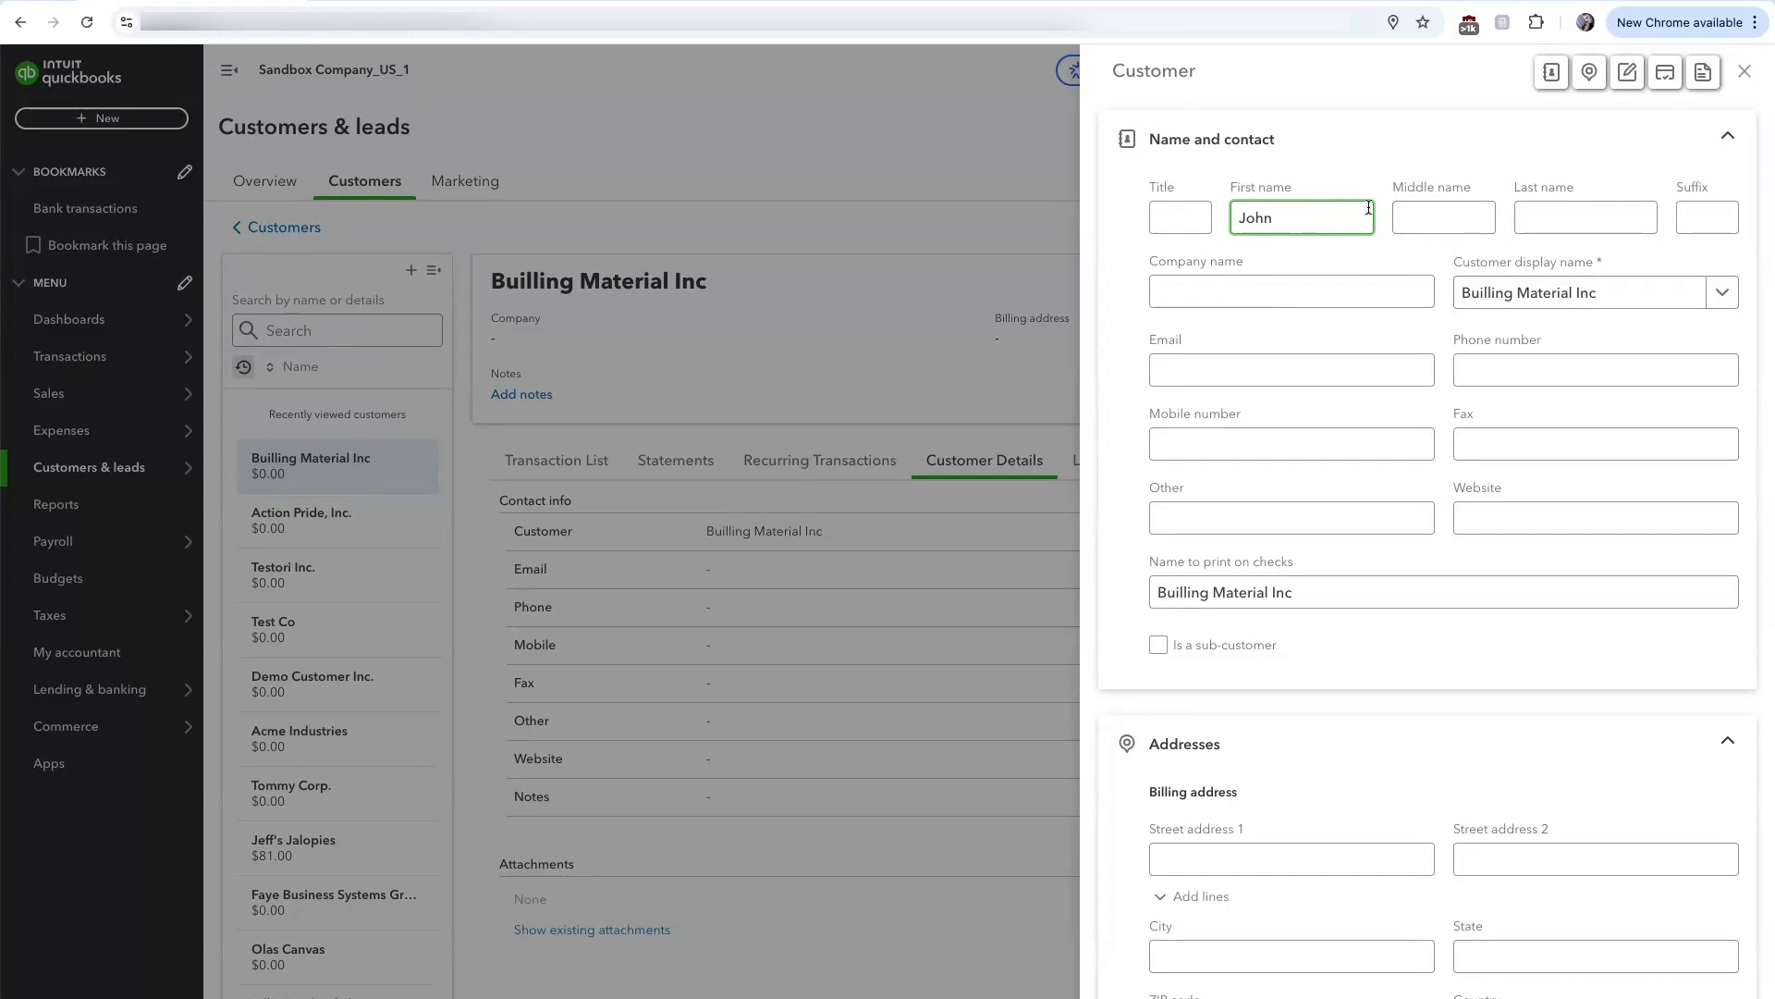
text(D)
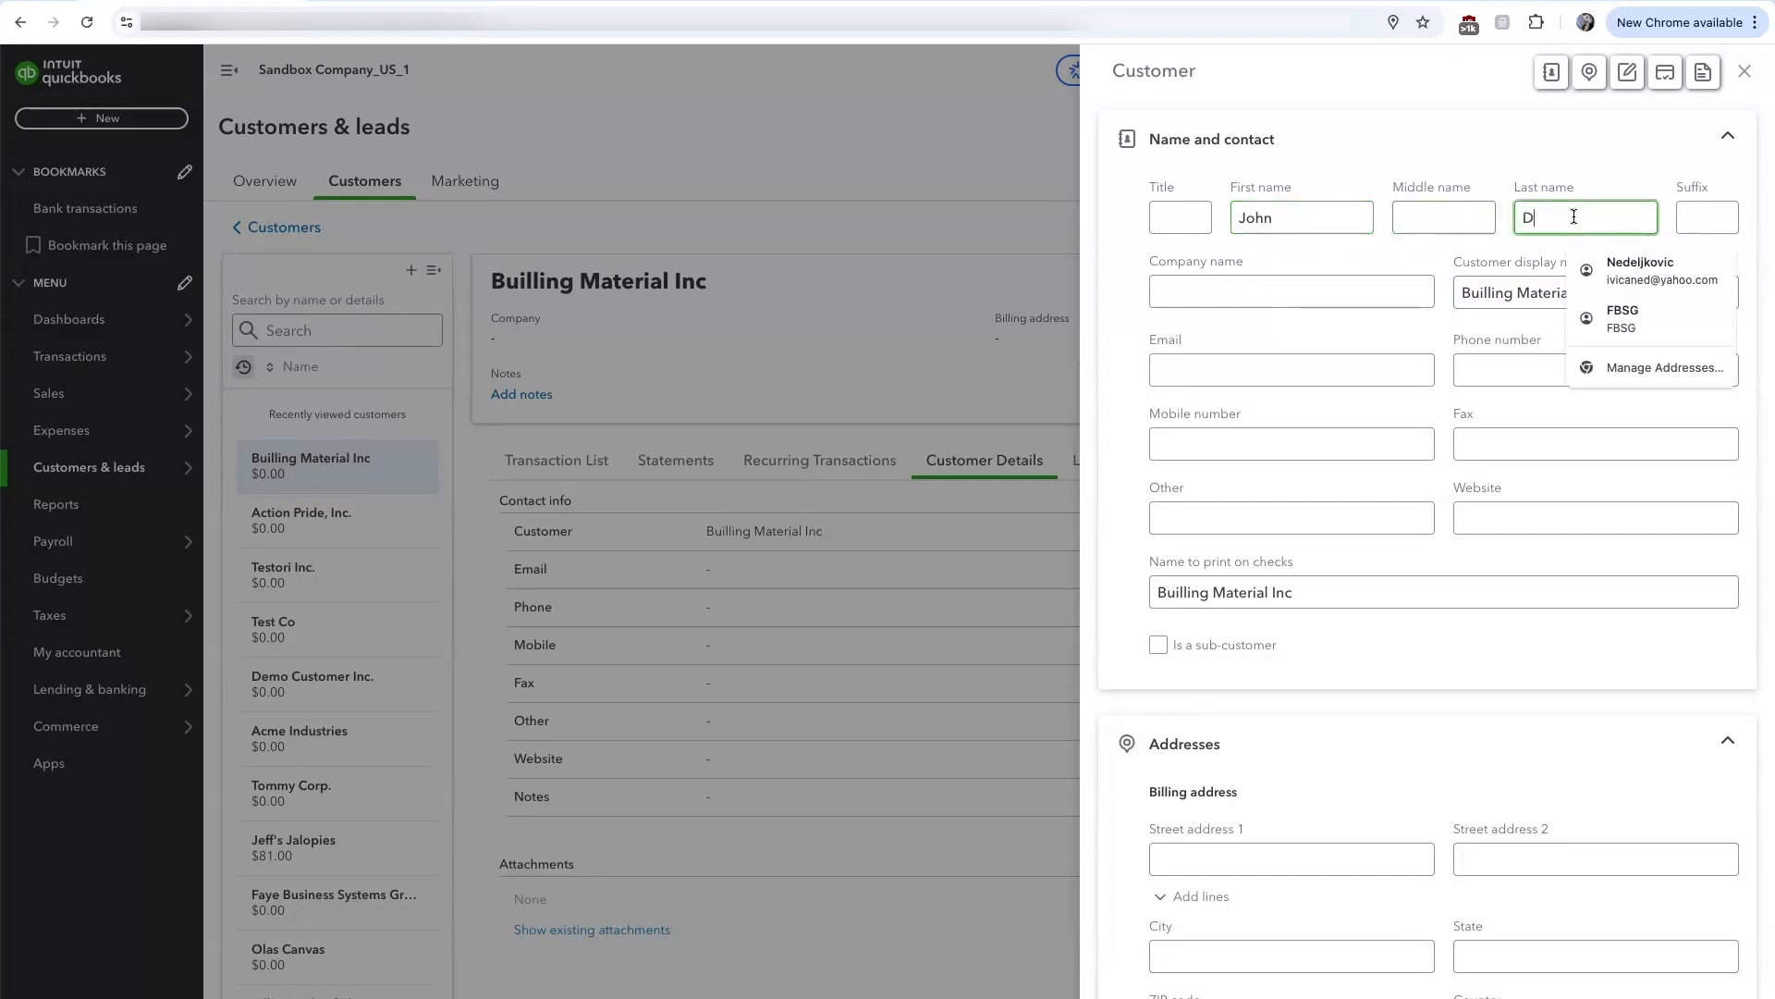
text(oes)
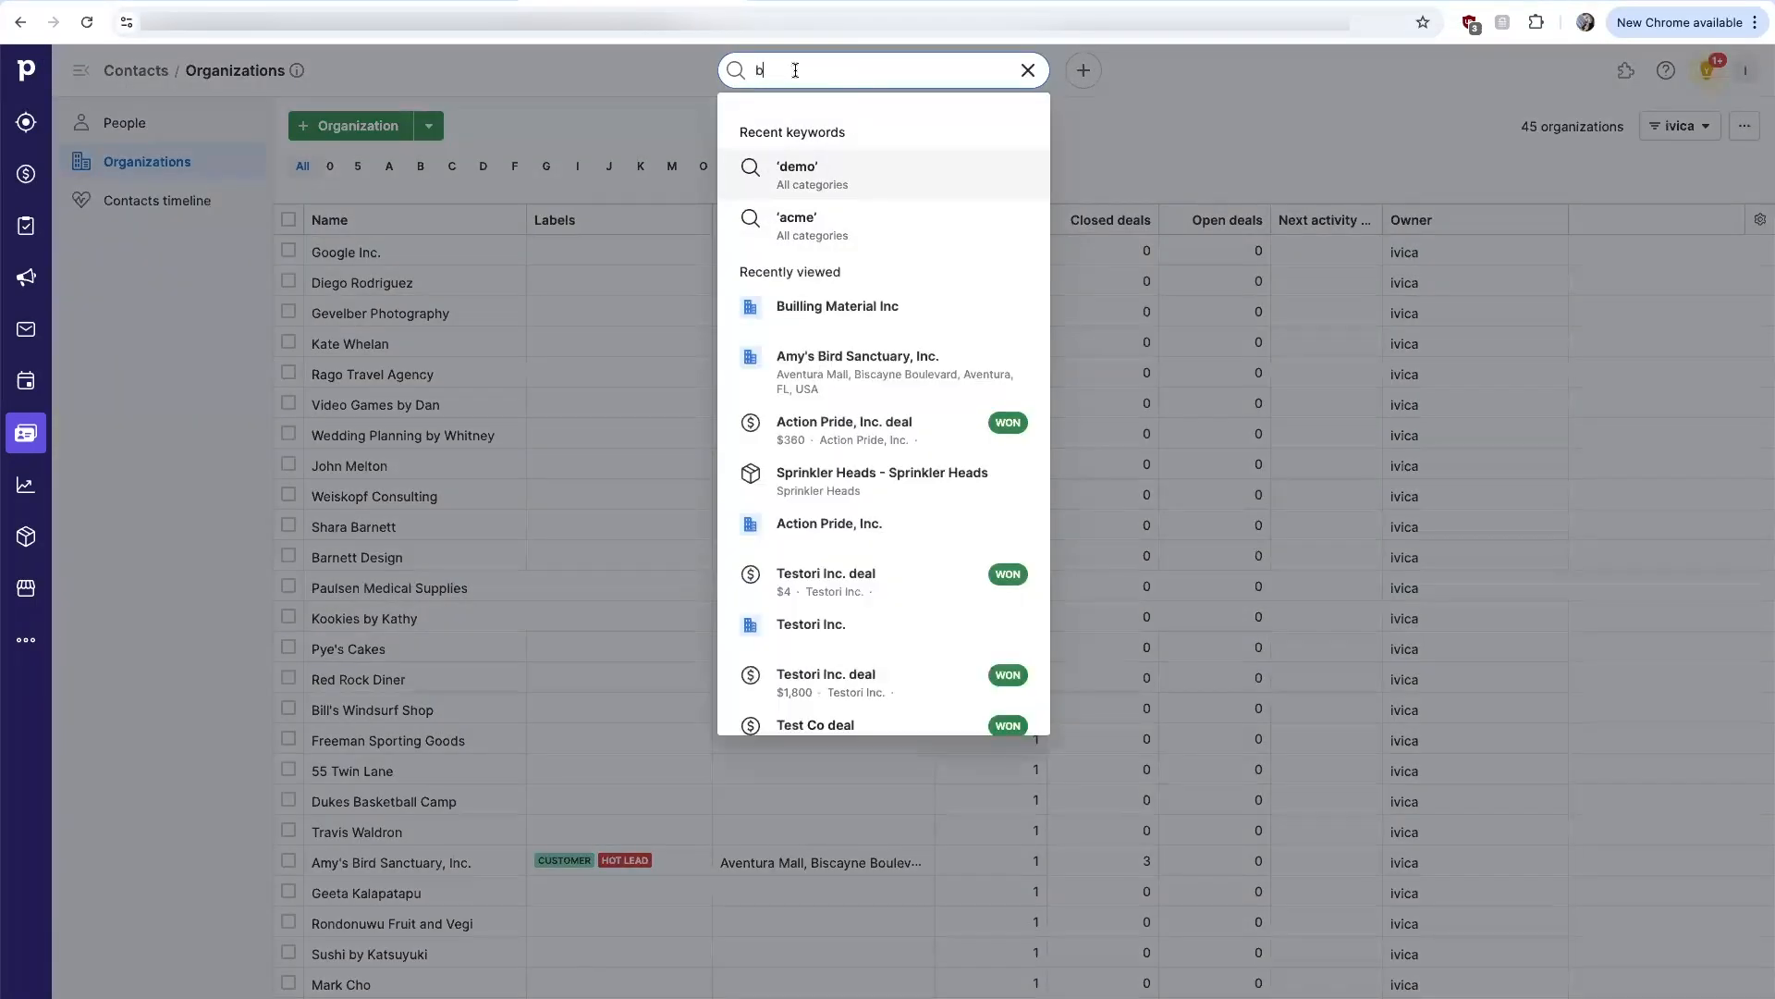
Search Pipedrive for 'bu' and open the Builling Material Inc organization
text(uill)
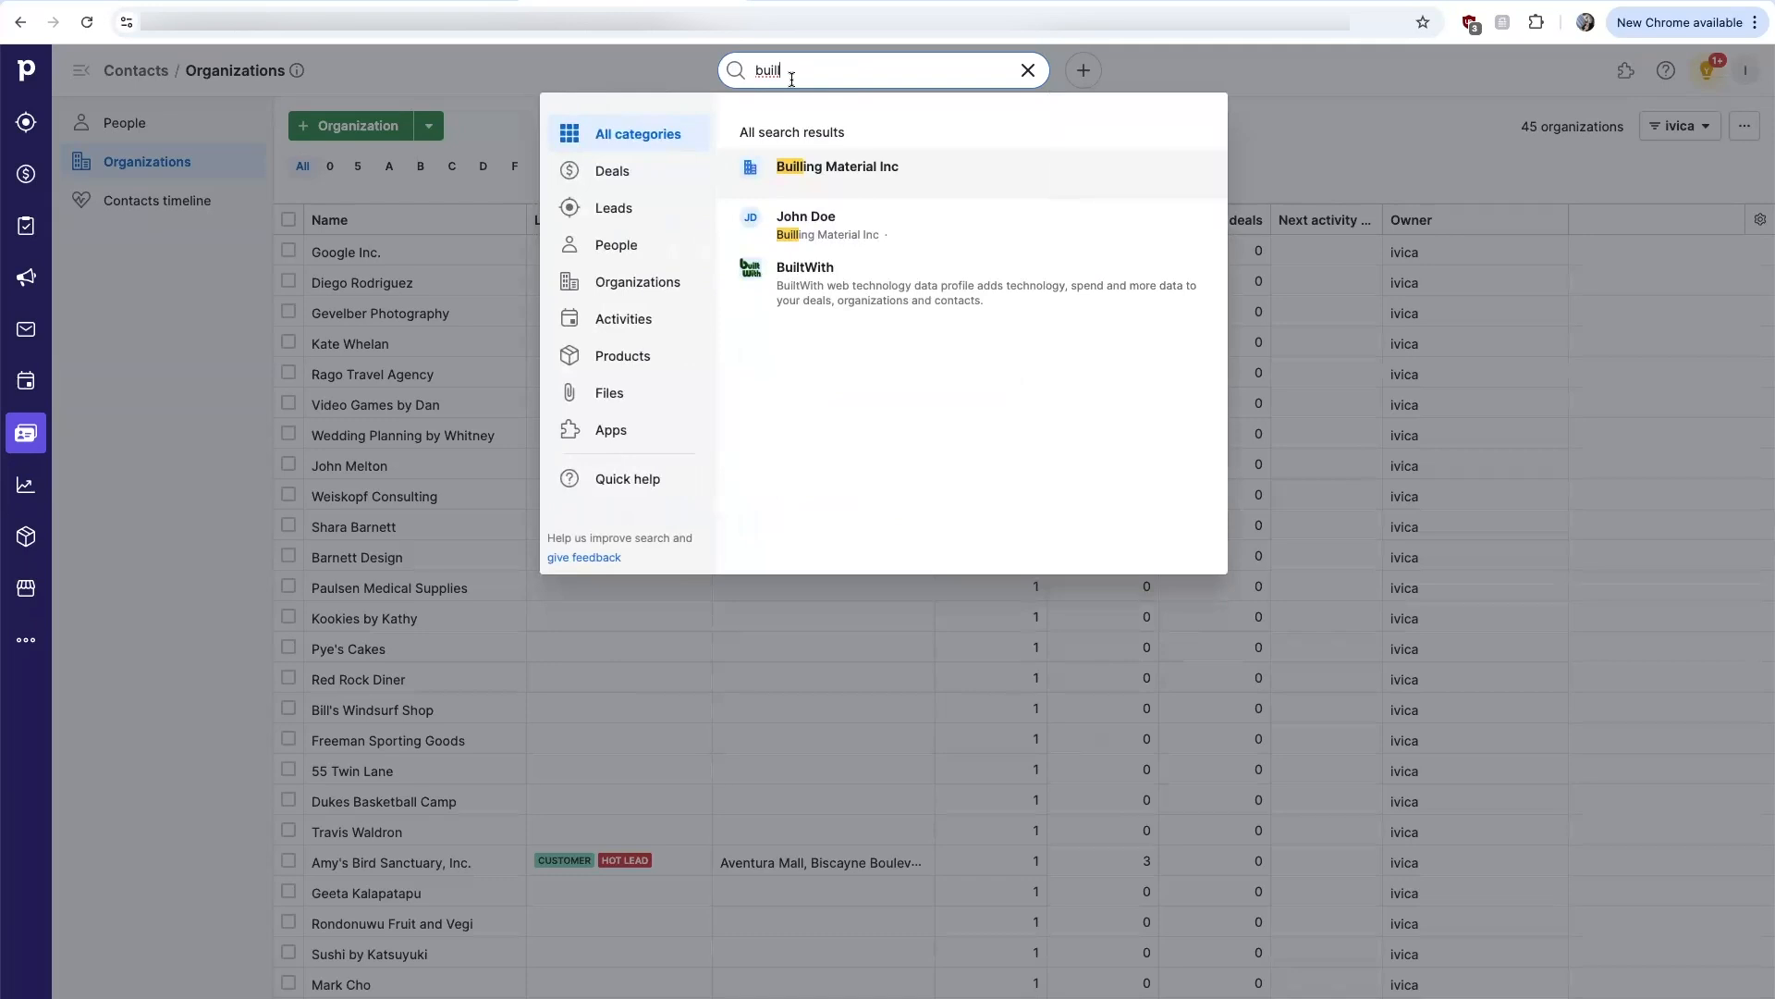
key(Backspace)
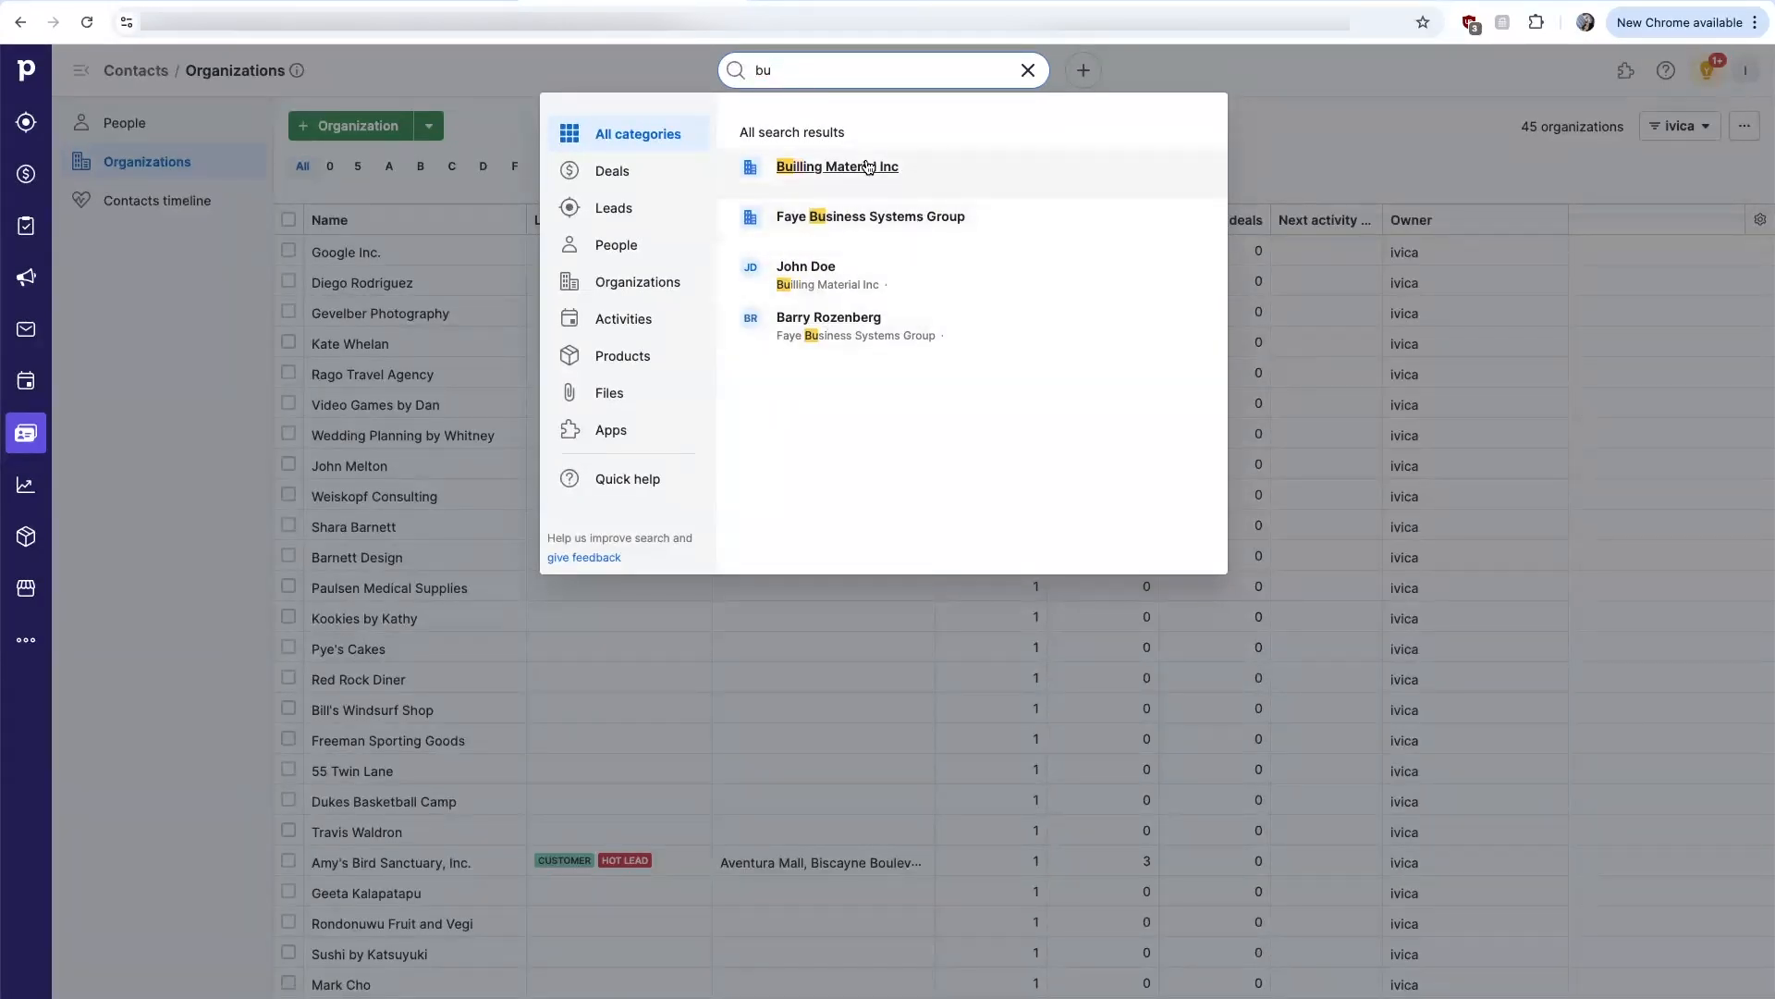
click(836, 167)
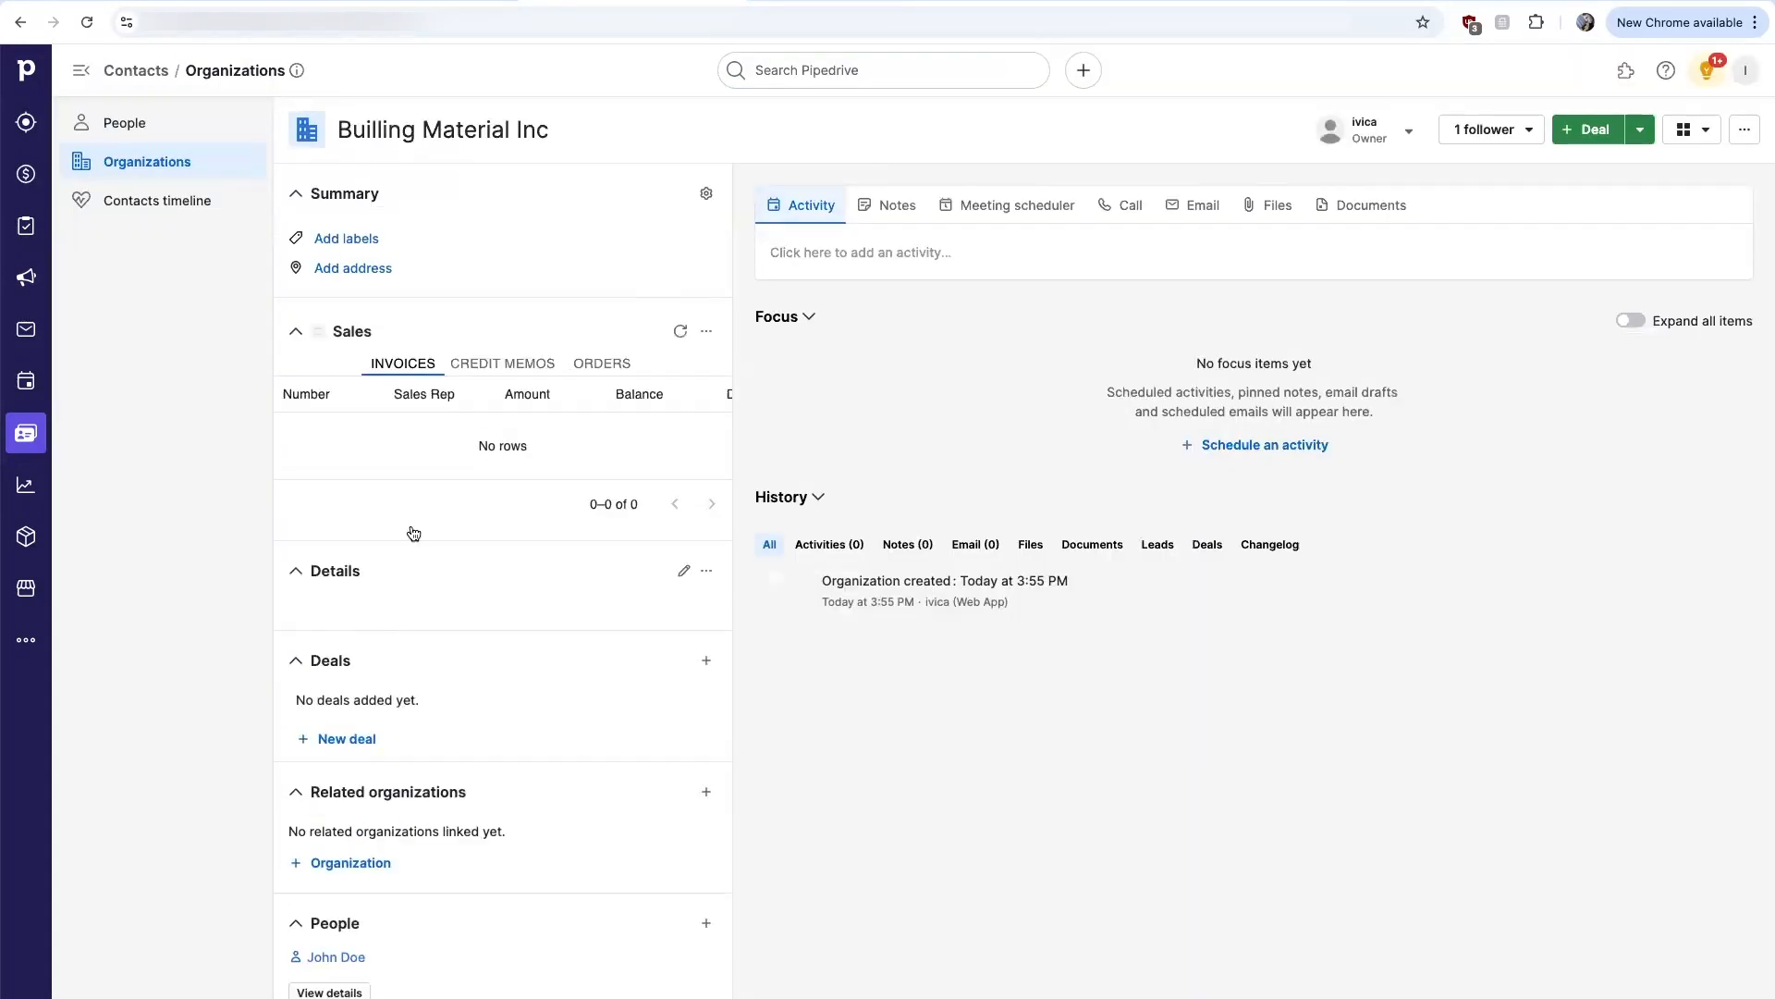
scroll(down, 3)
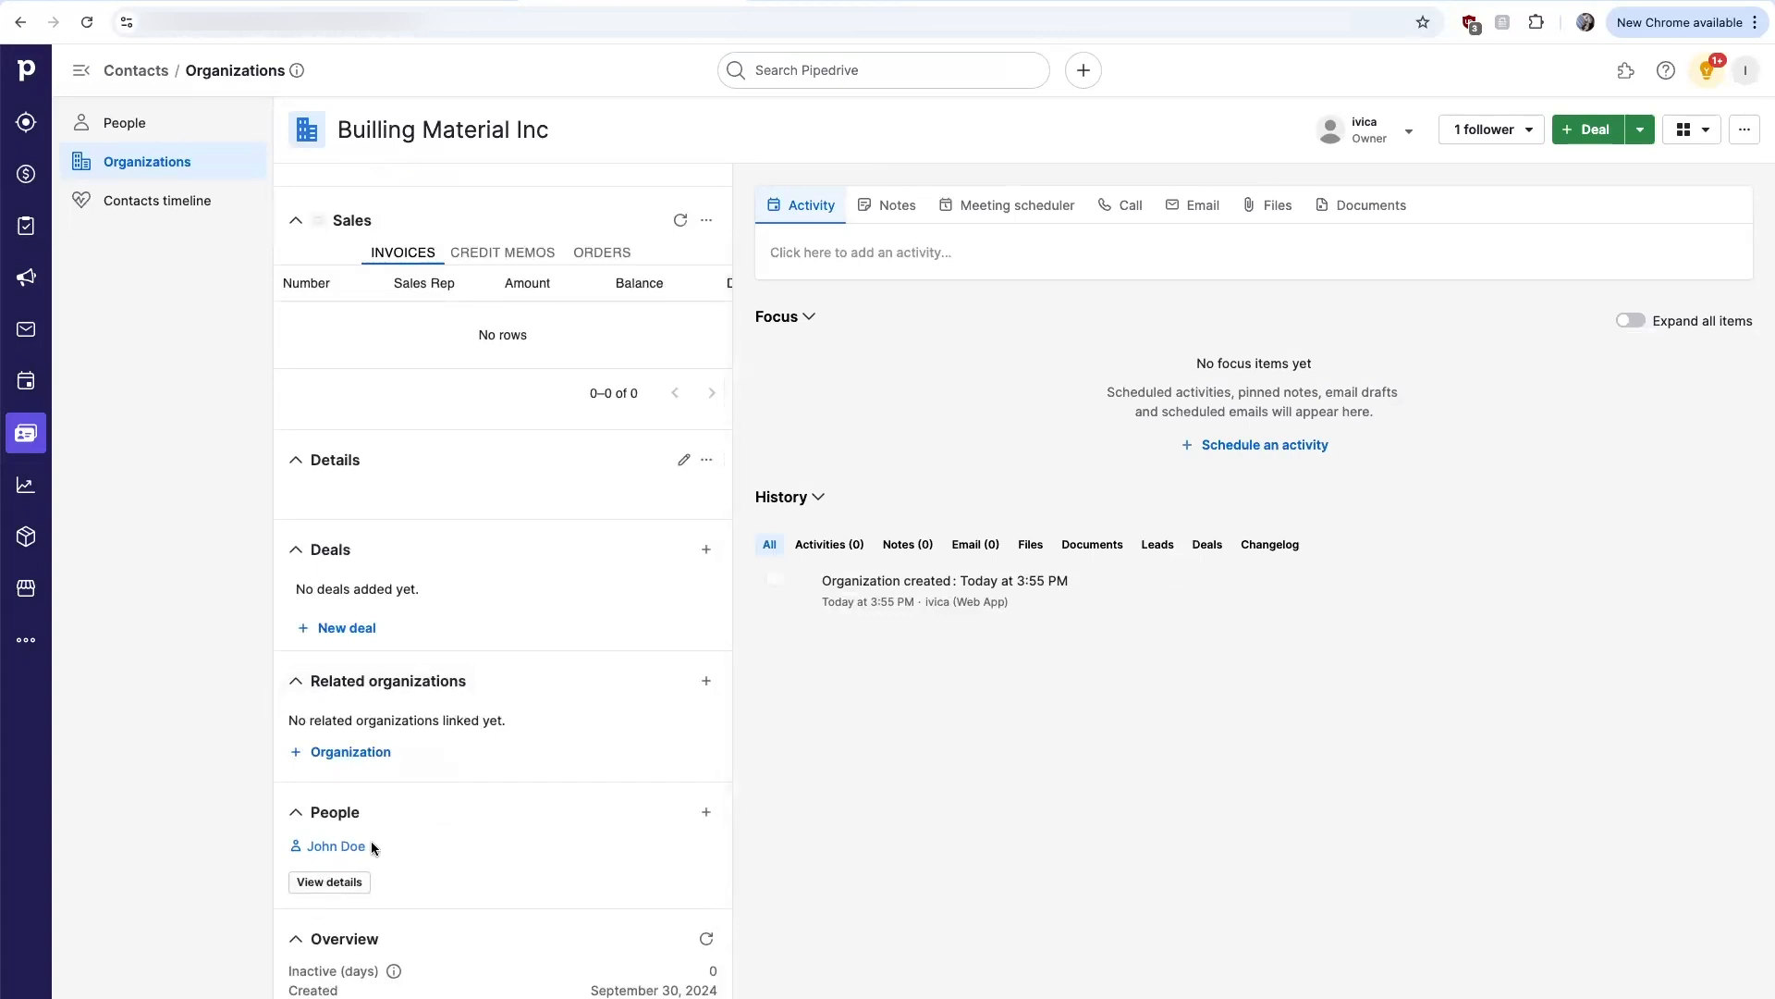
mouse_move(344, 846)
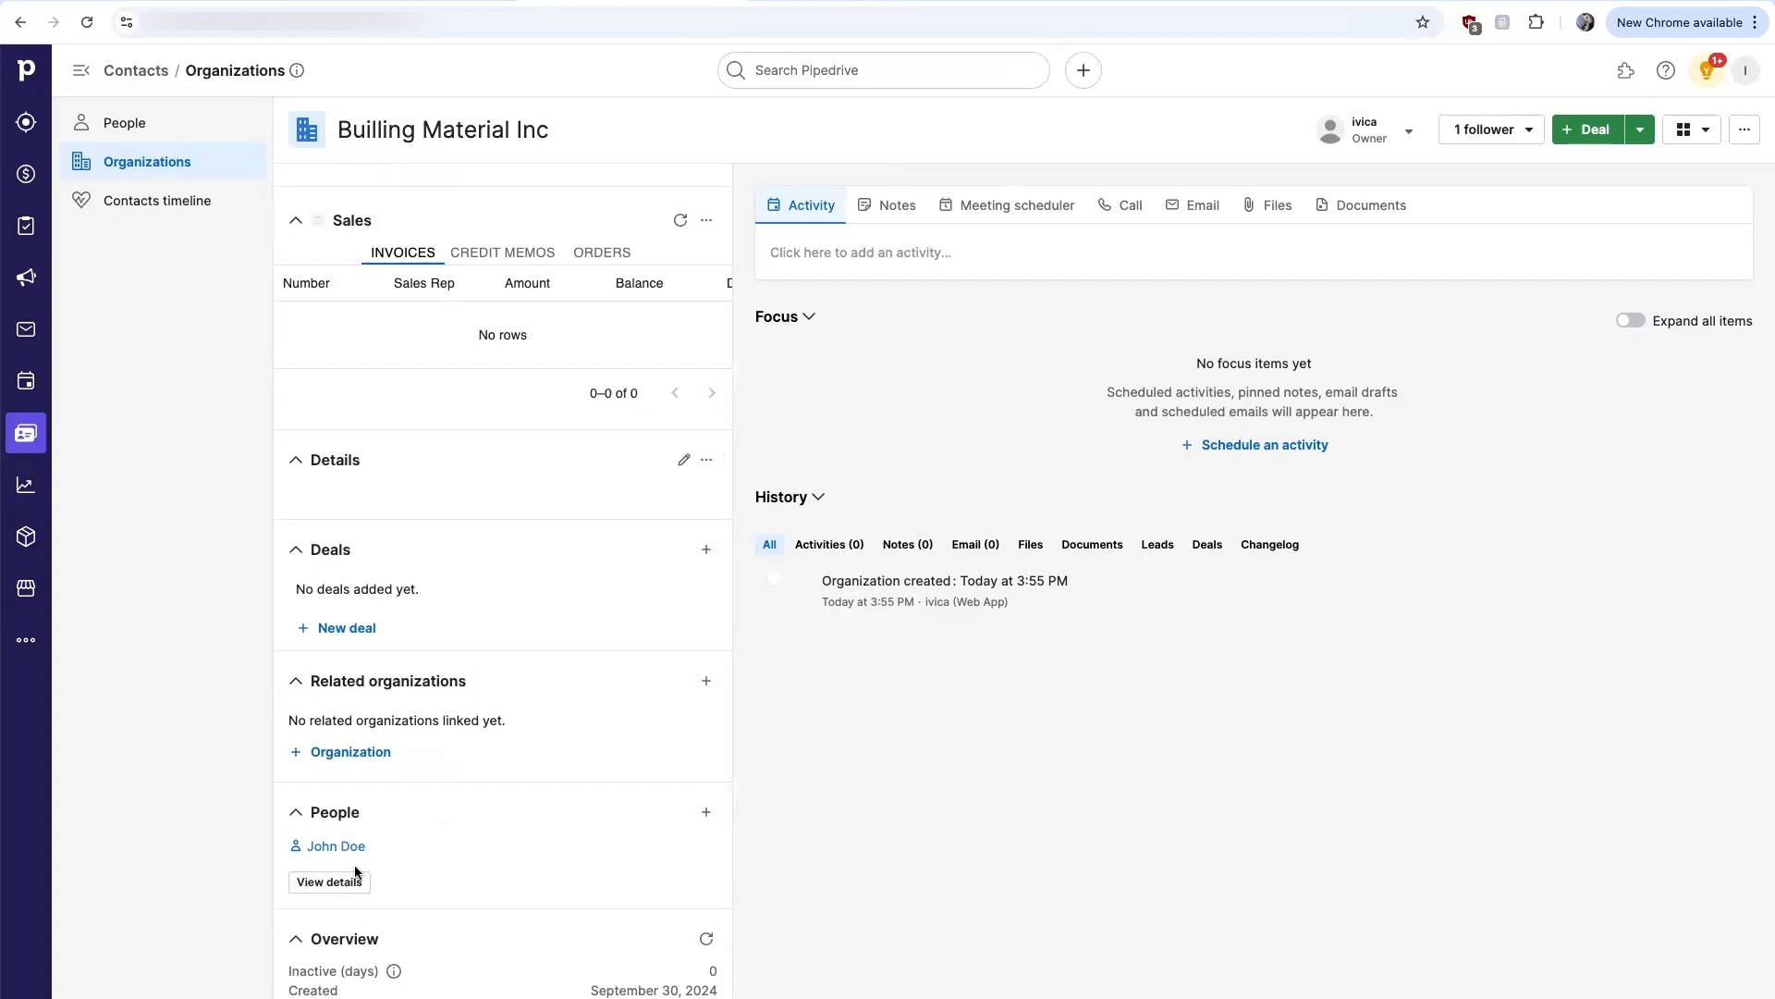
mouse_move(393, 864)
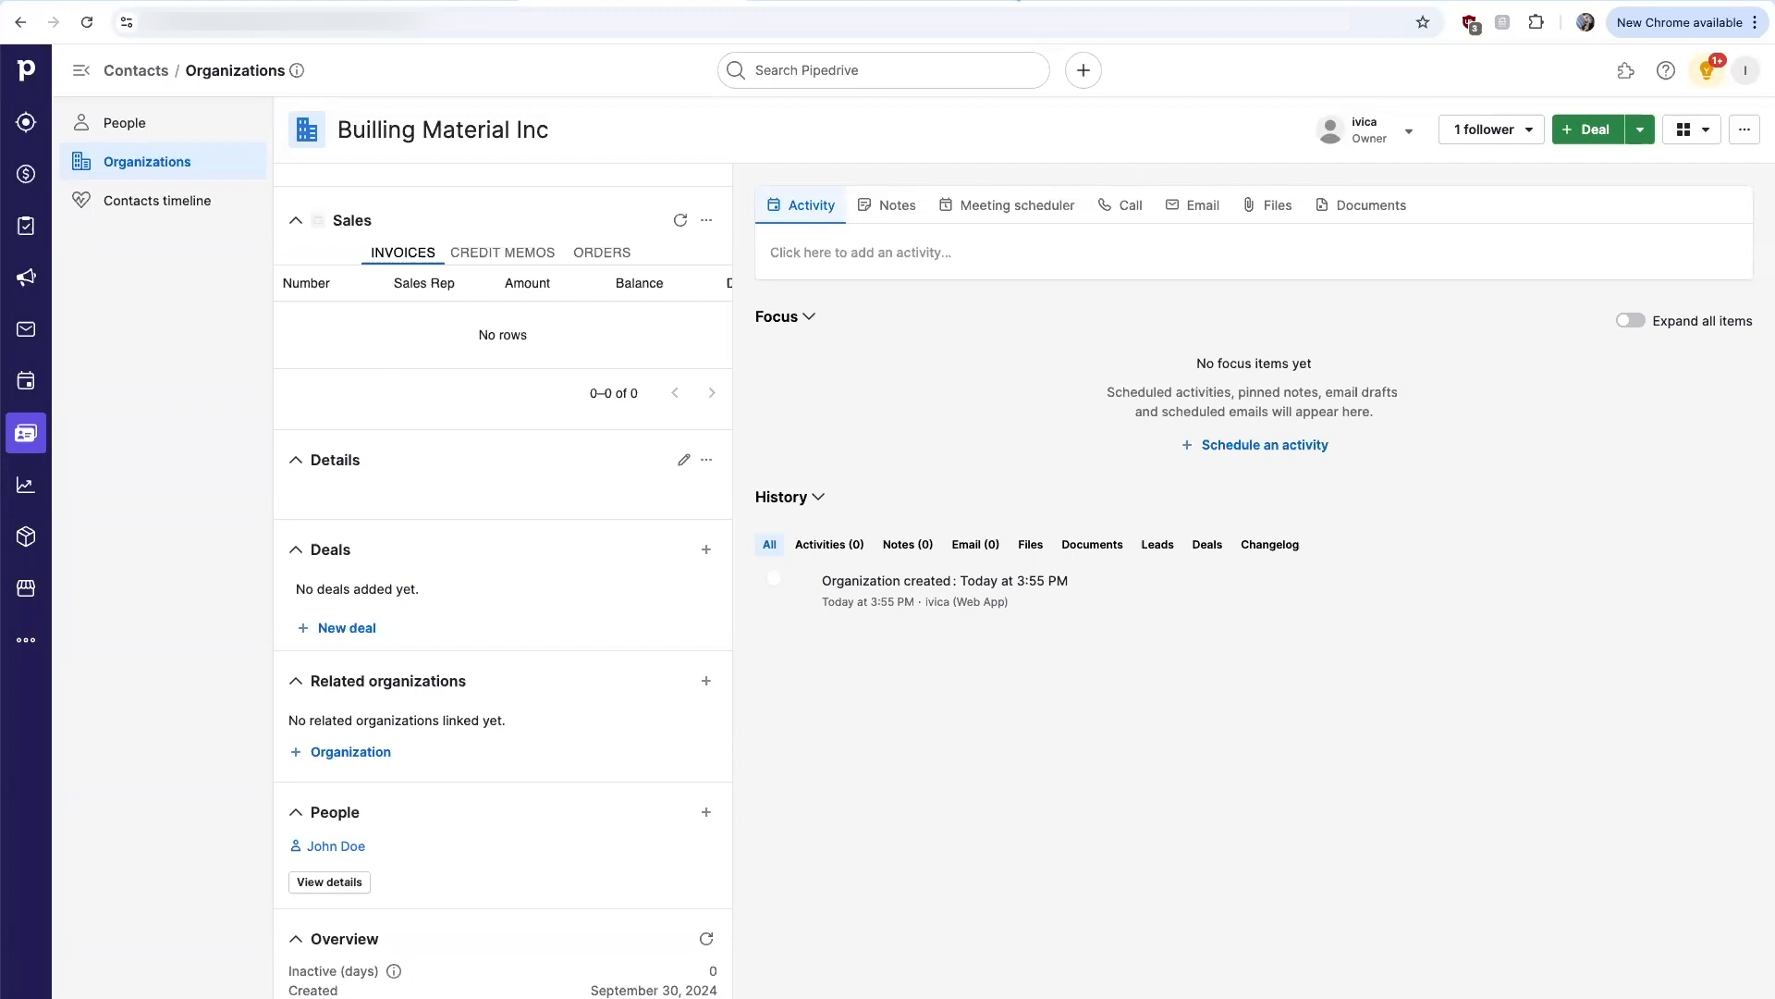
click(25, 536)
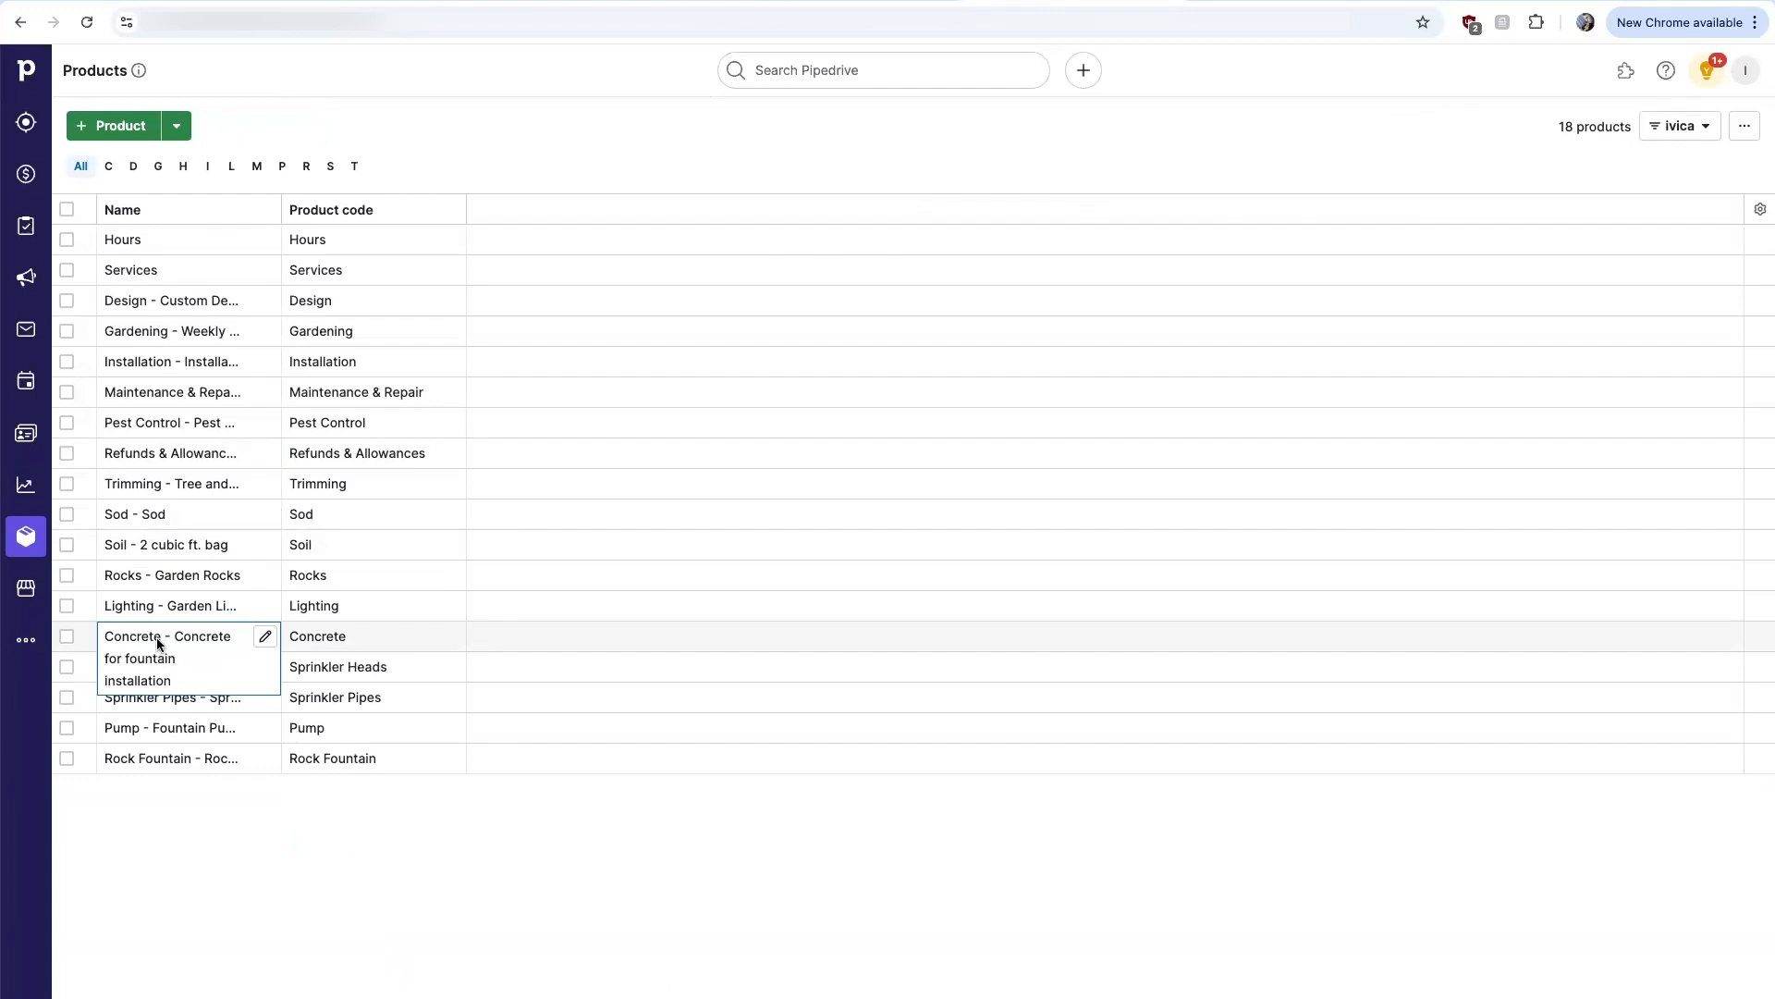
click(166, 635)
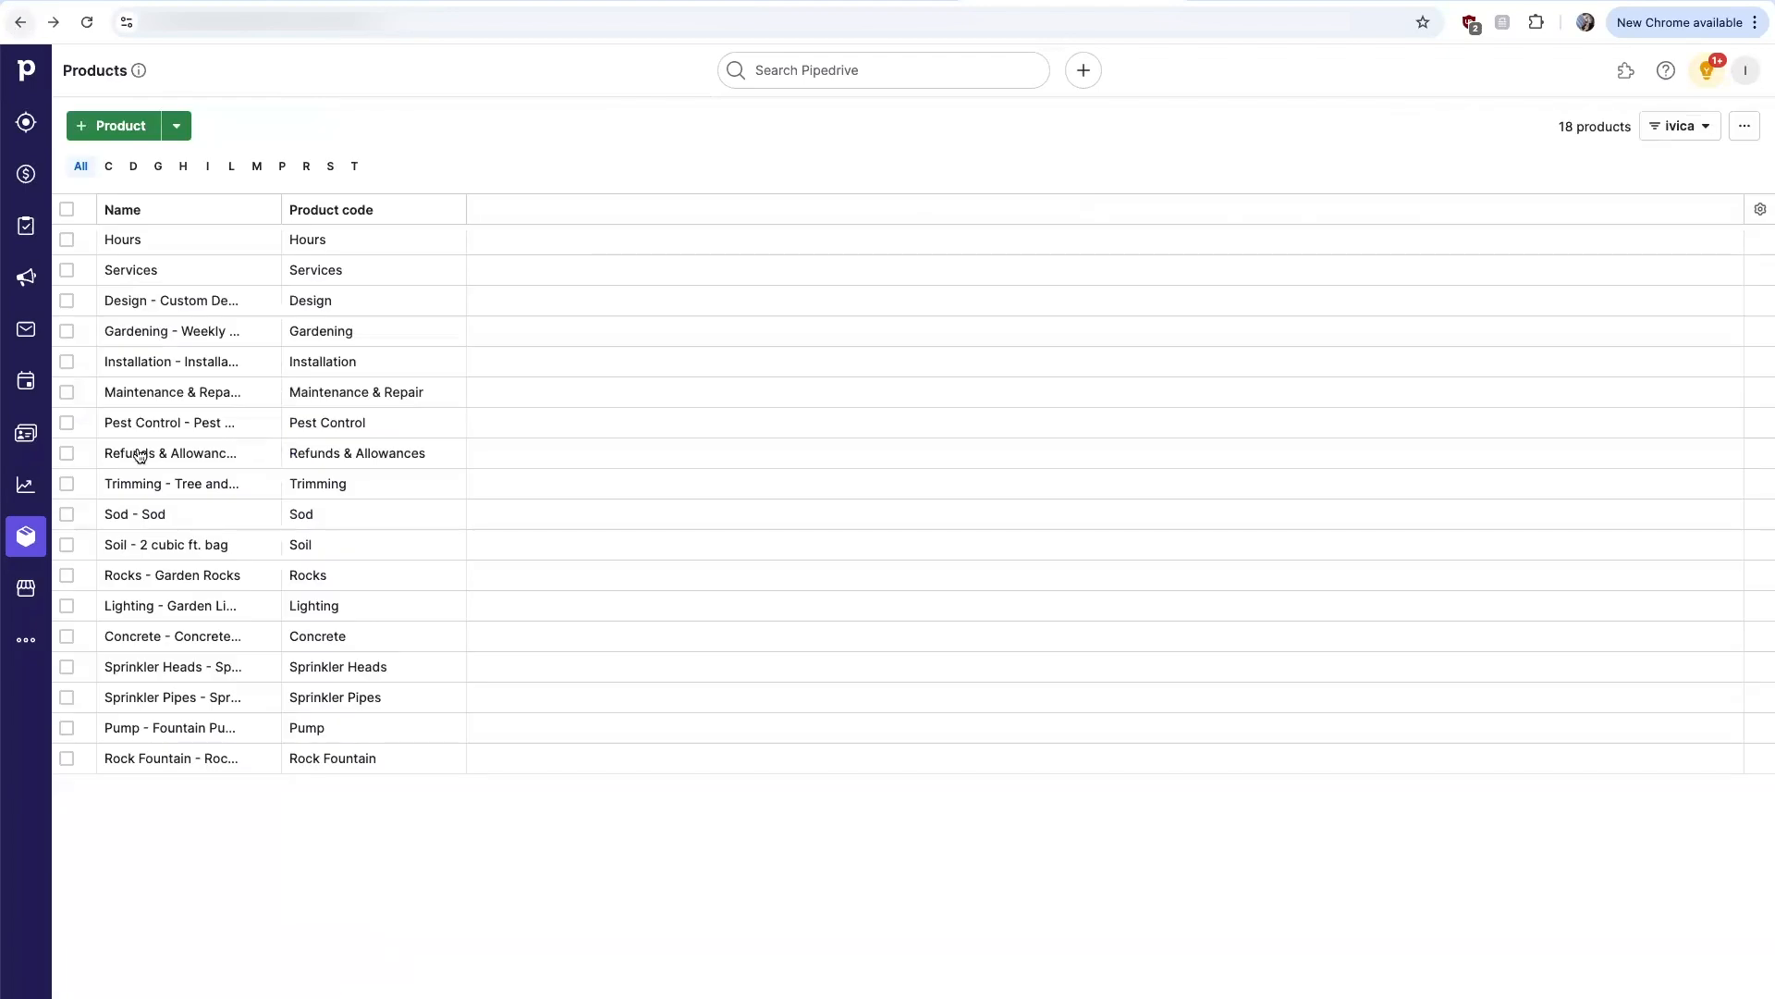
click(172, 666)
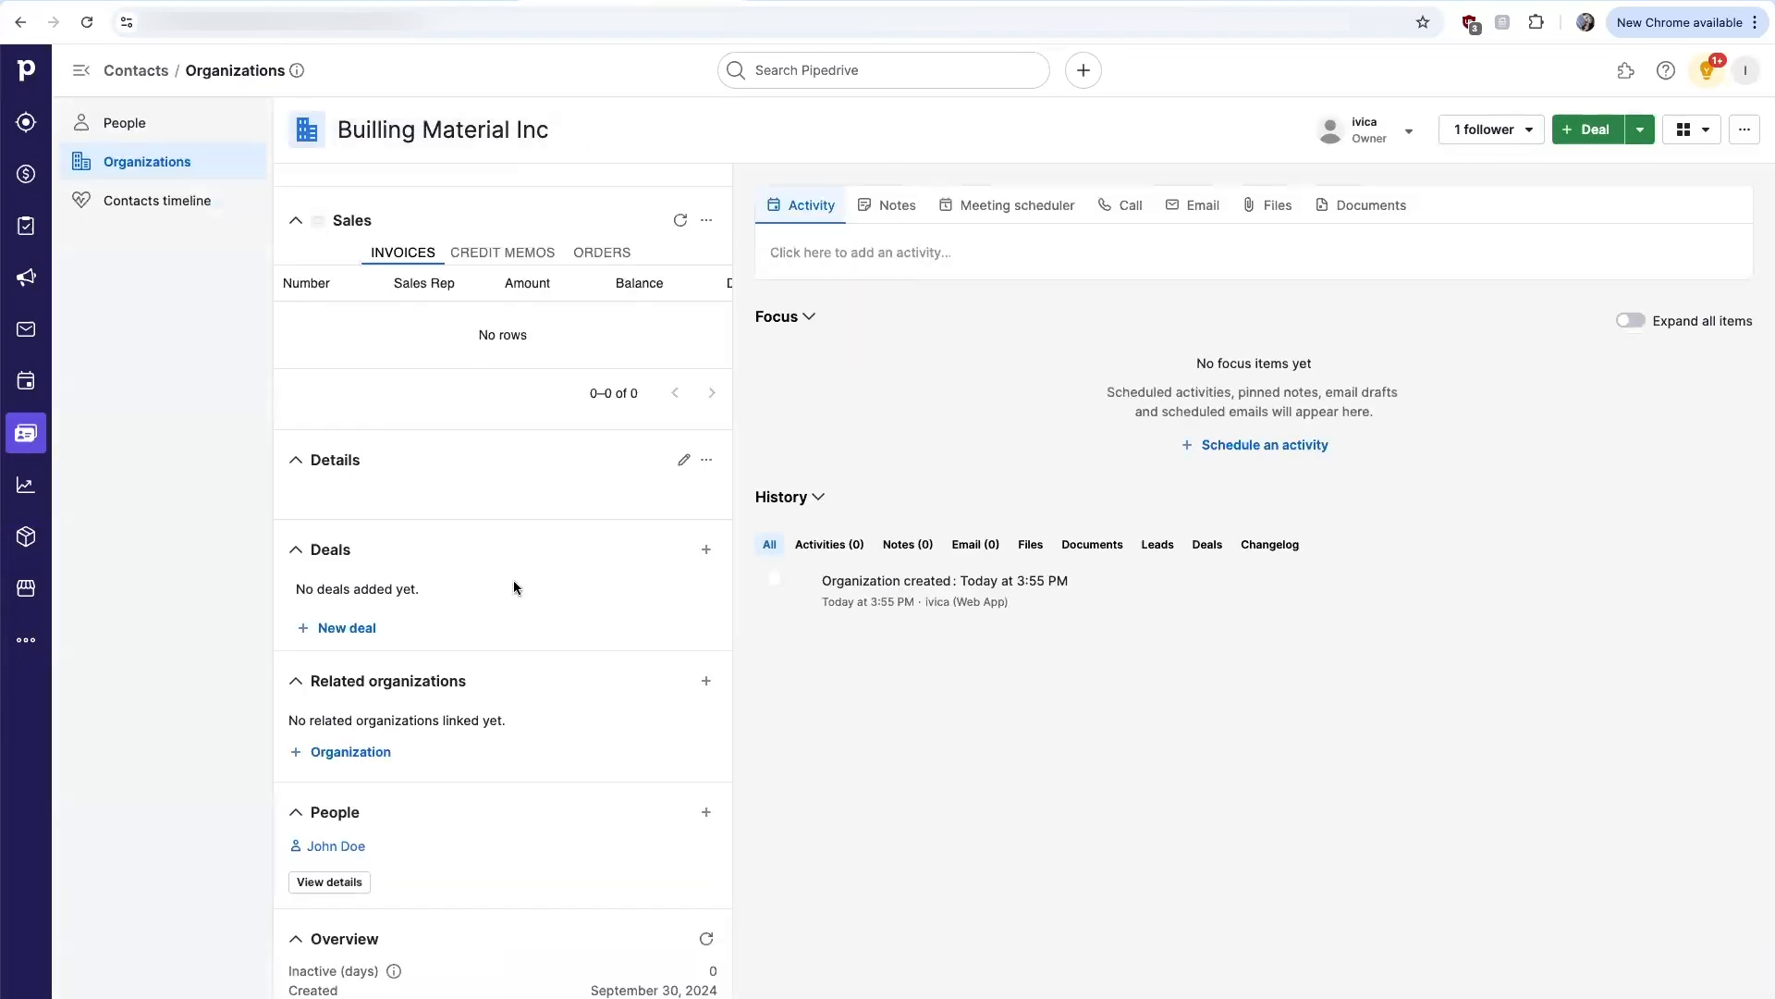
Save a new Builling Material Inc deal with 200 Sprinkler Pipes as its product
click(706, 555)
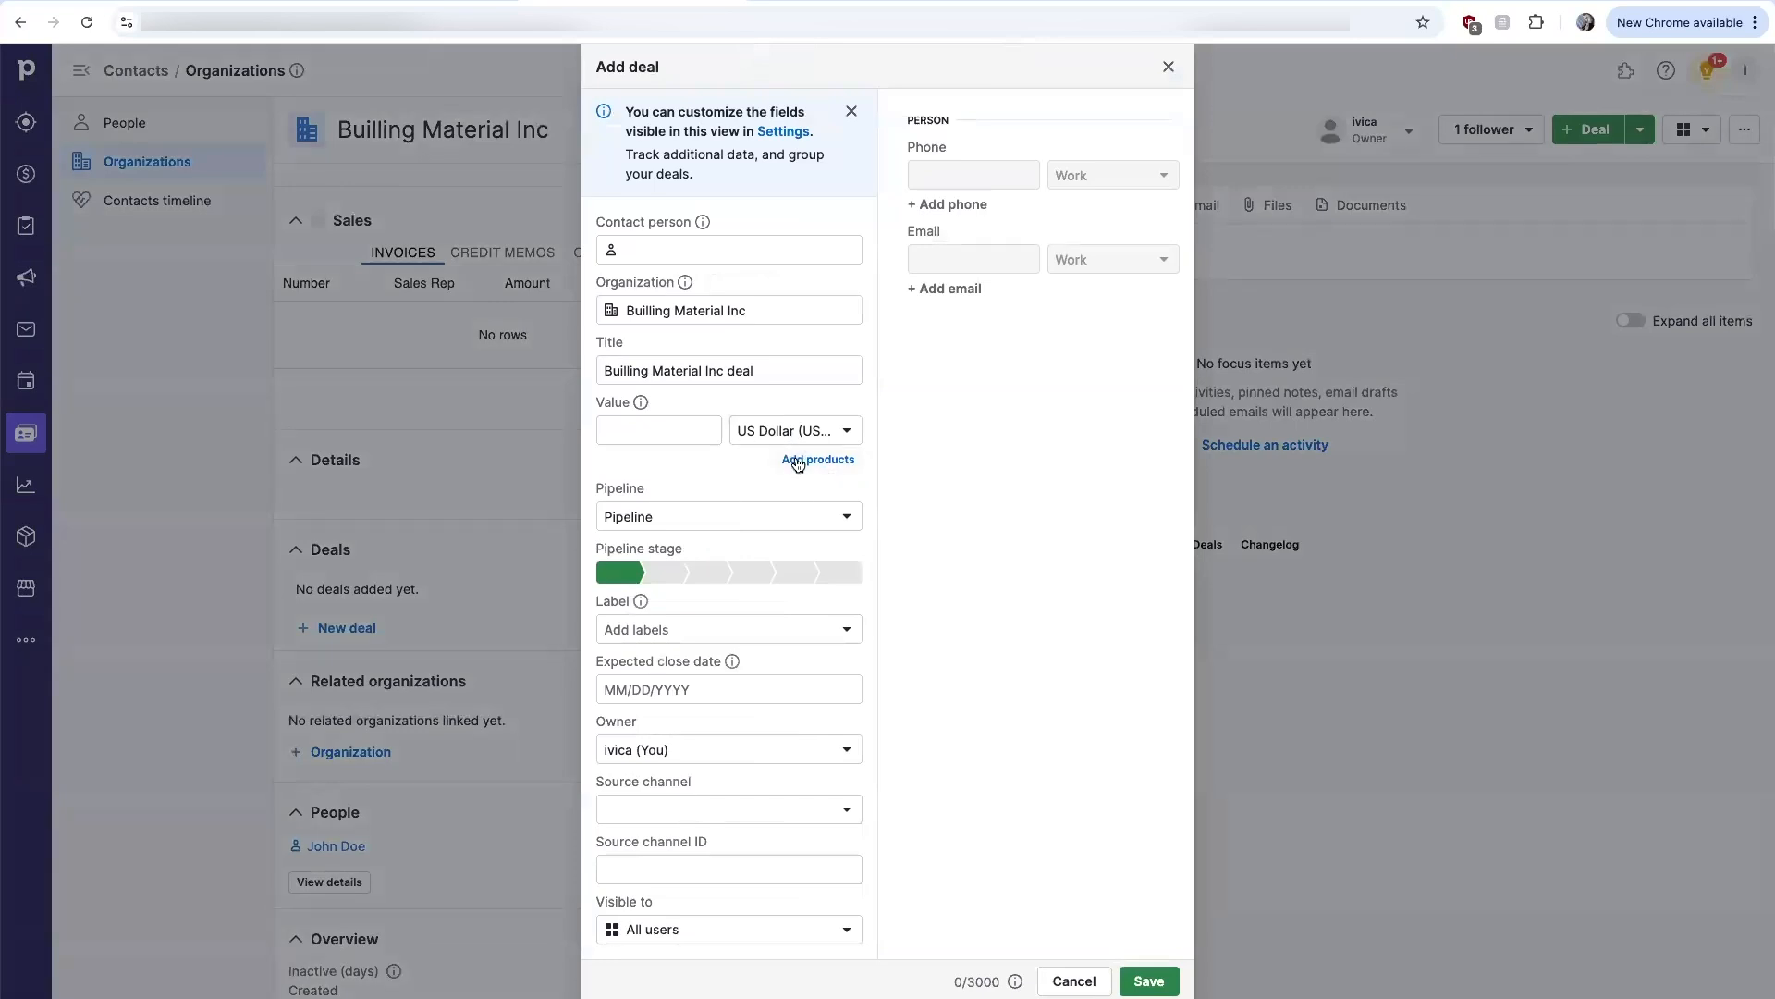
click(818, 459)
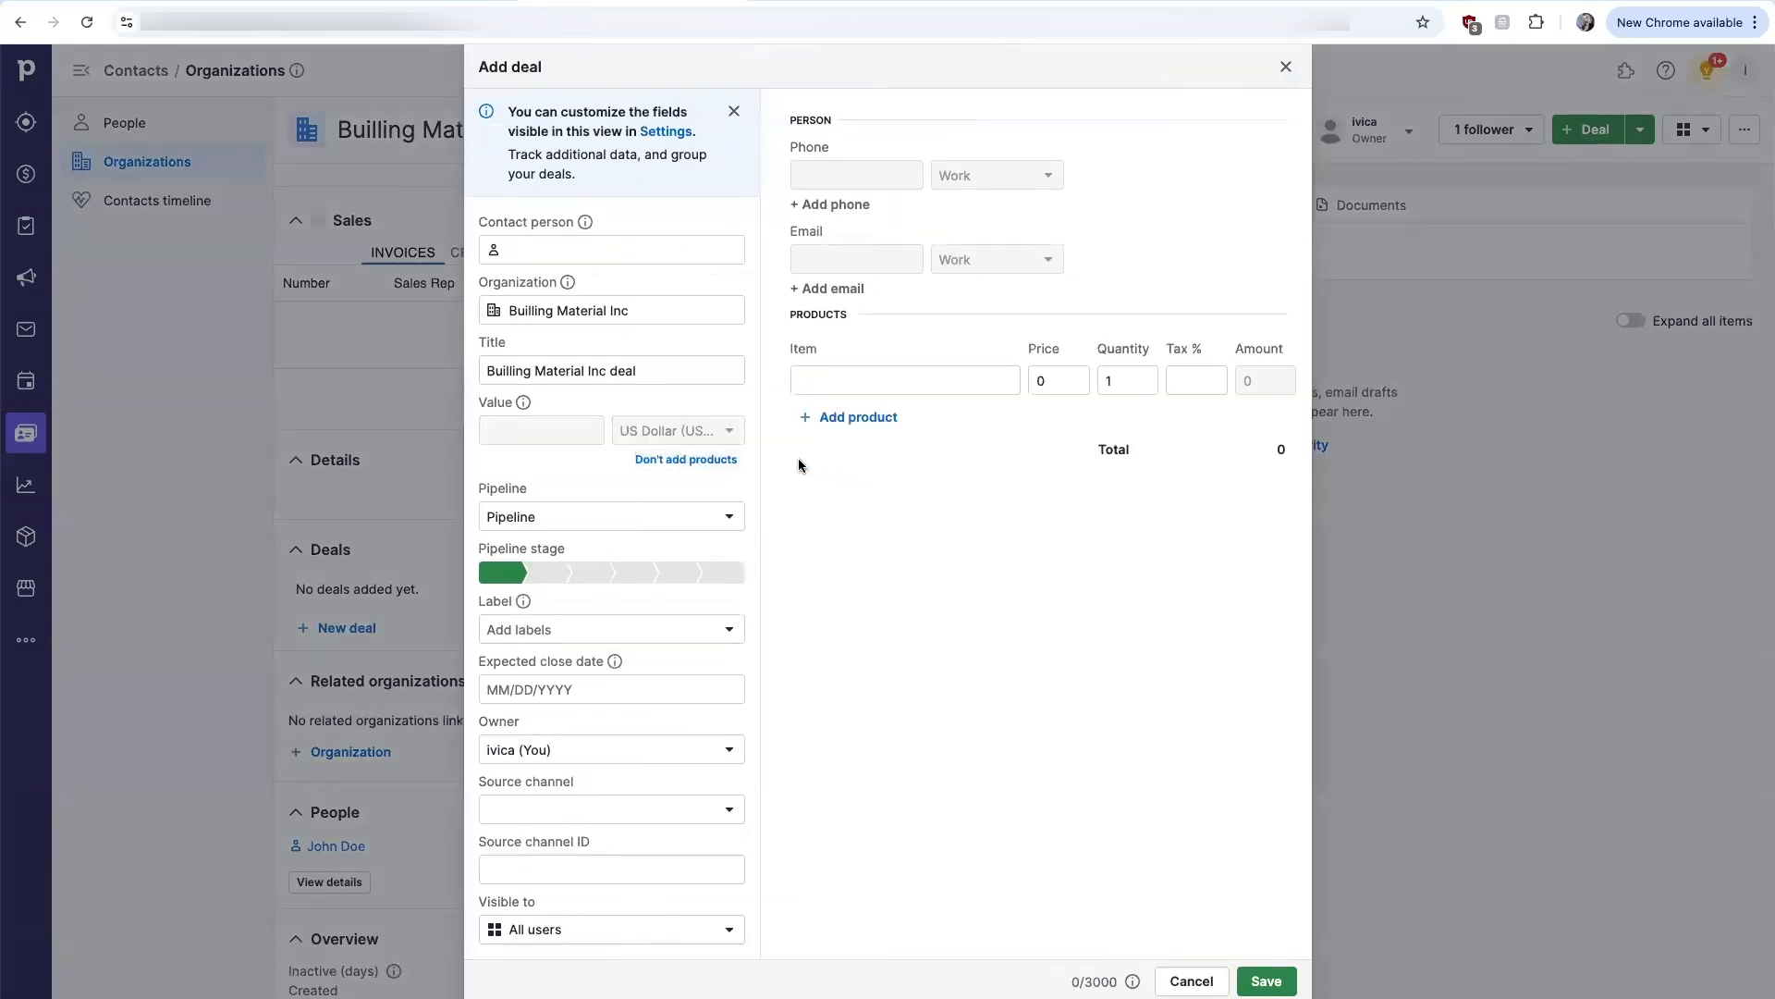
text(spi)
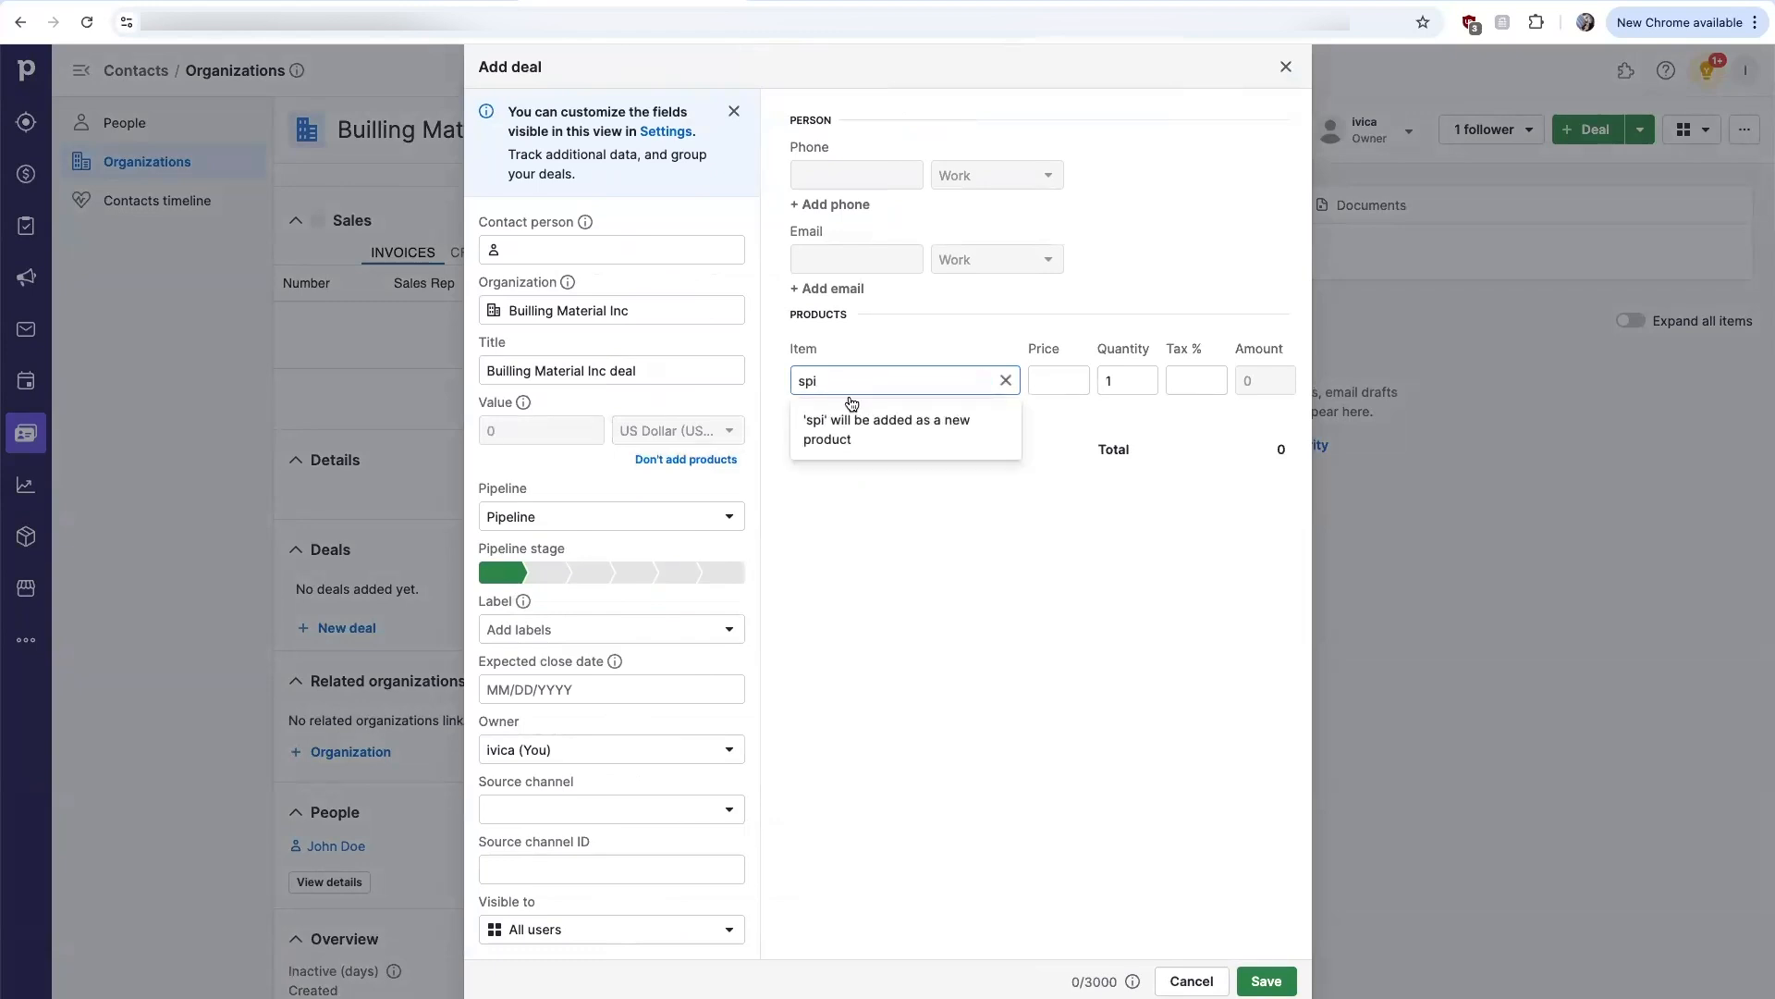
key(Backspace)
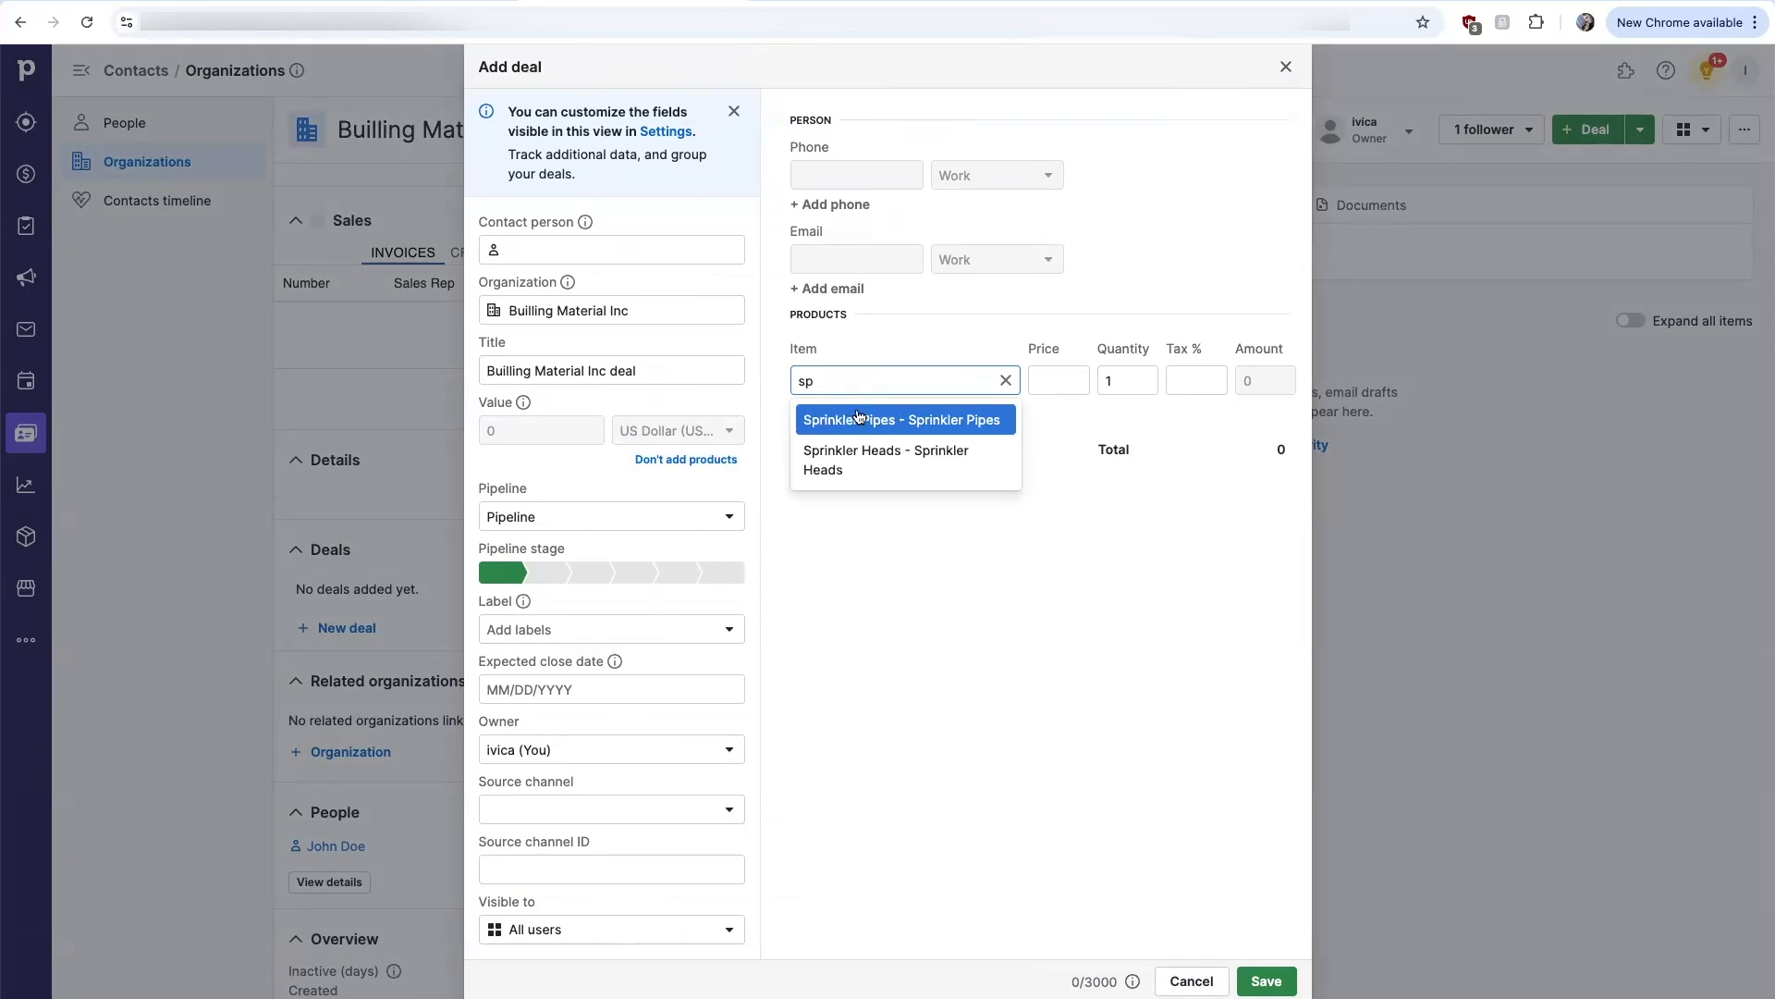
click(903, 419)
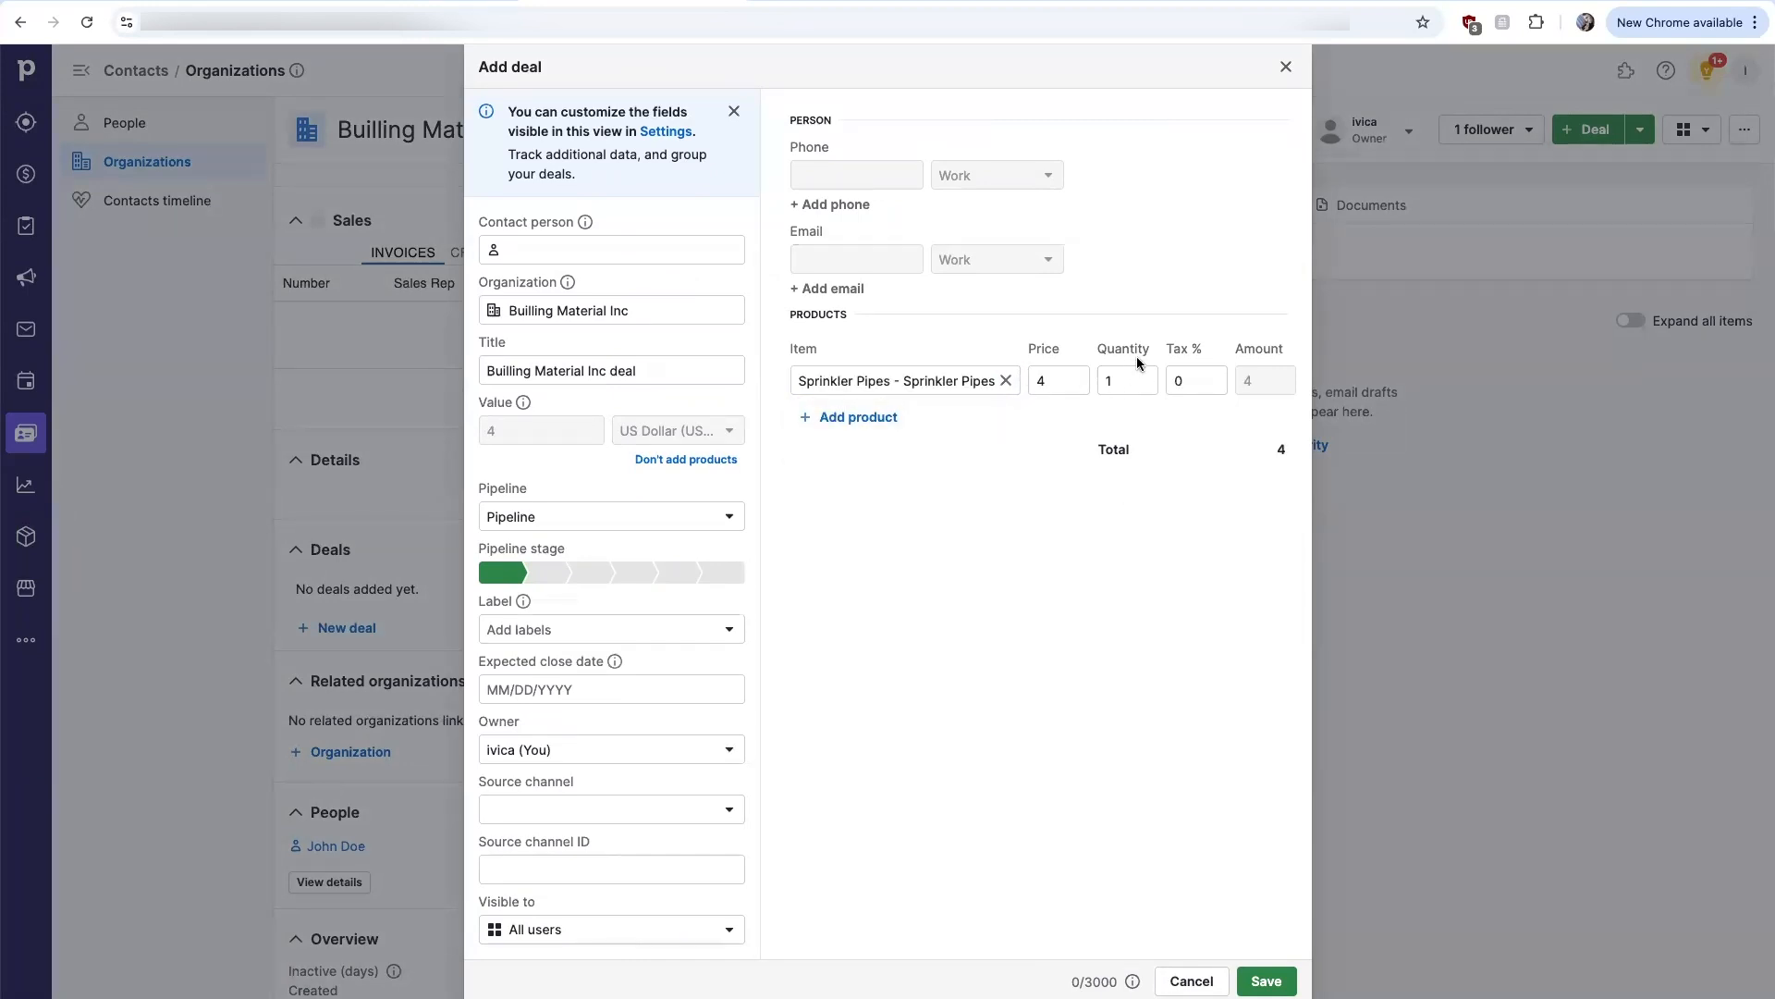
click(1143, 373)
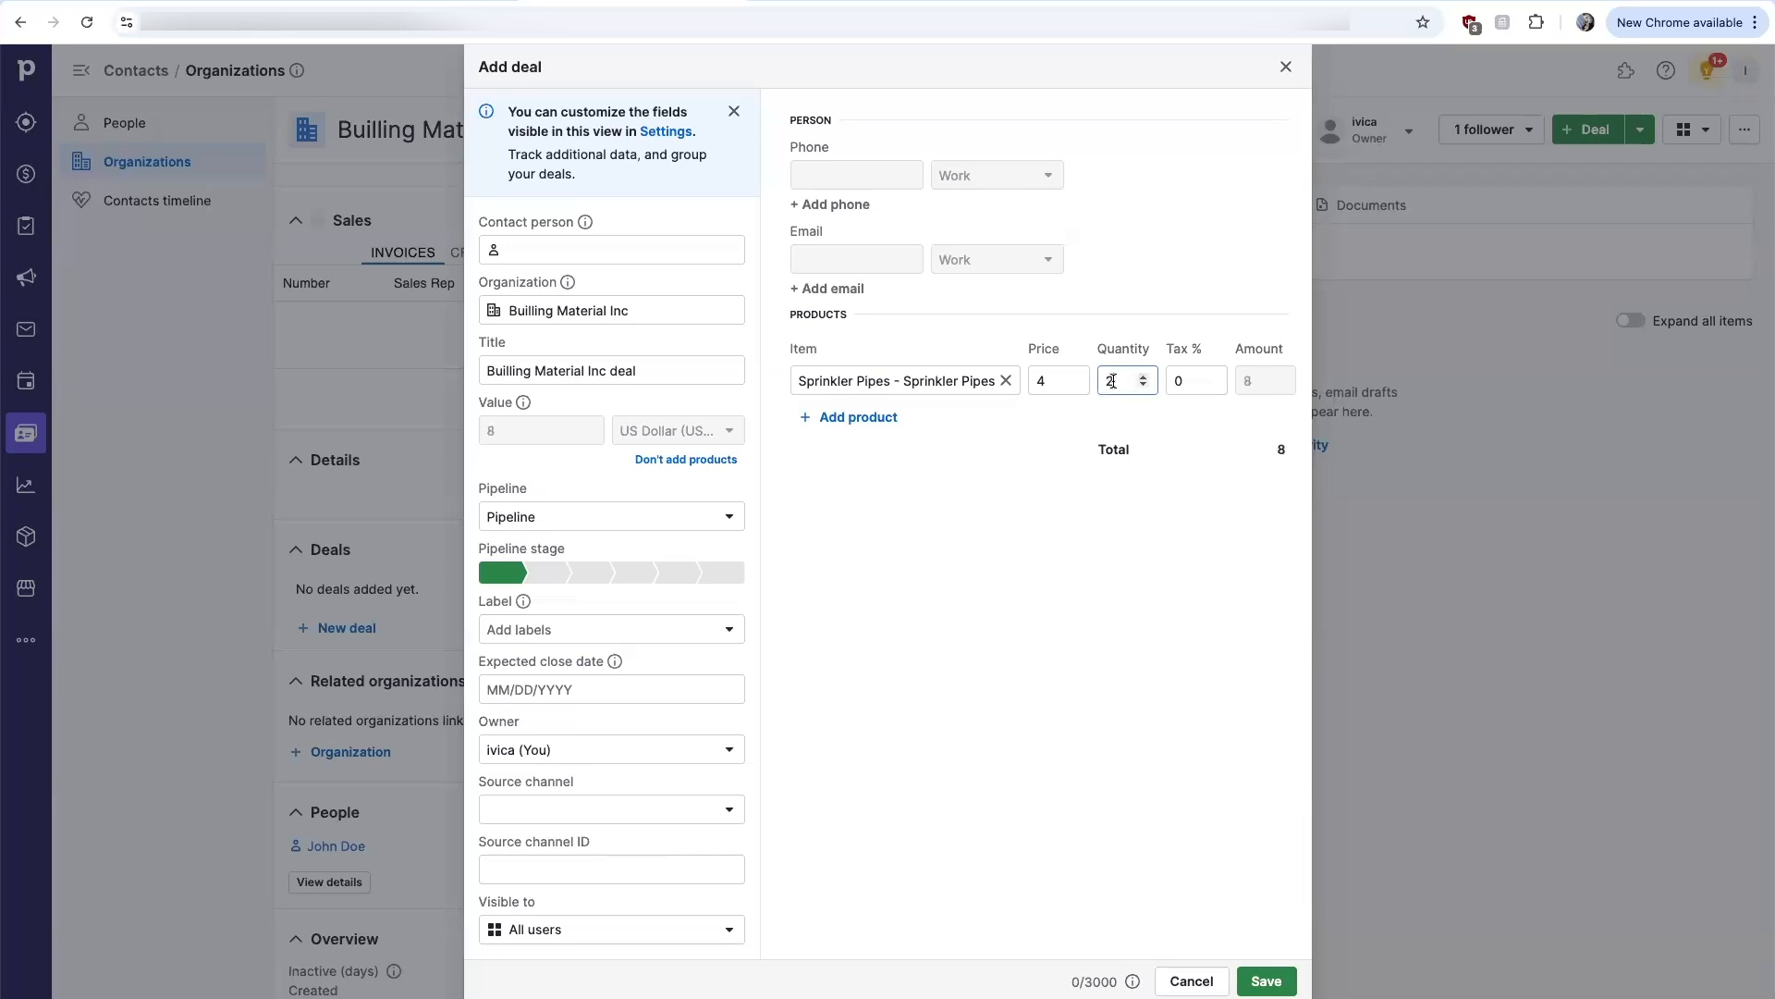
text(200)
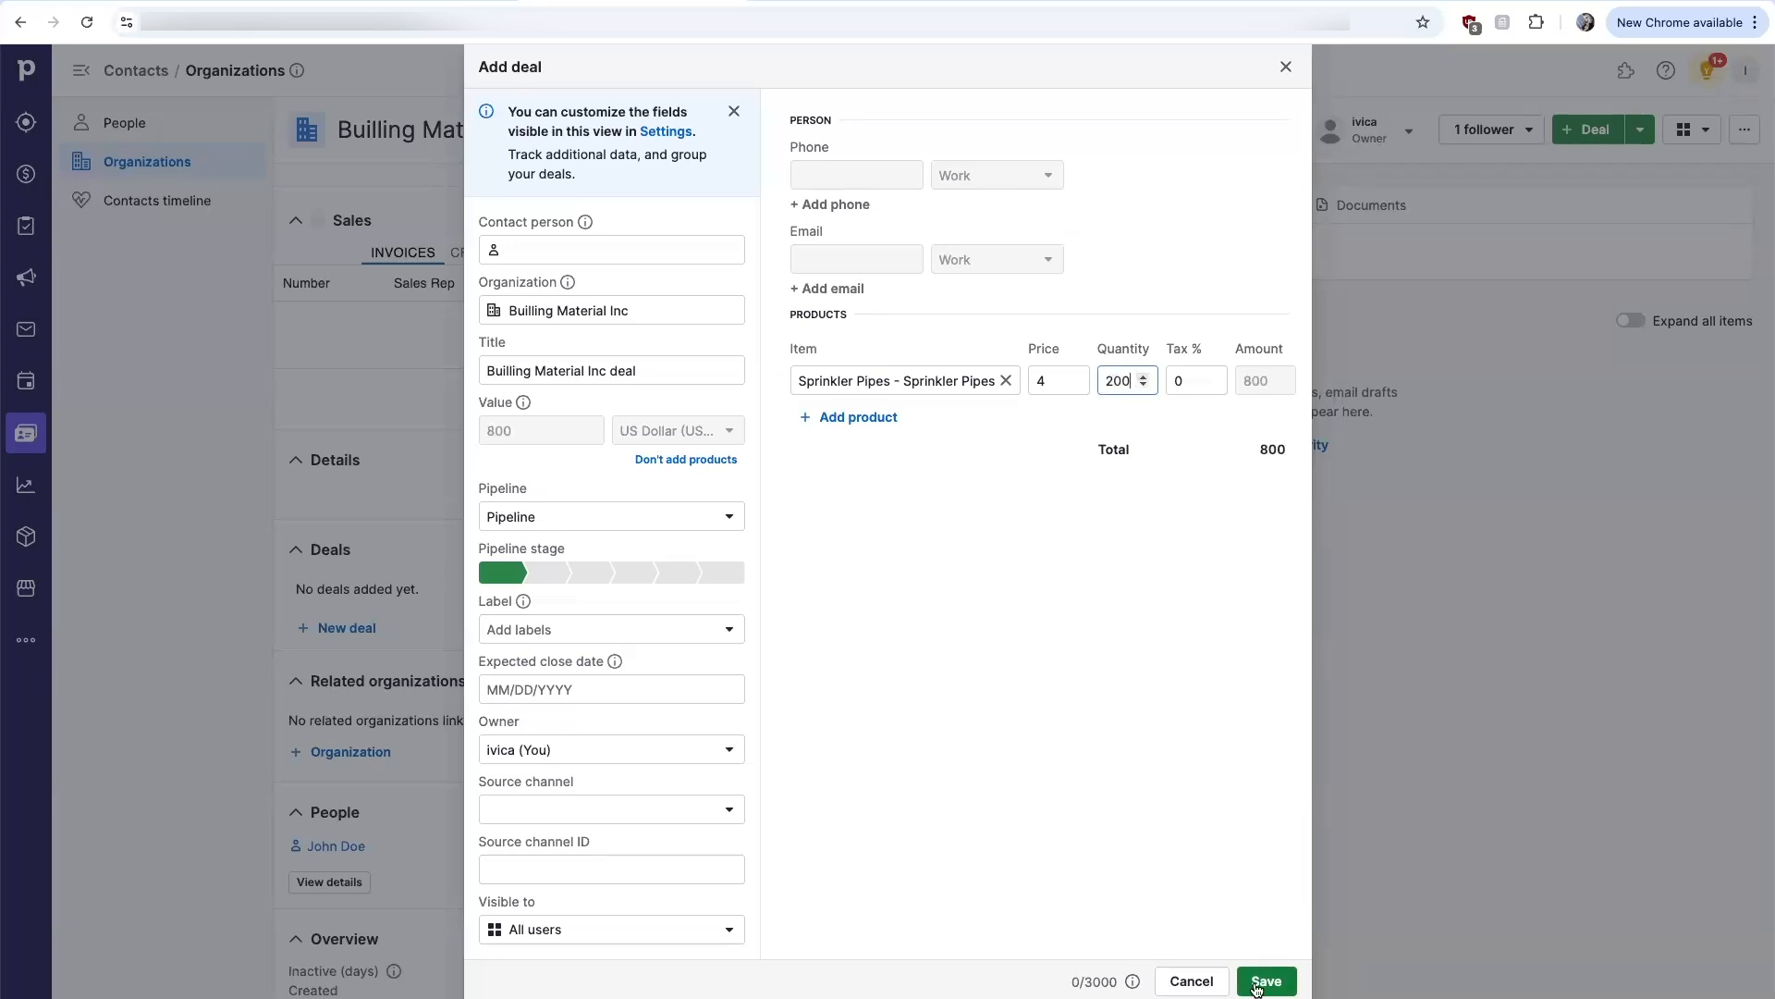
click(1265, 980)
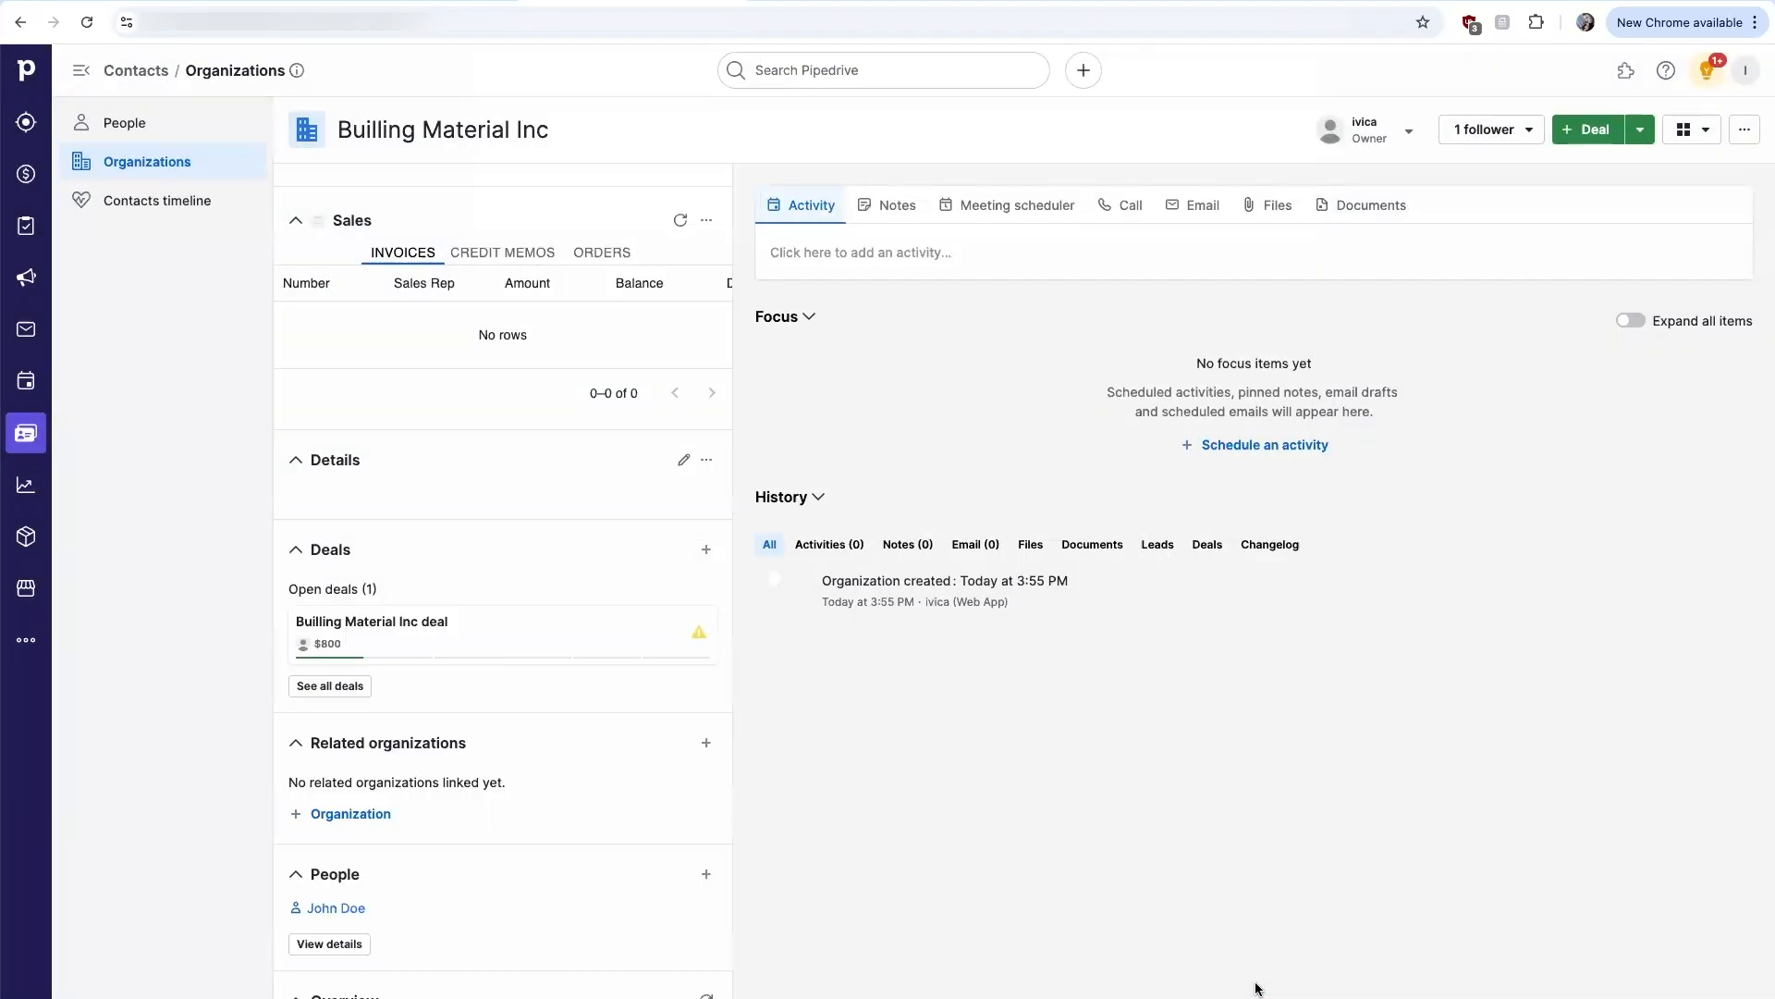
mouse_move(410, 886)
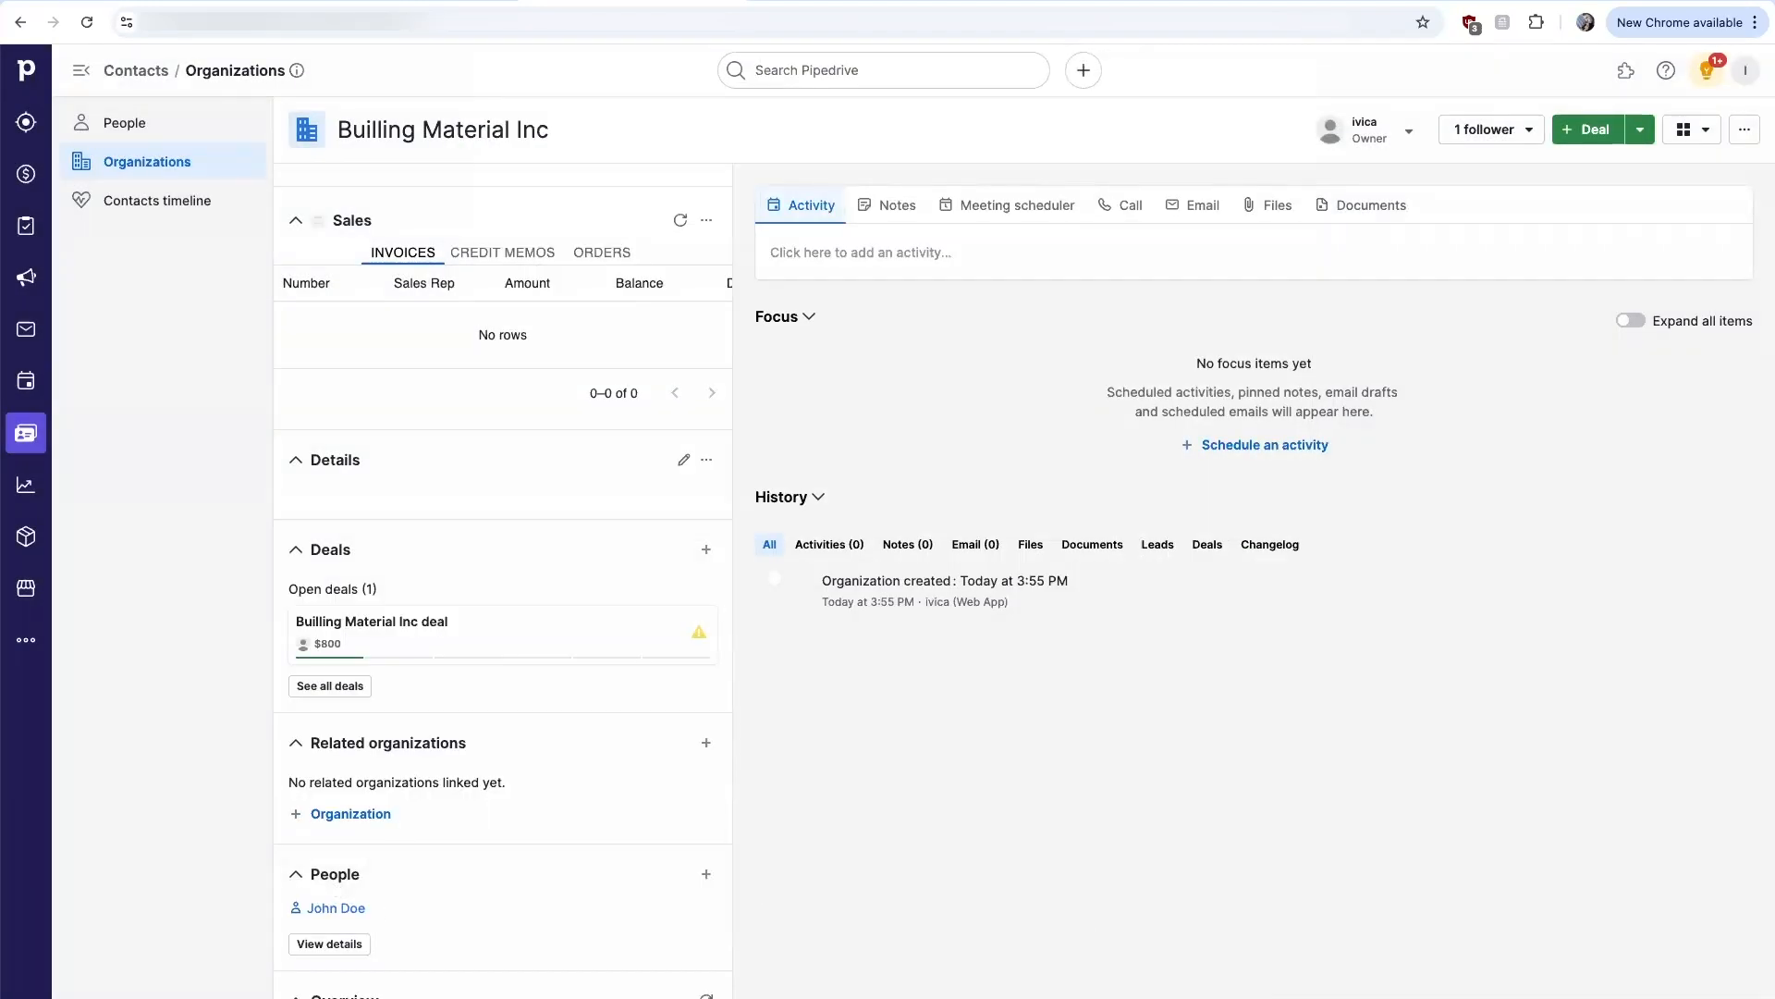
Open the $800 Builling Material Inc deal card from the Deals section
click(25, 173)
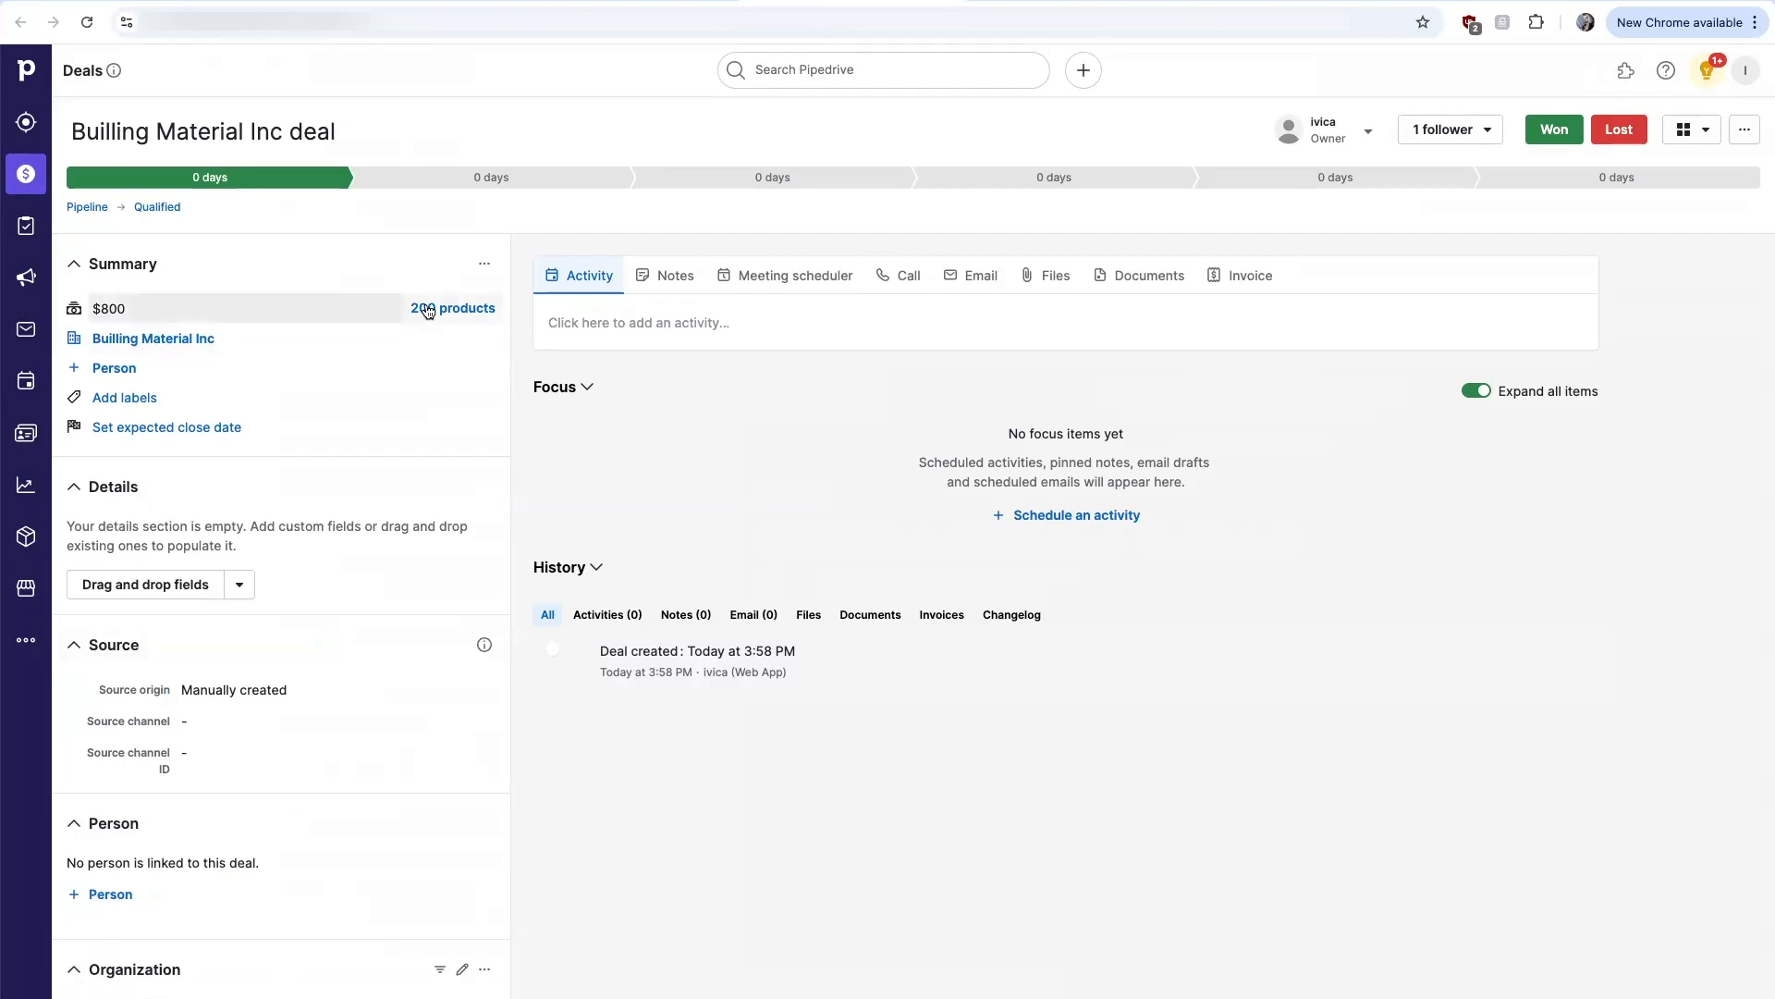
Set a 10% discount on the Sprinkler Pipes product line and save
click(466, 308)
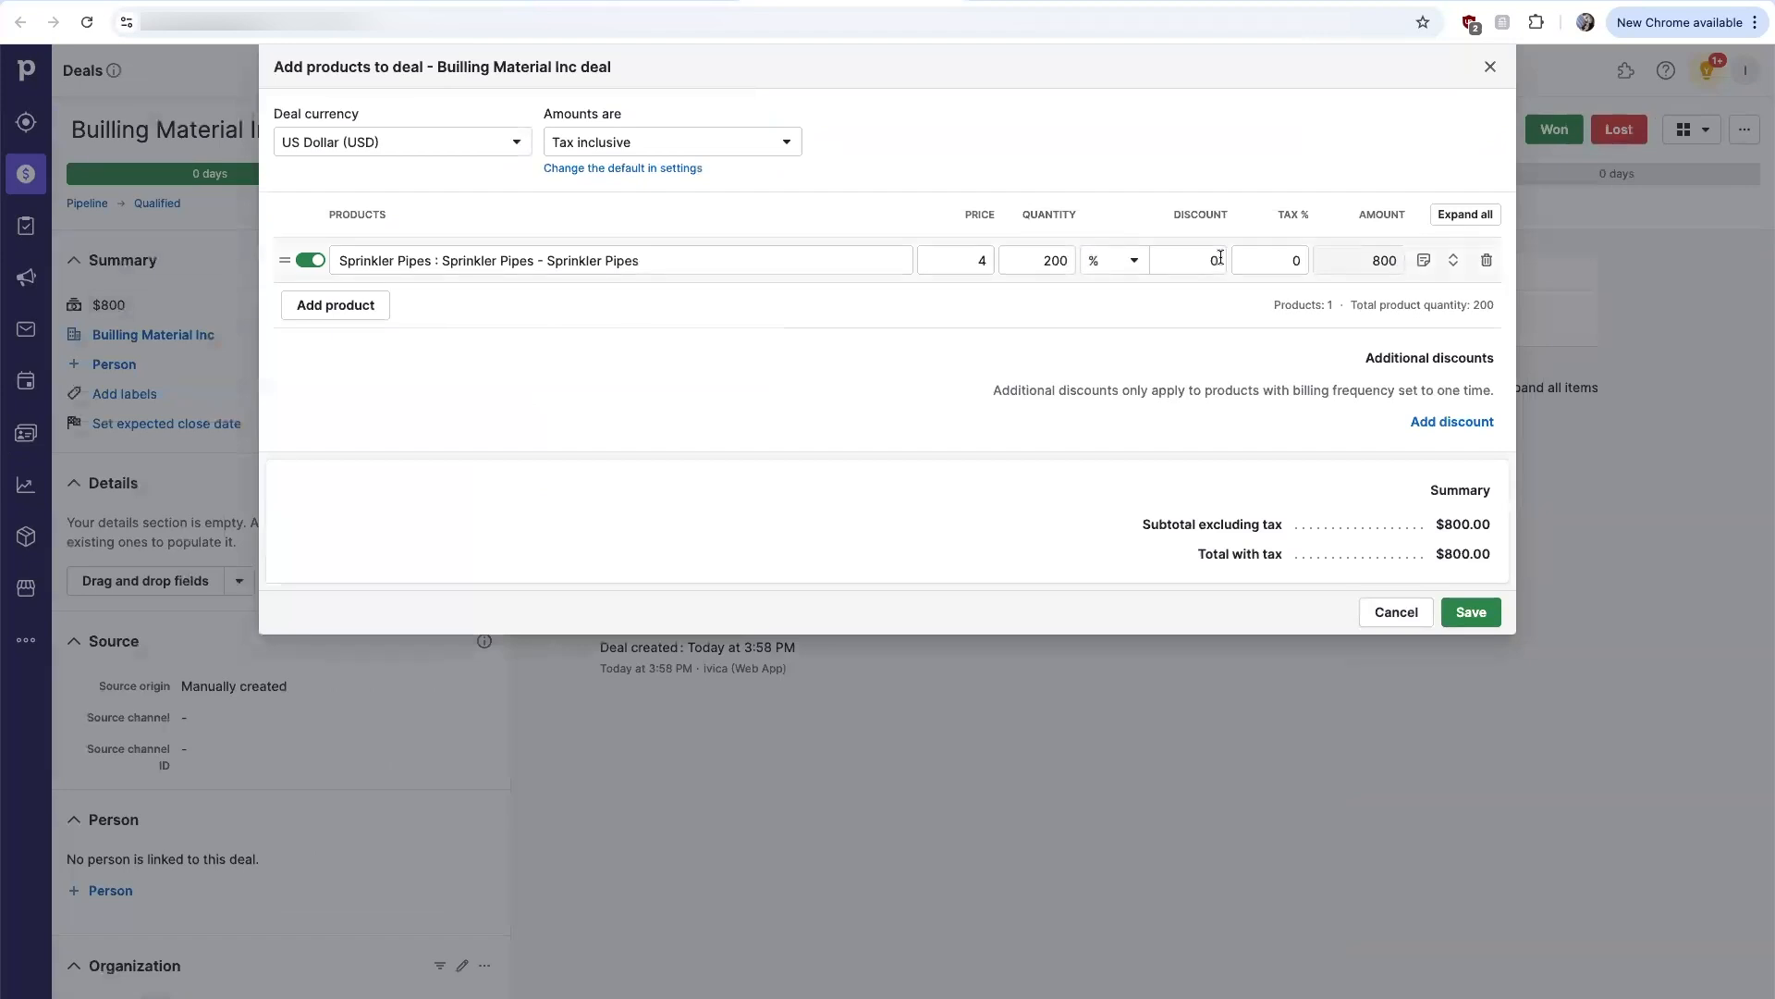
click(1186, 259)
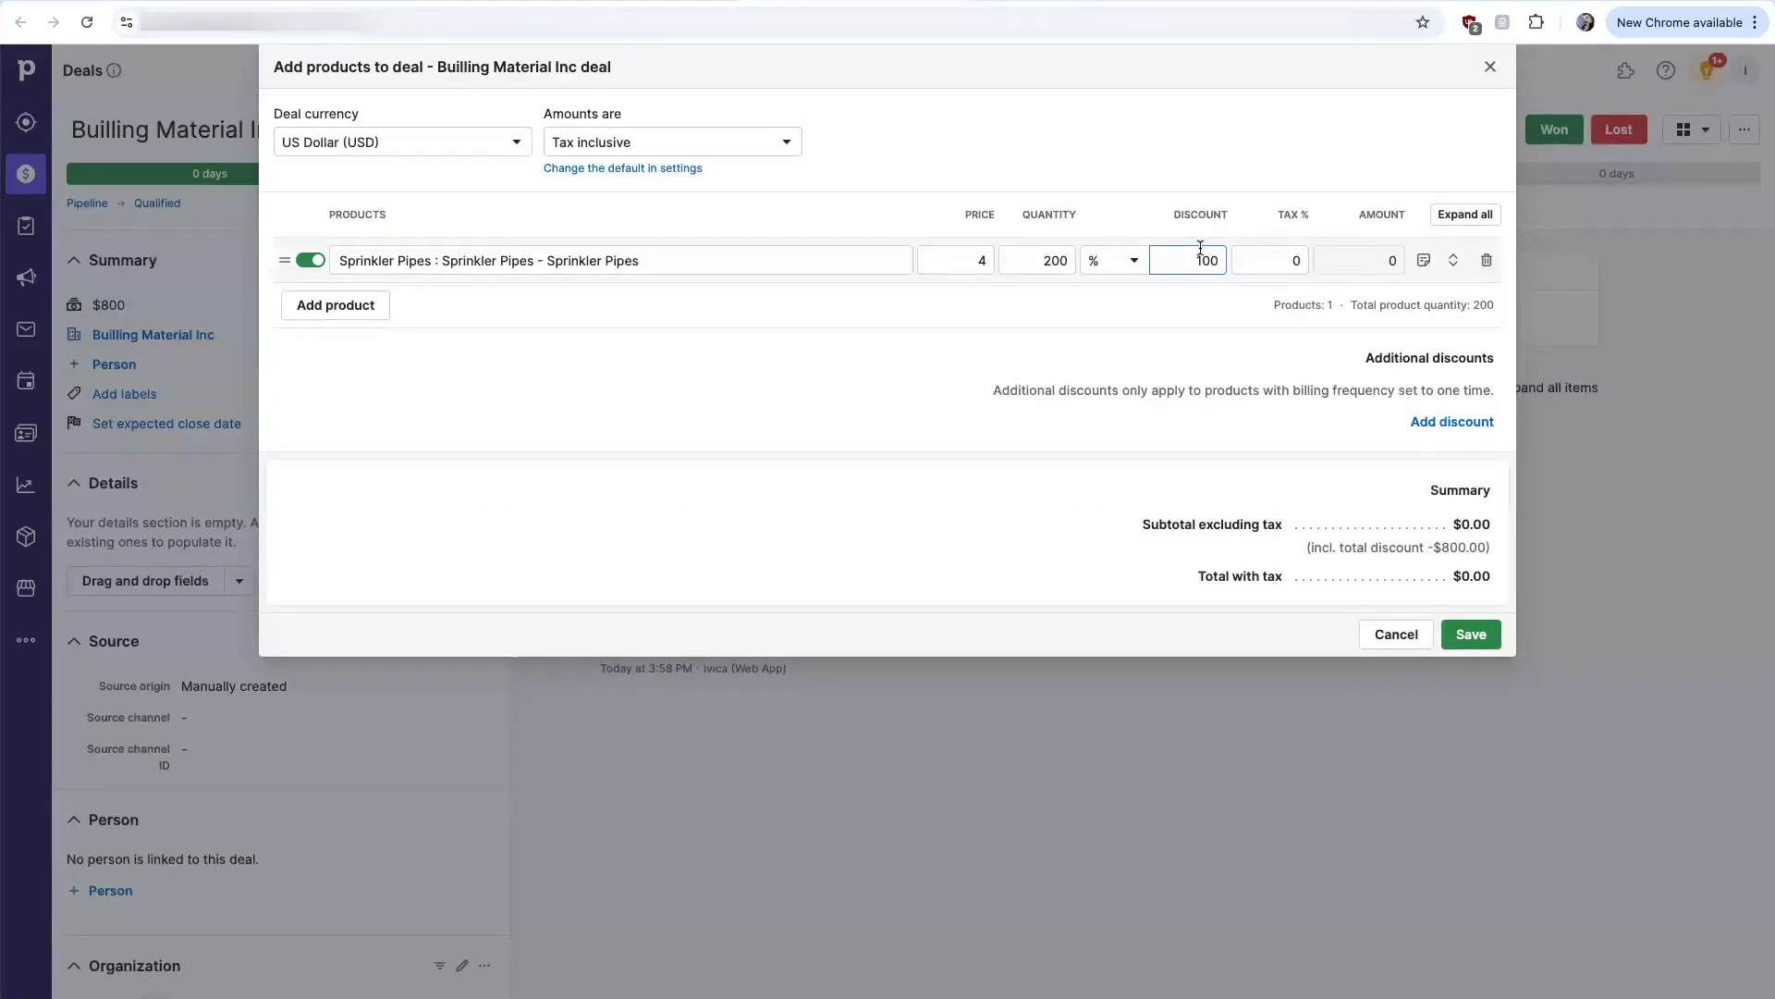
text(10)
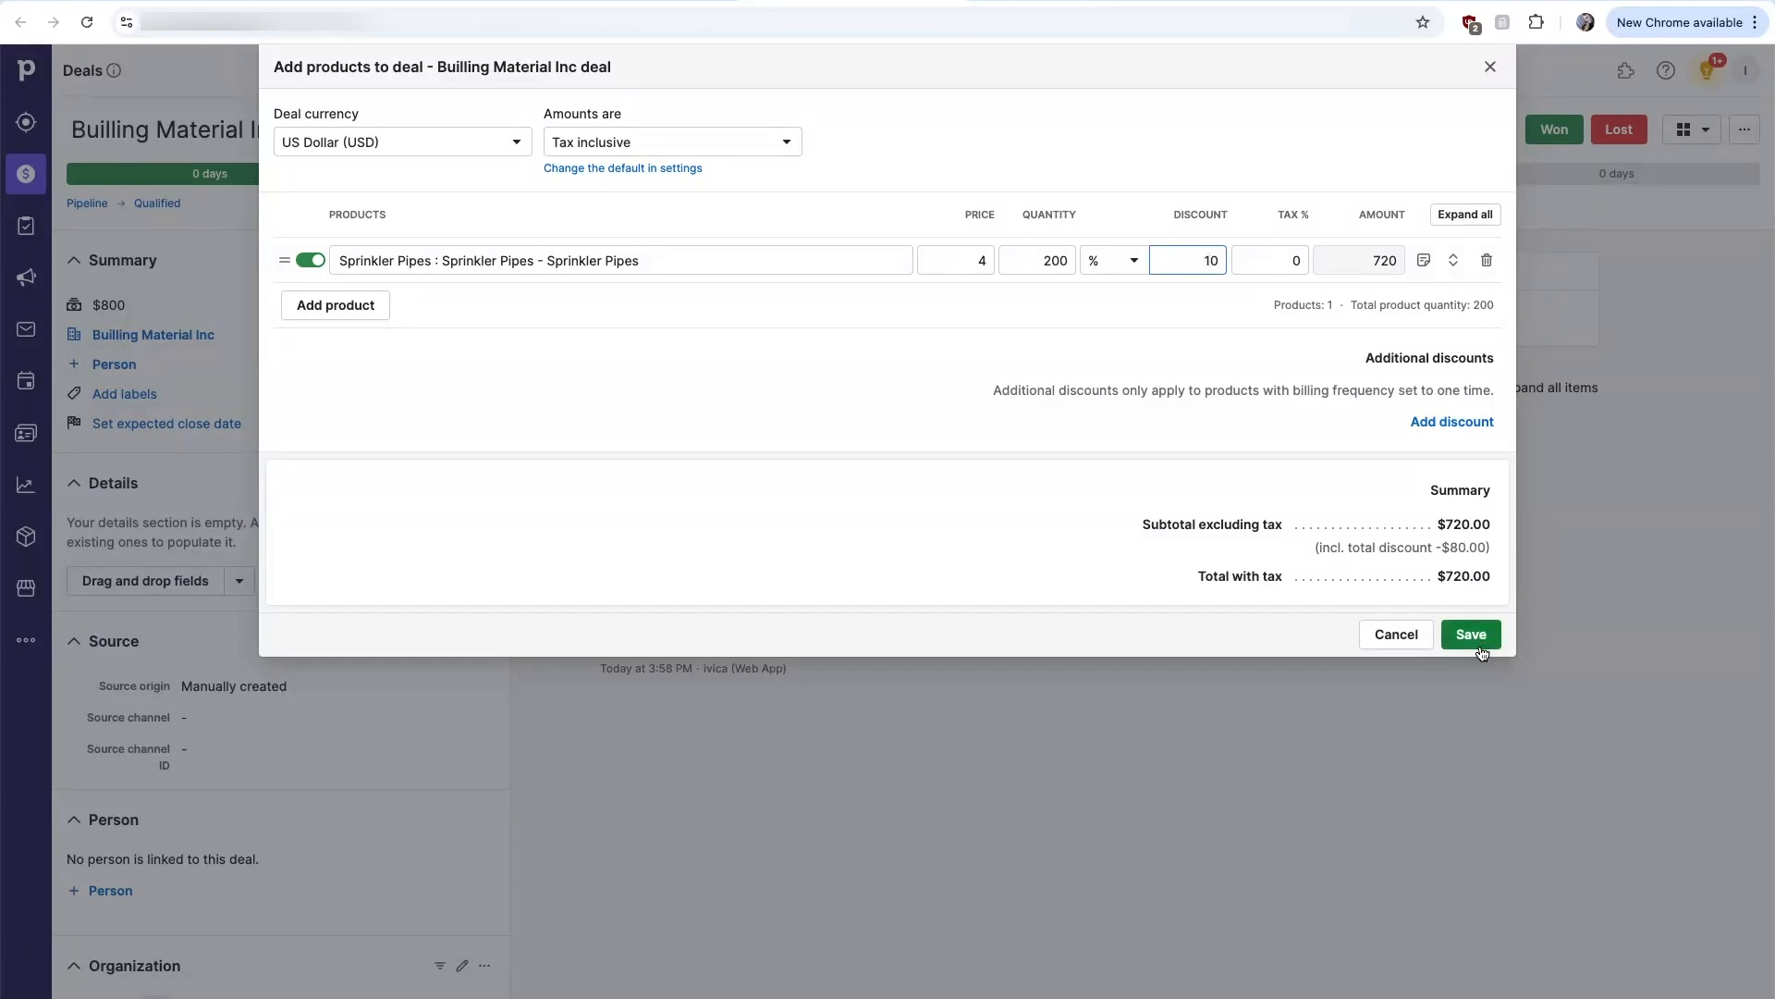
click(1469, 635)
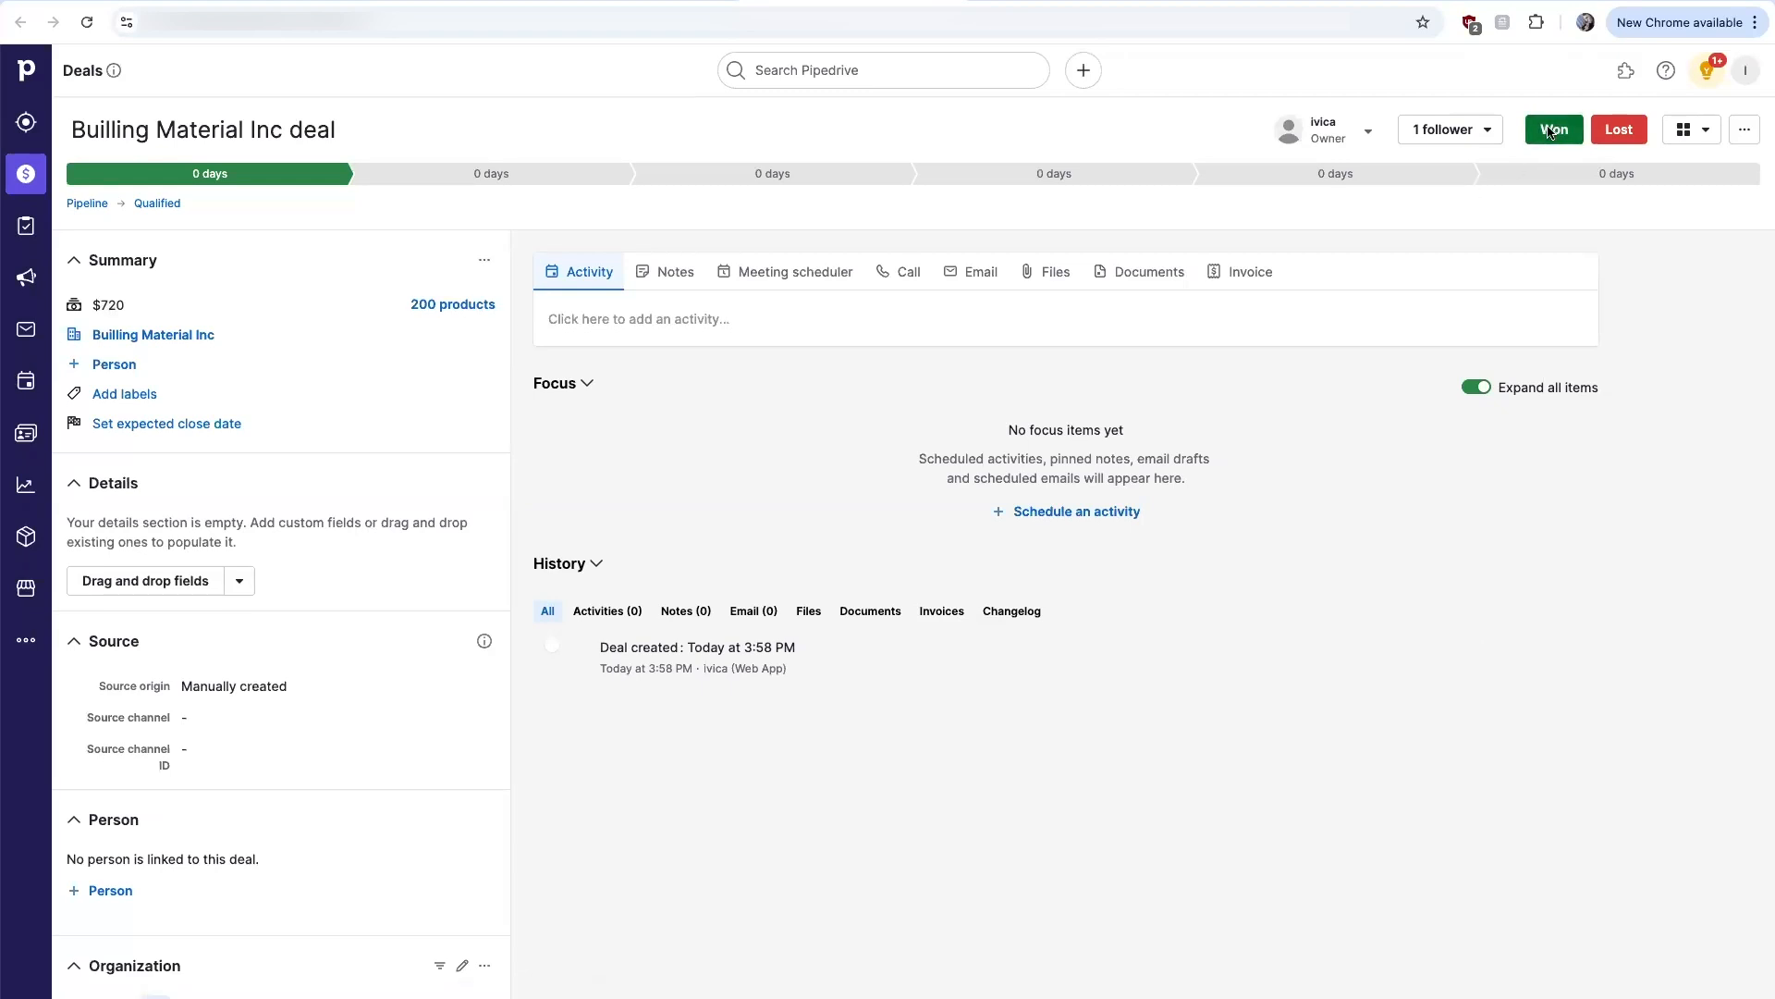
click(1552, 128)
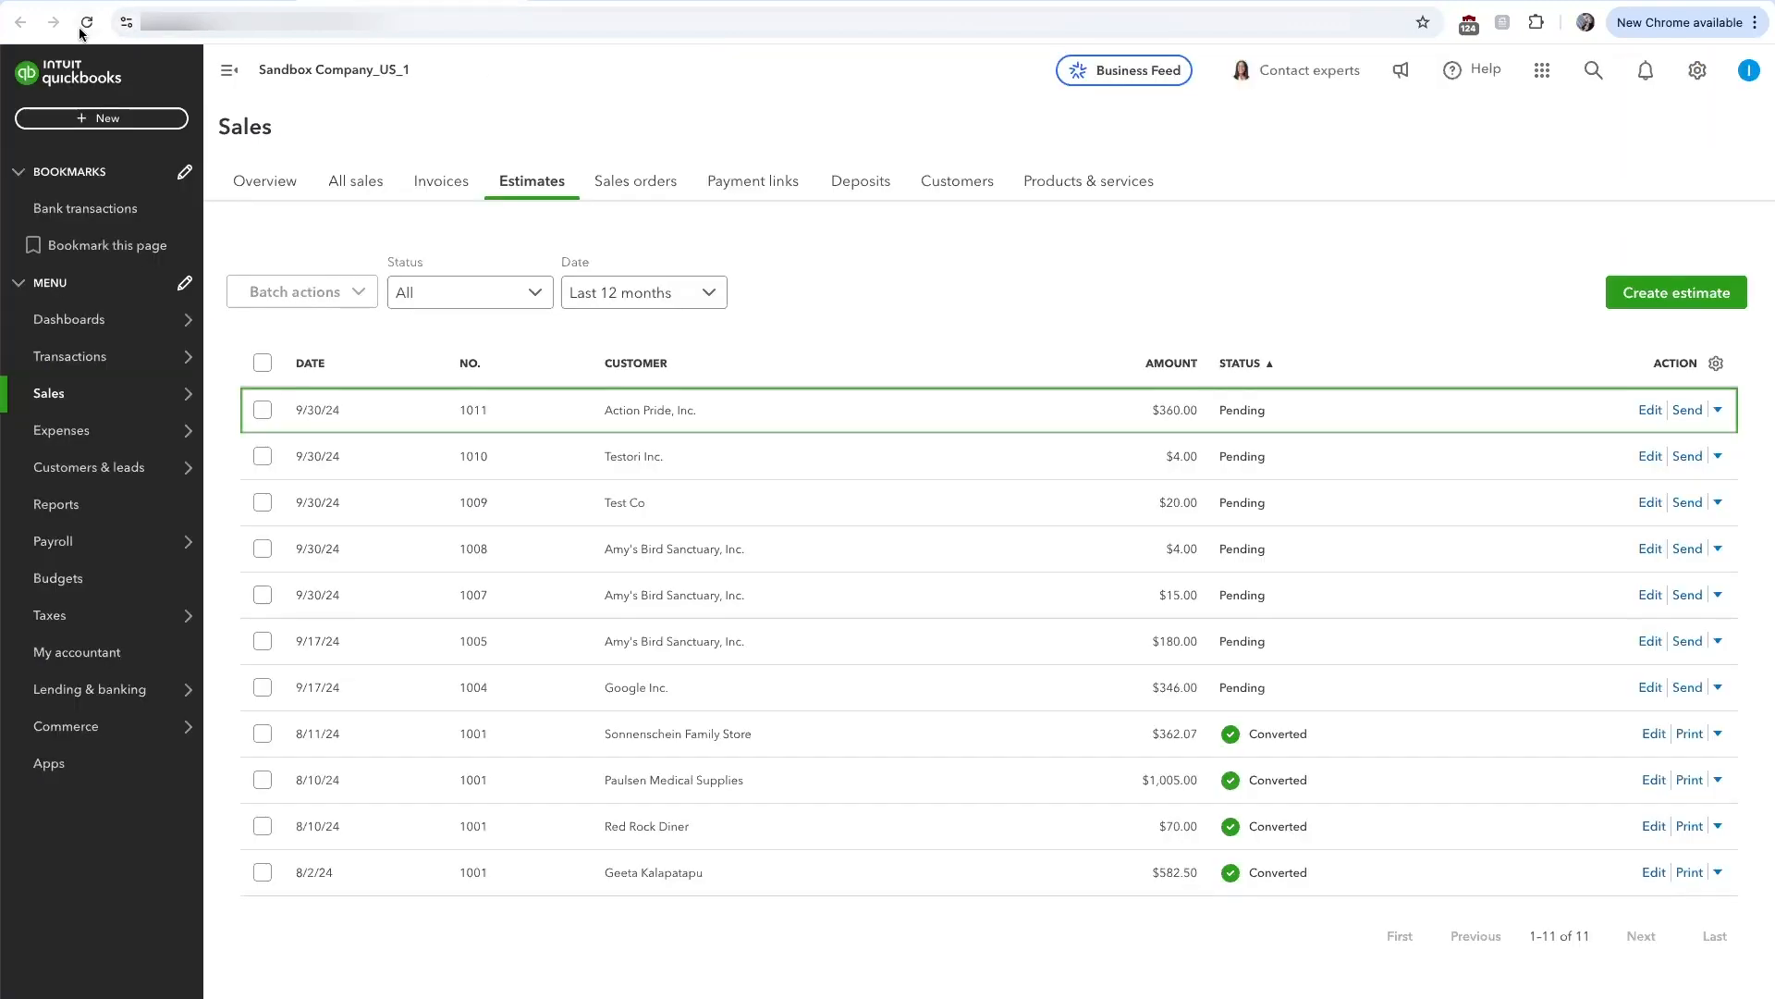
Reload the Estimates page so estimate 1012 for $720 appears
click(85, 22)
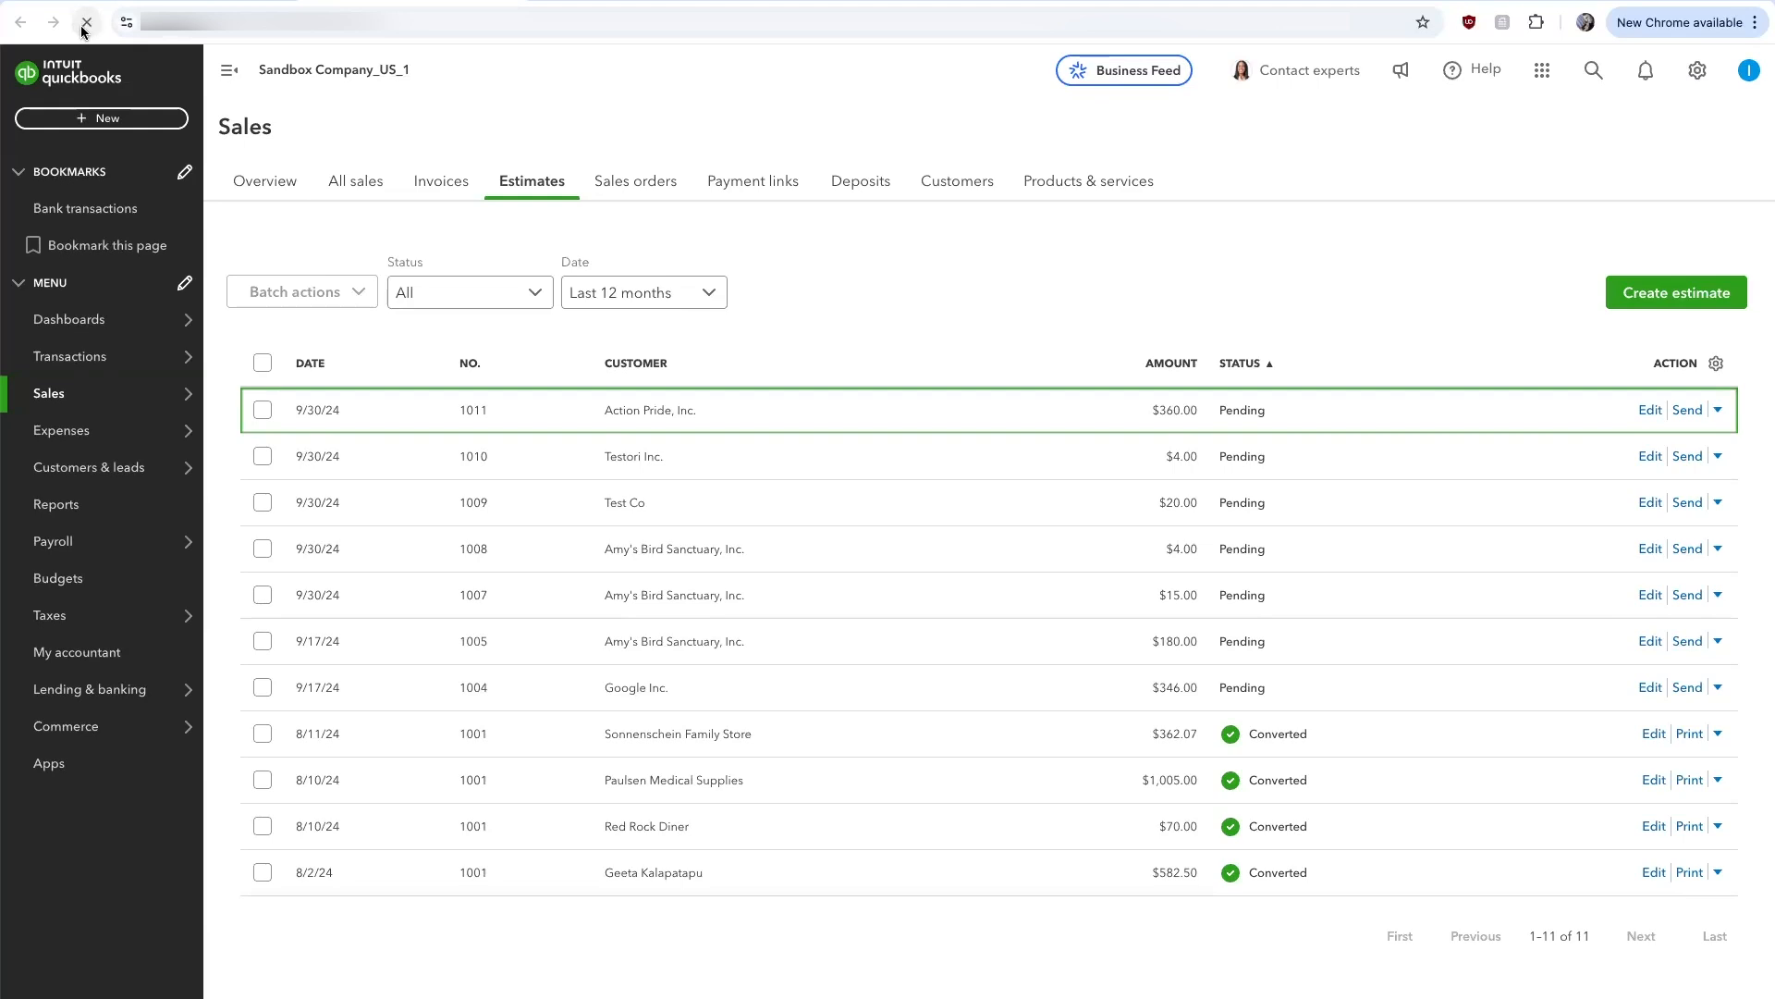
click(85, 22)
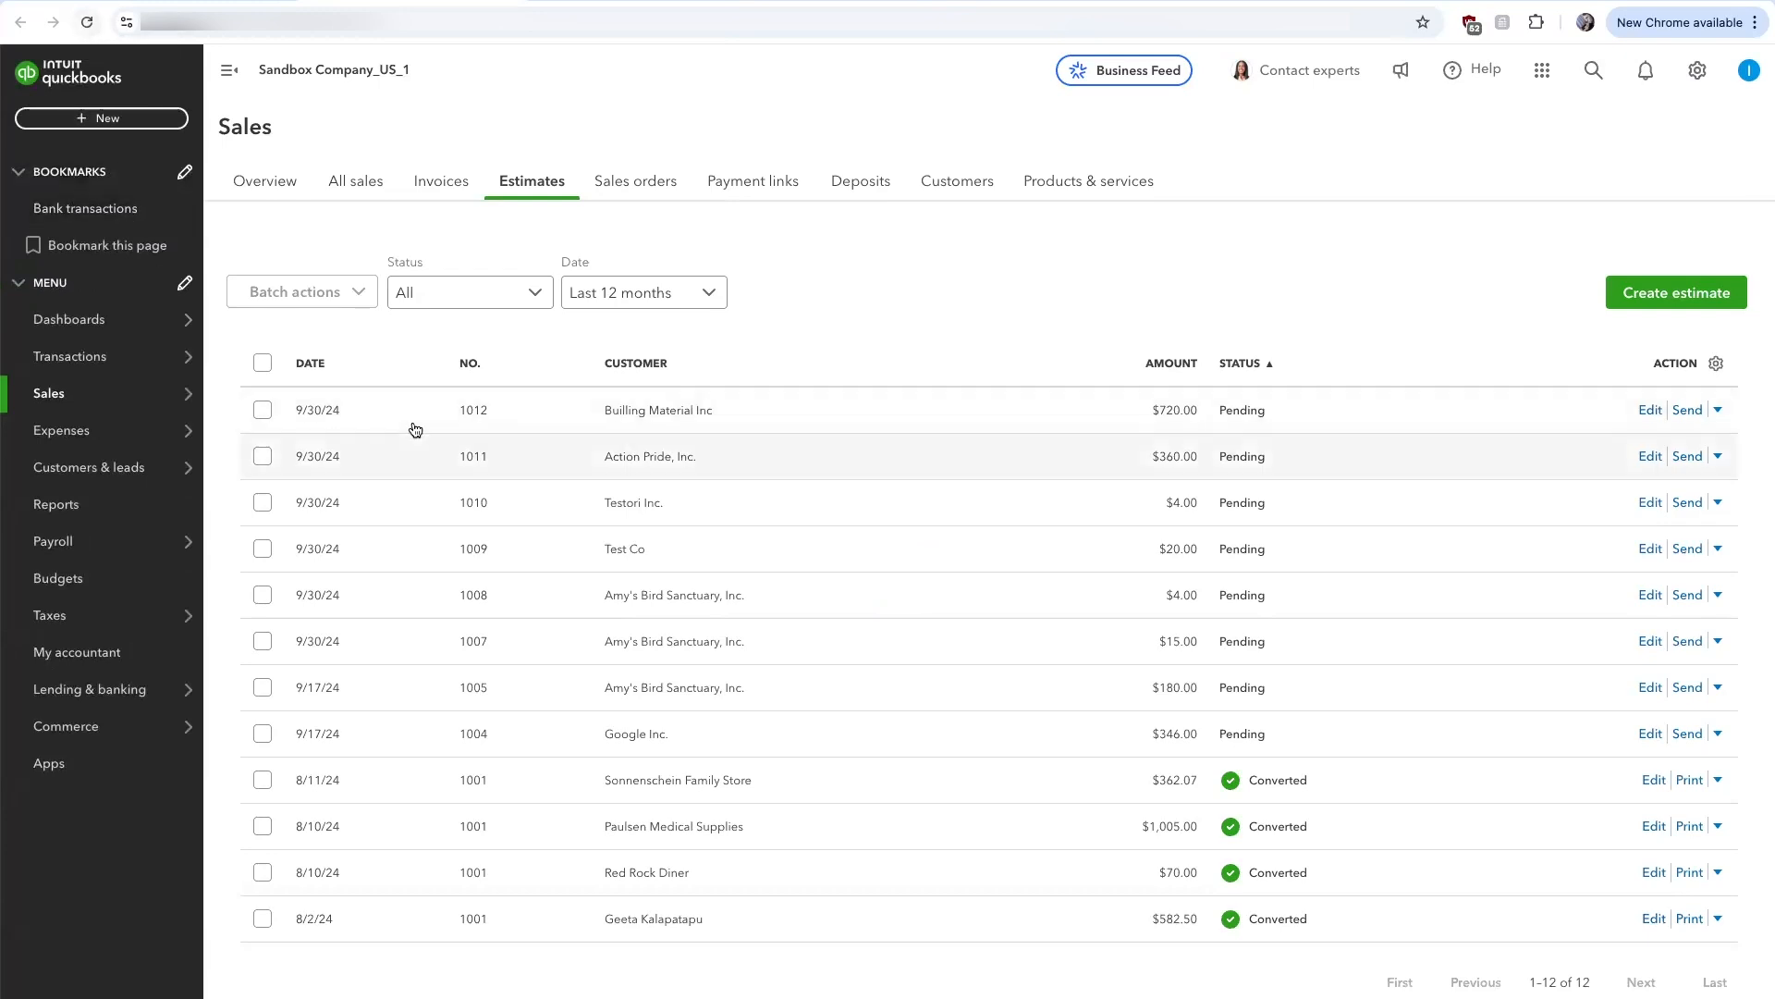
mouse_move(672, 418)
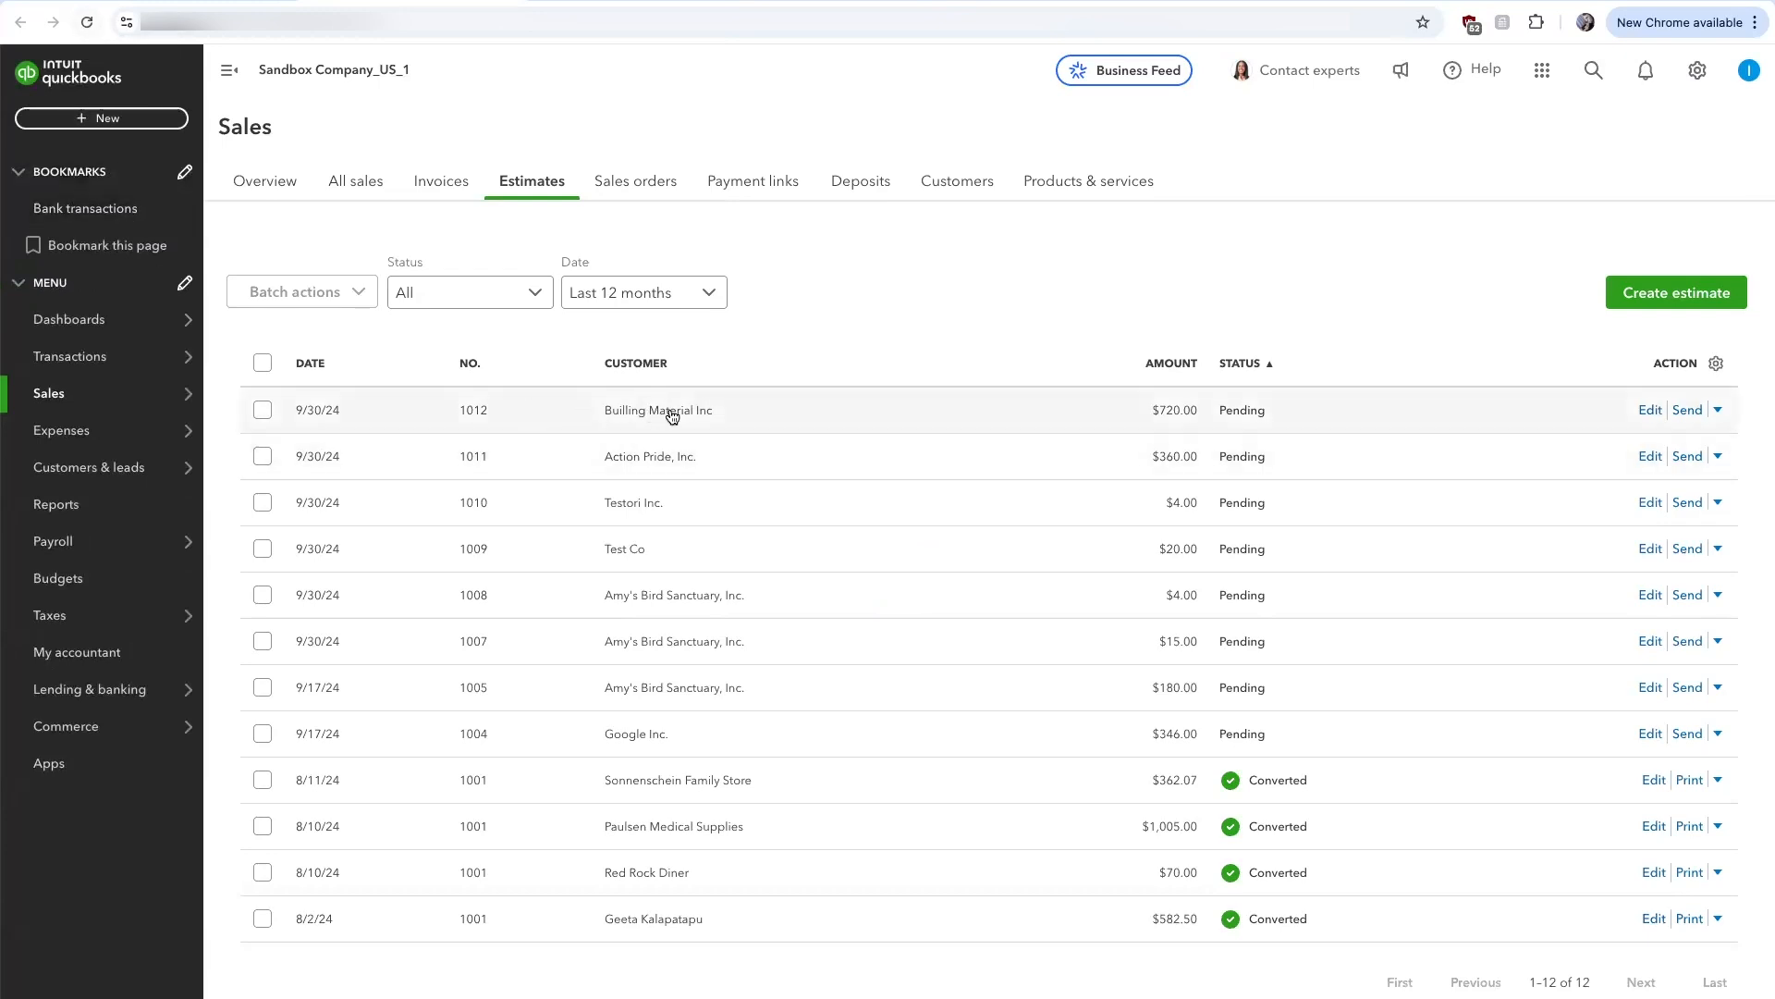
mouse_move(1171, 410)
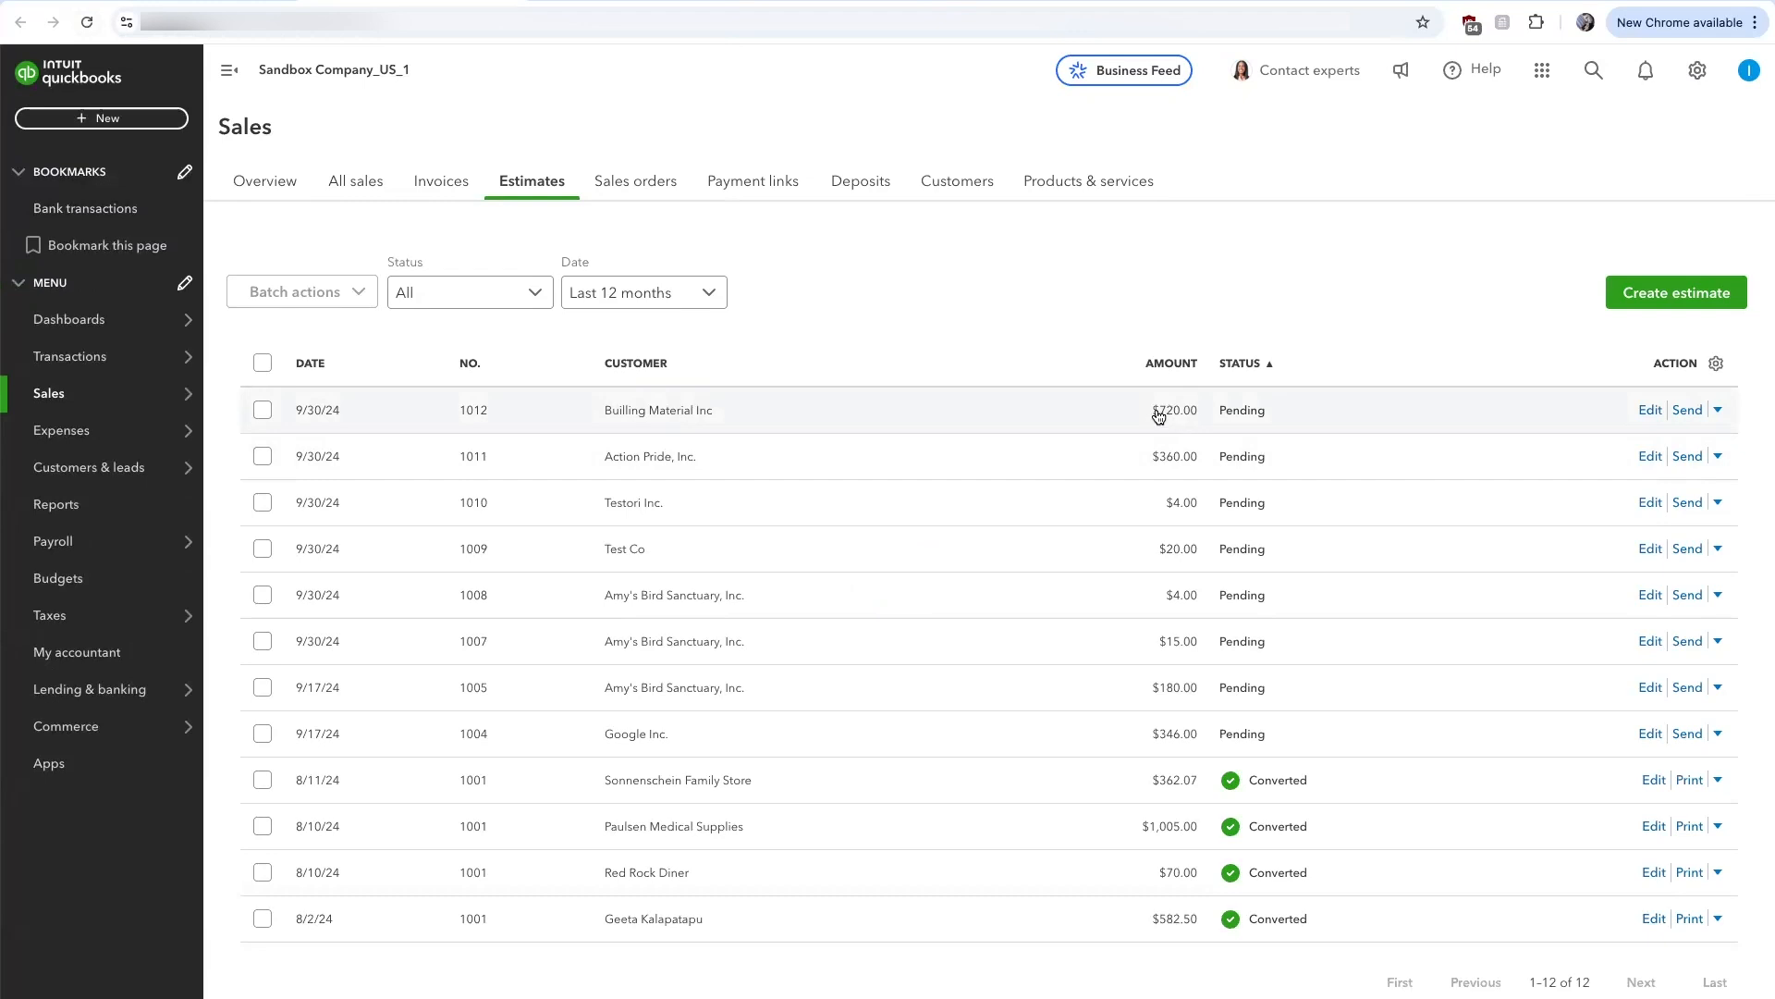
mouse_move(1175, 422)
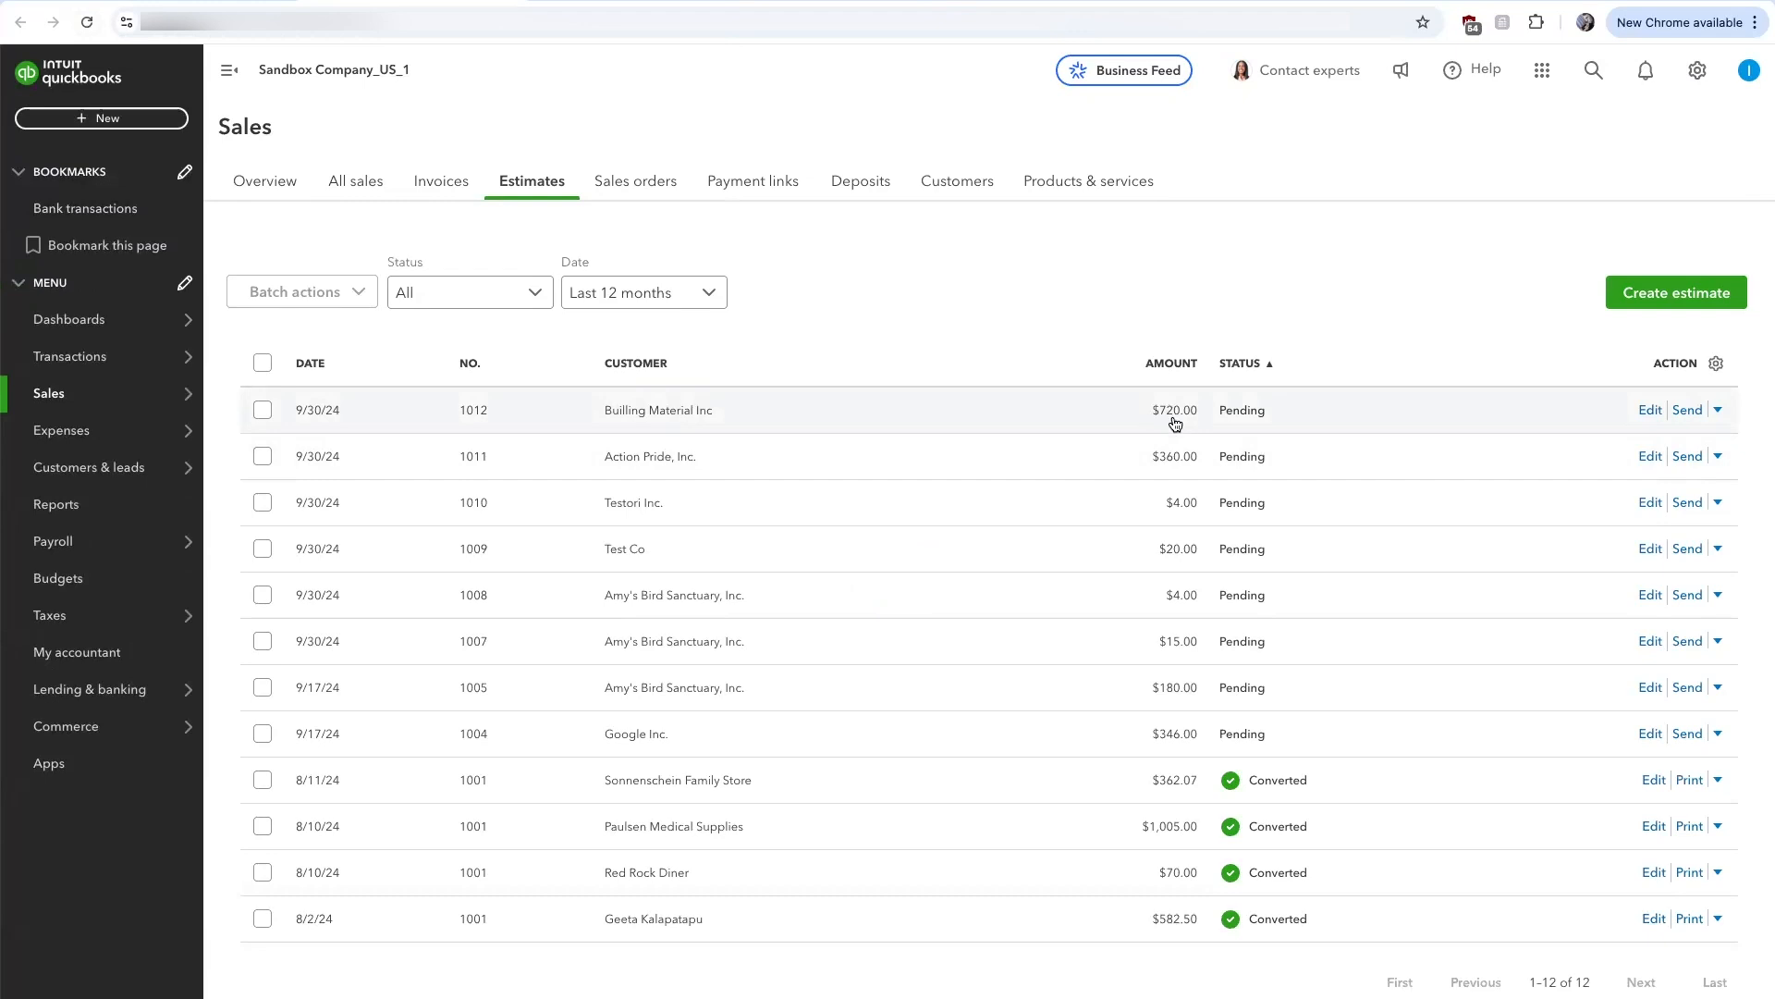
mouse_move(1175, 424)
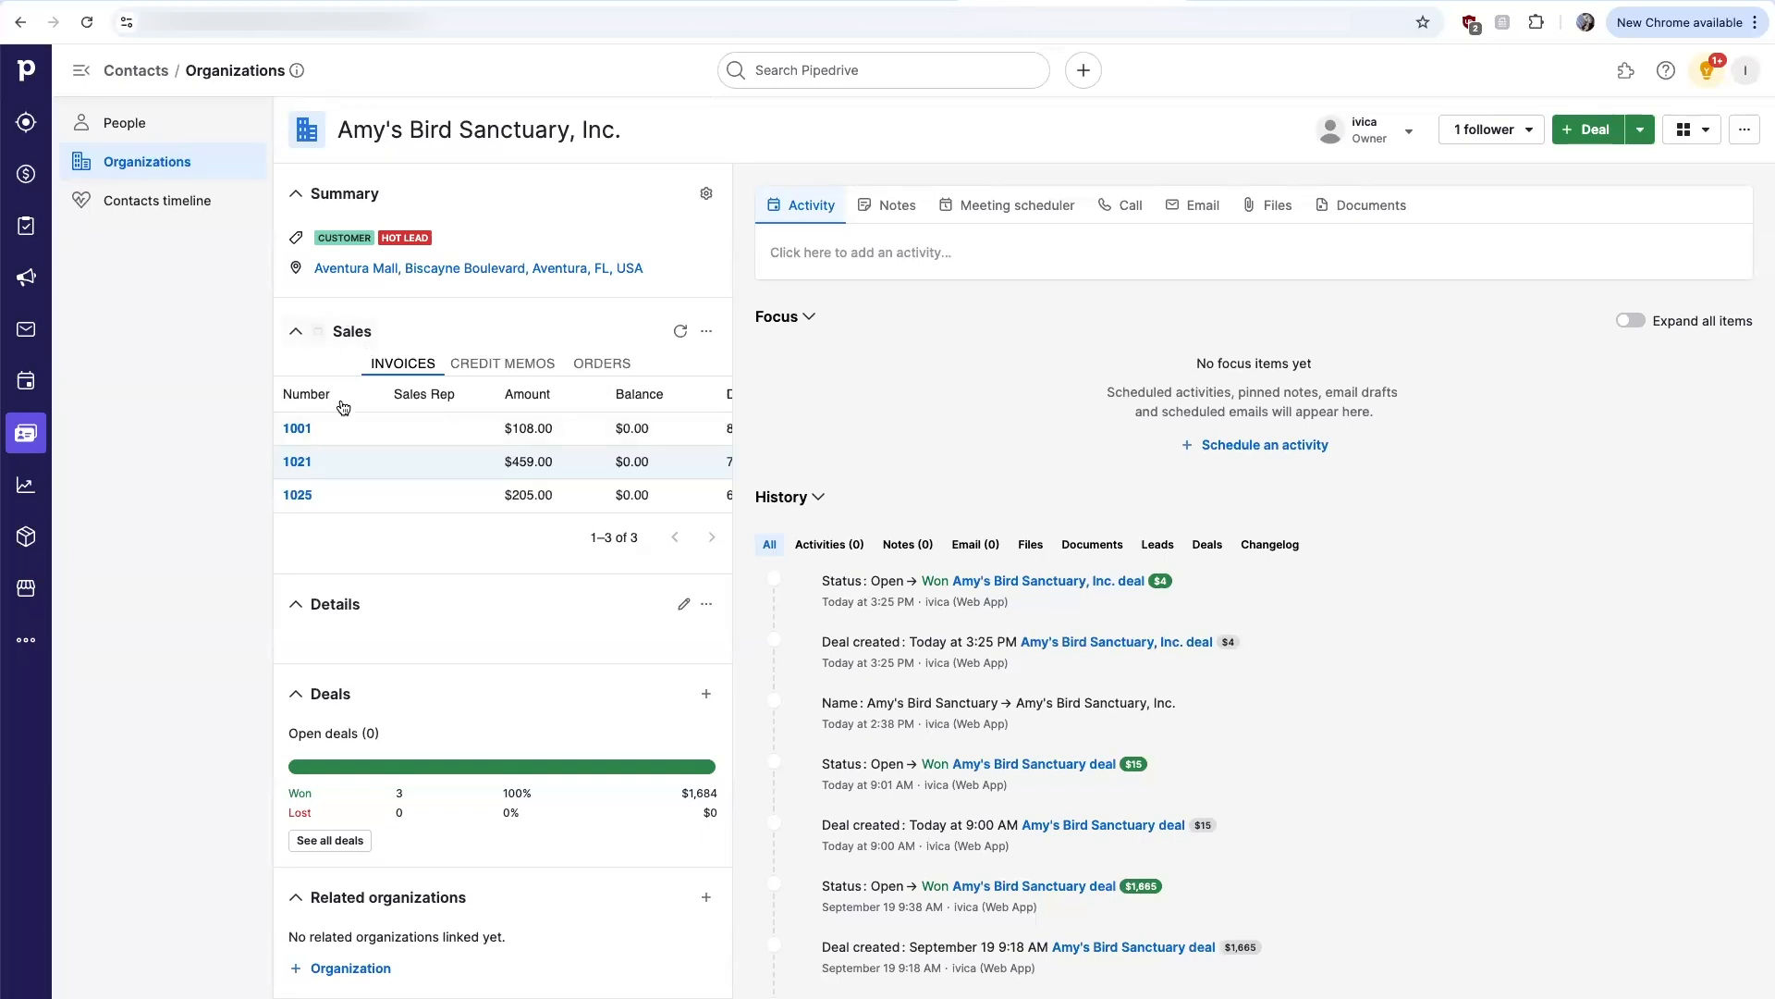
mouse_move(286, 108)
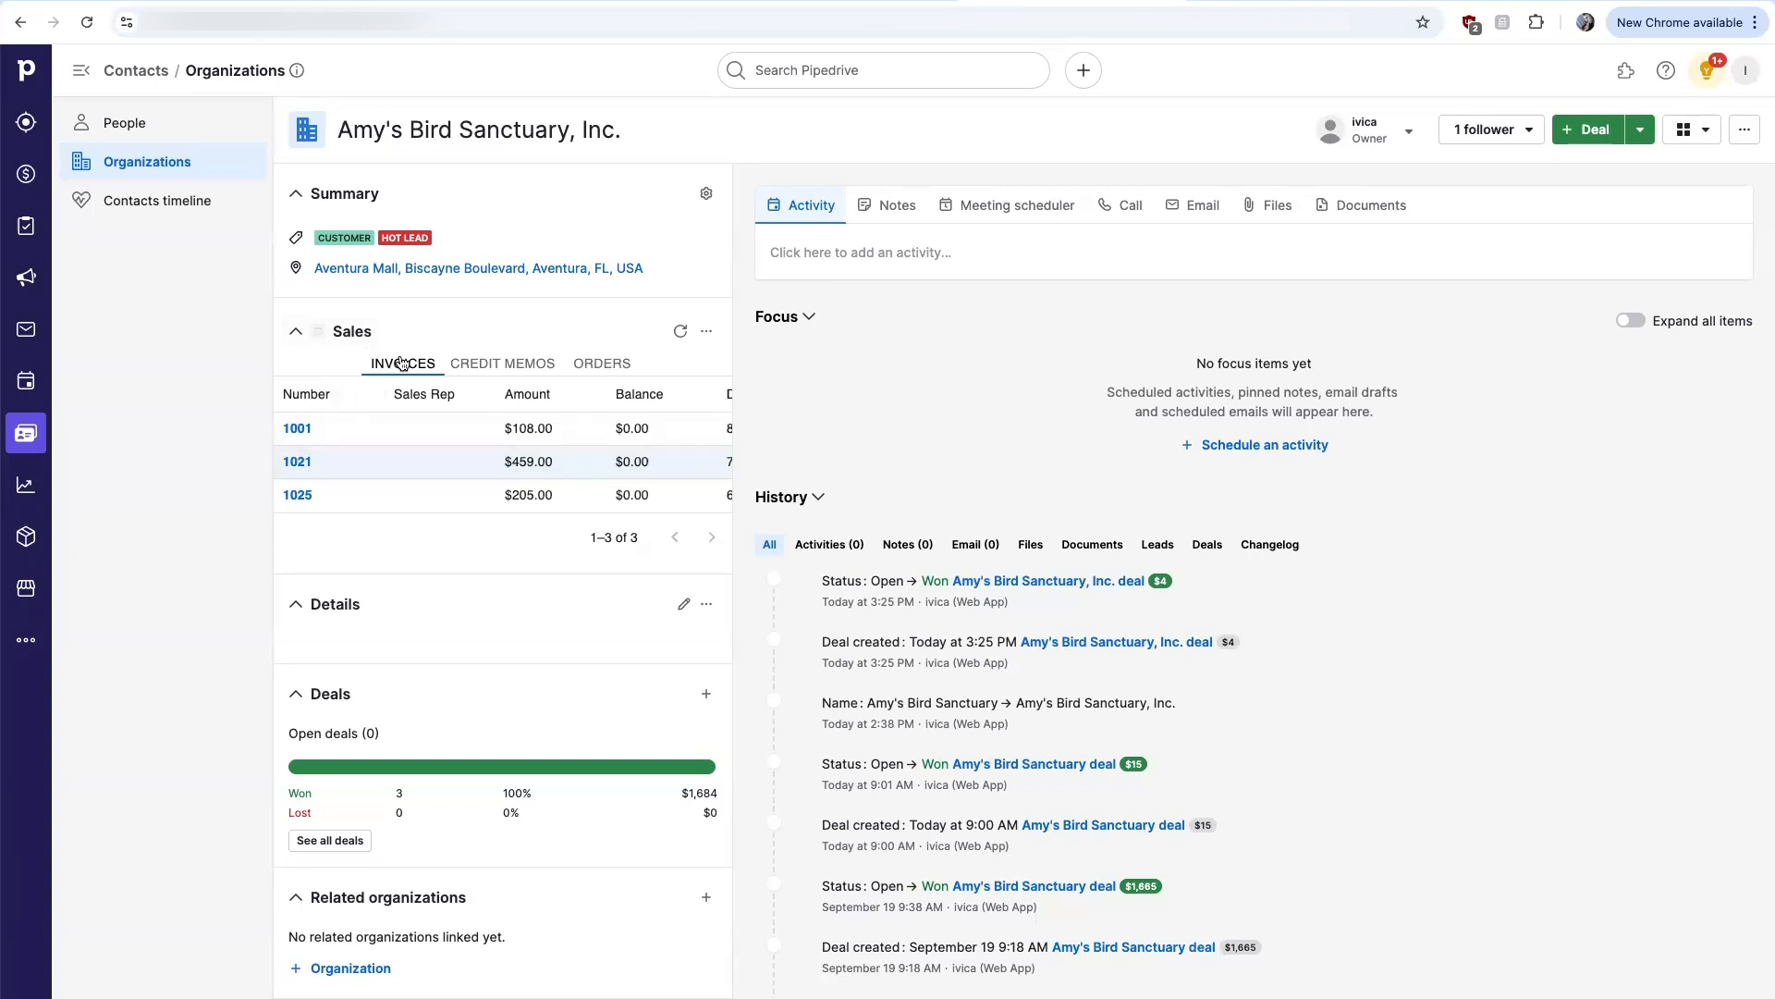
click(601, 362)
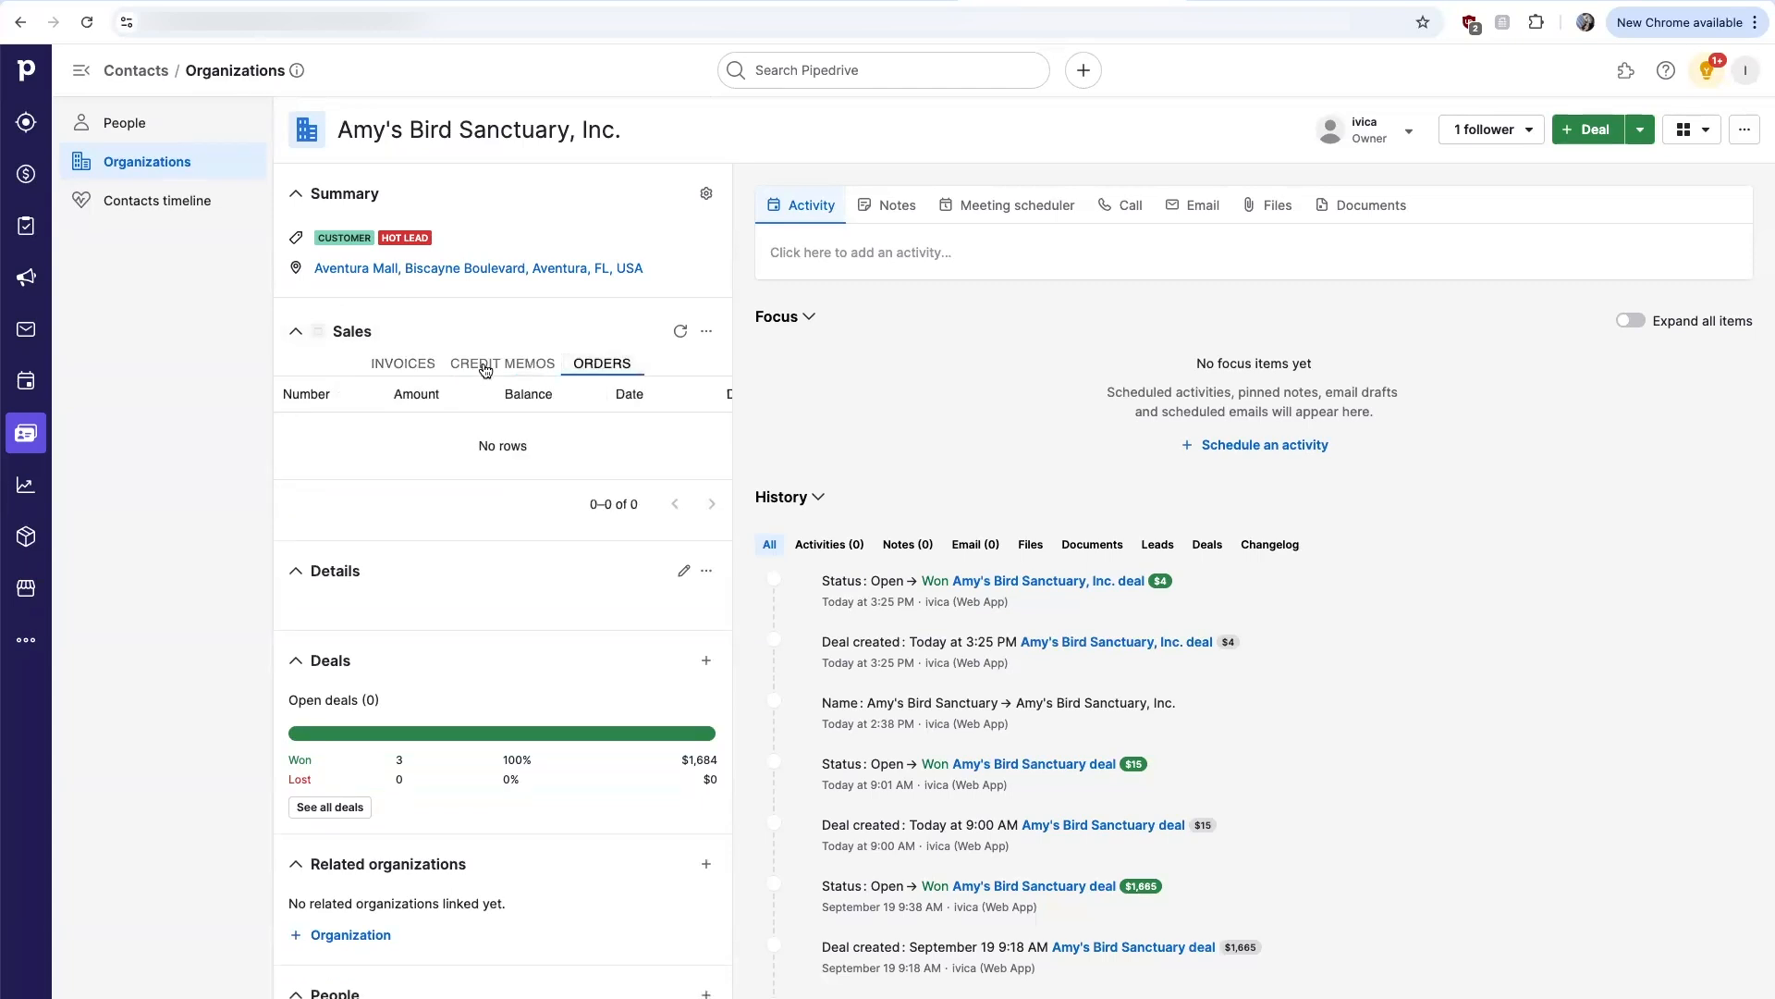
click(403, 363)
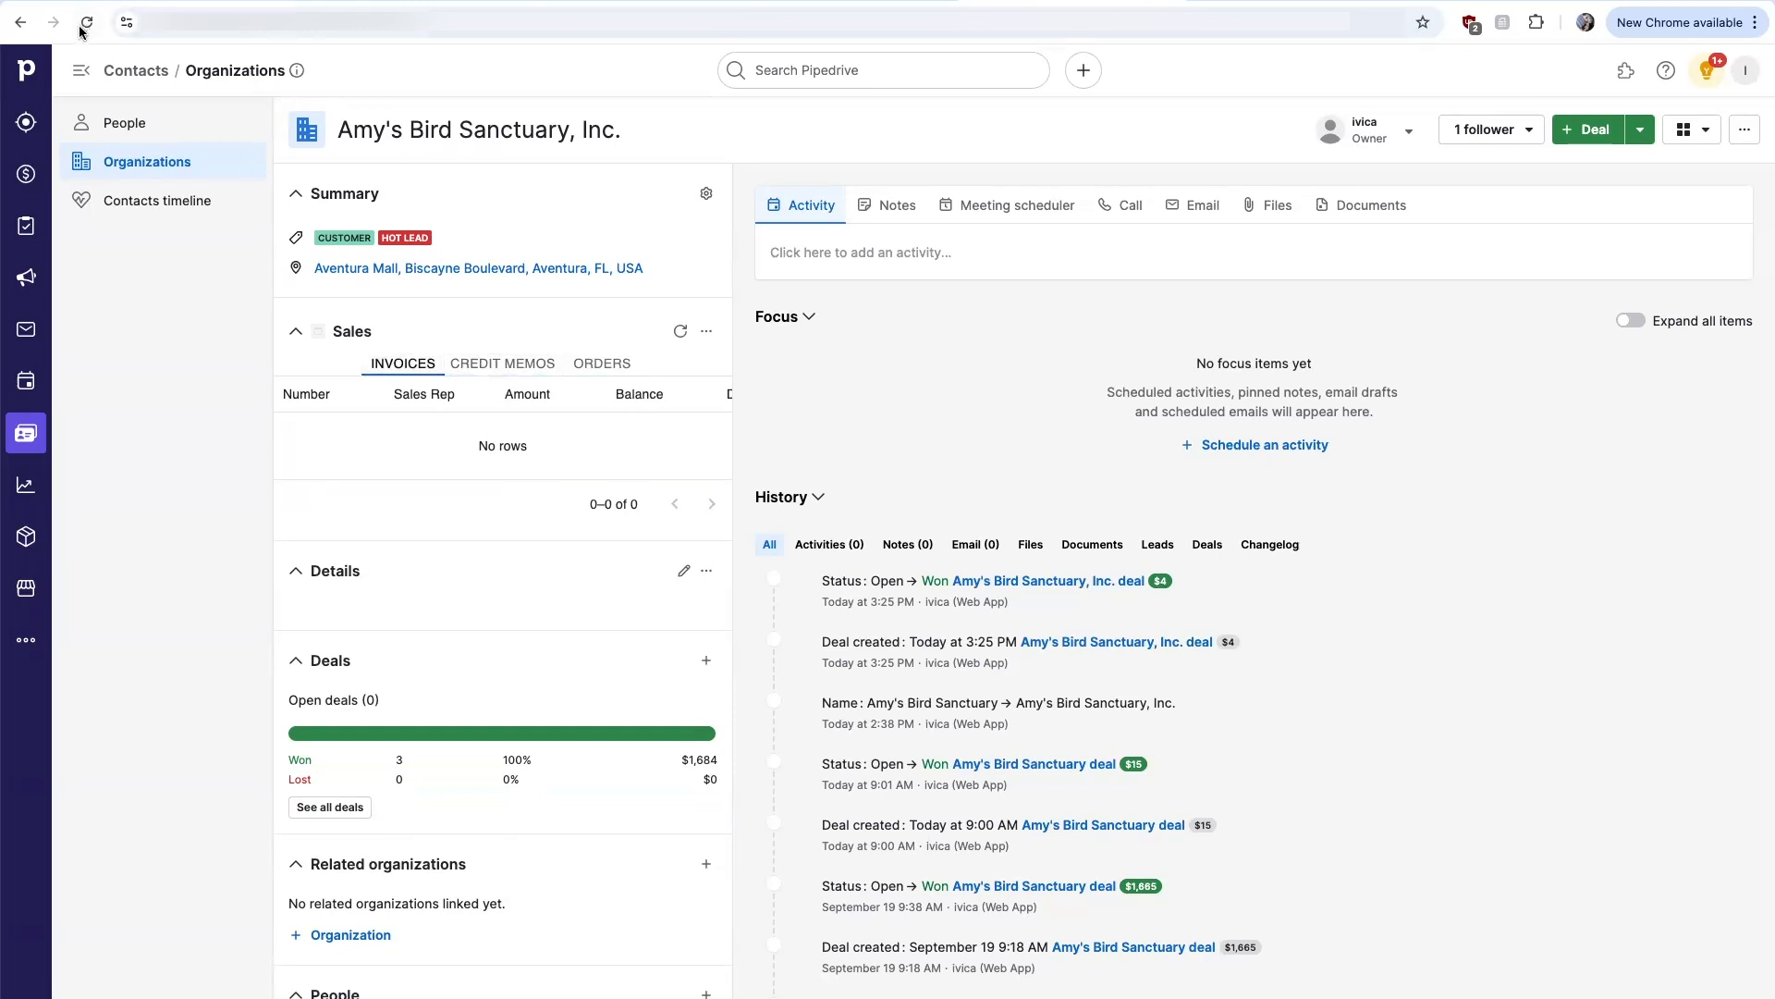
click(87, 22)
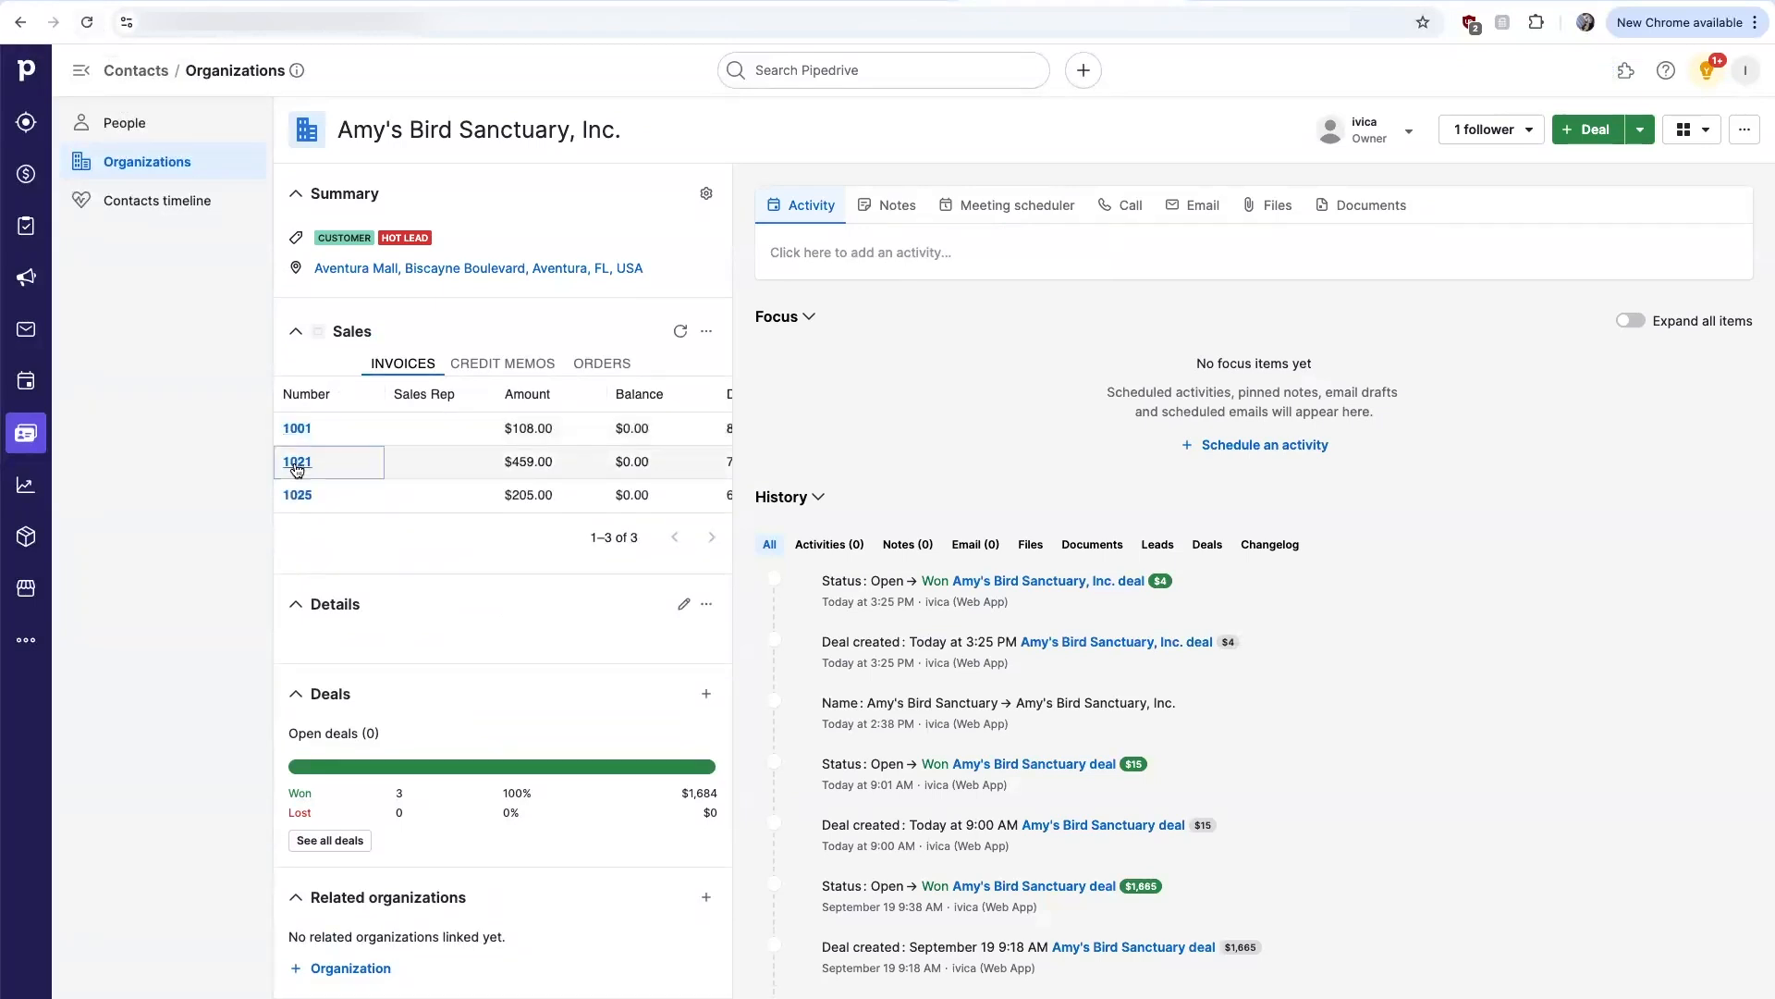
click(297, 463)
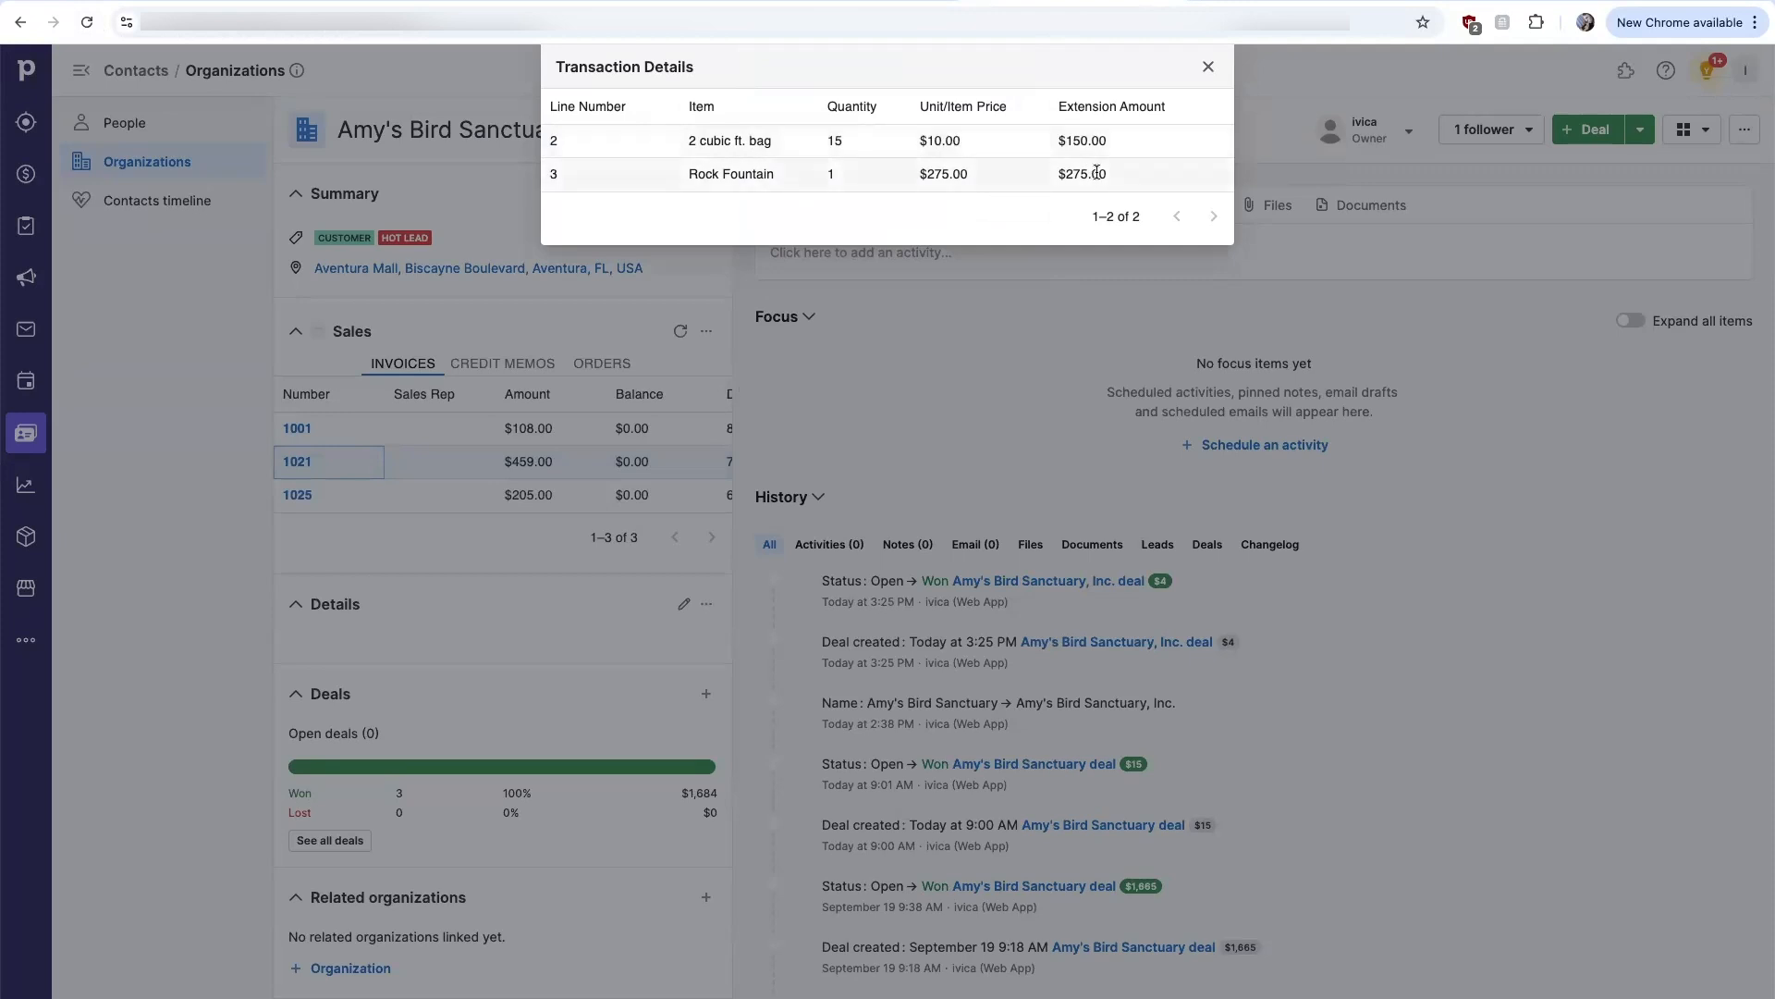
mouse_move(1081, 173)
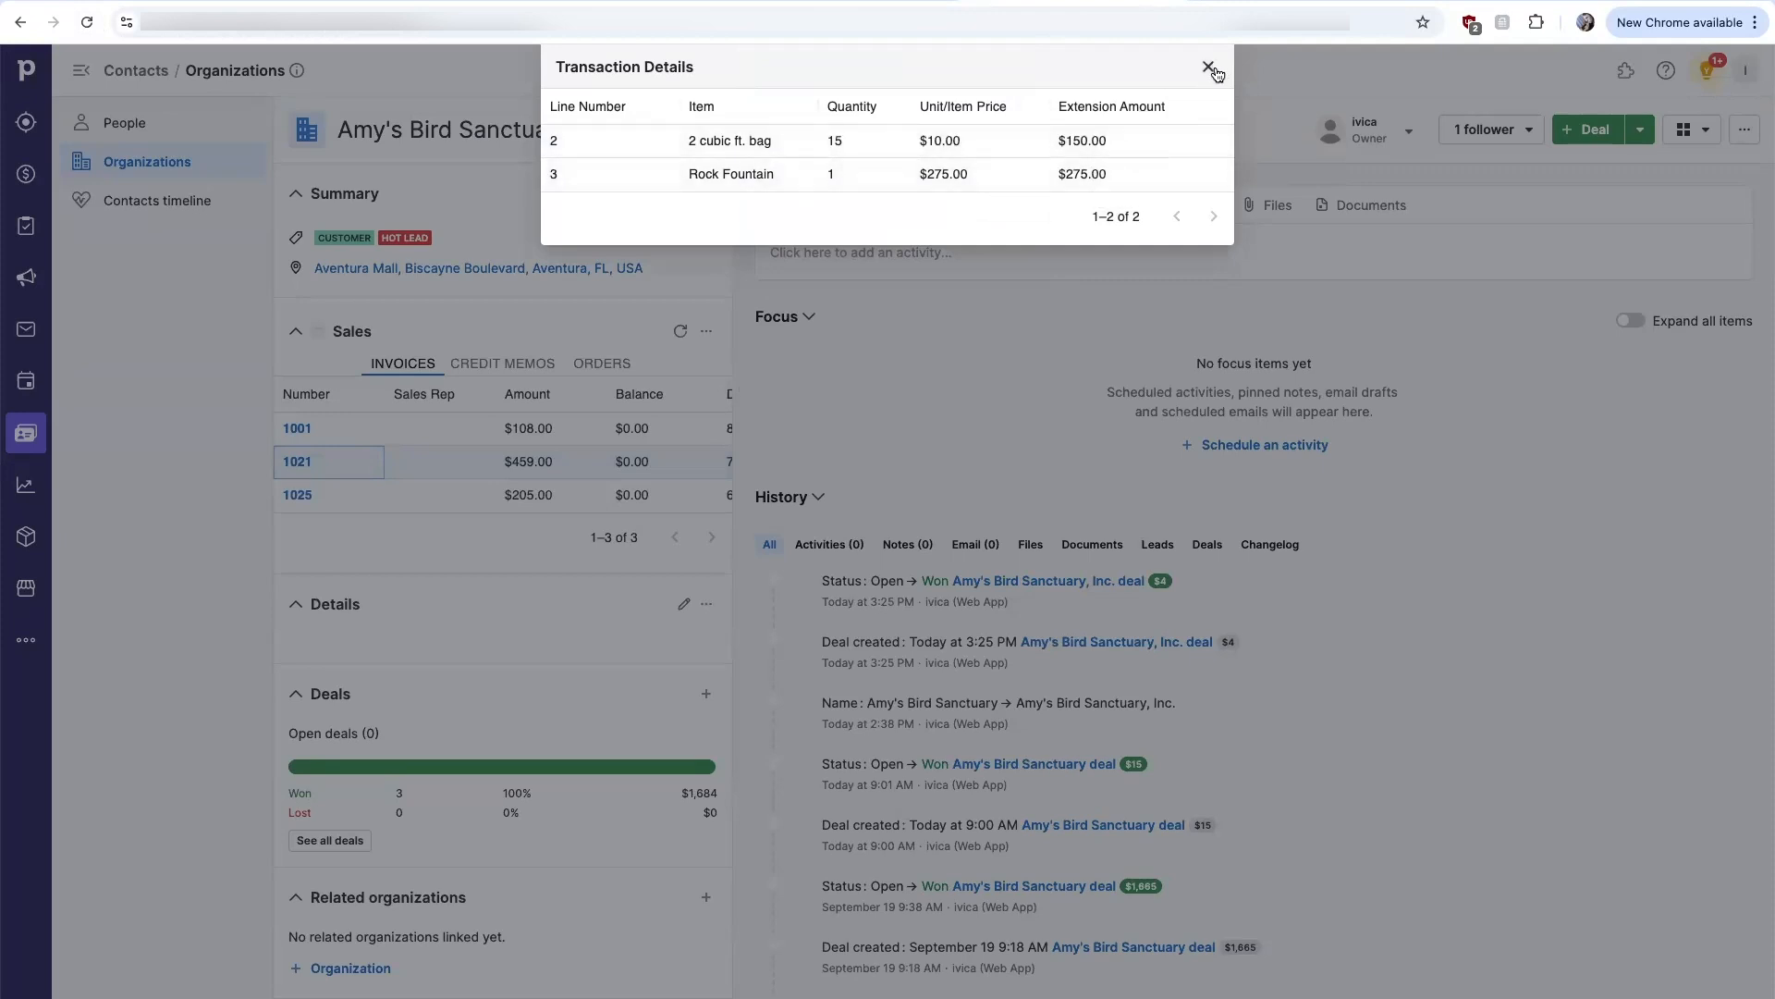
click(1210, 67)
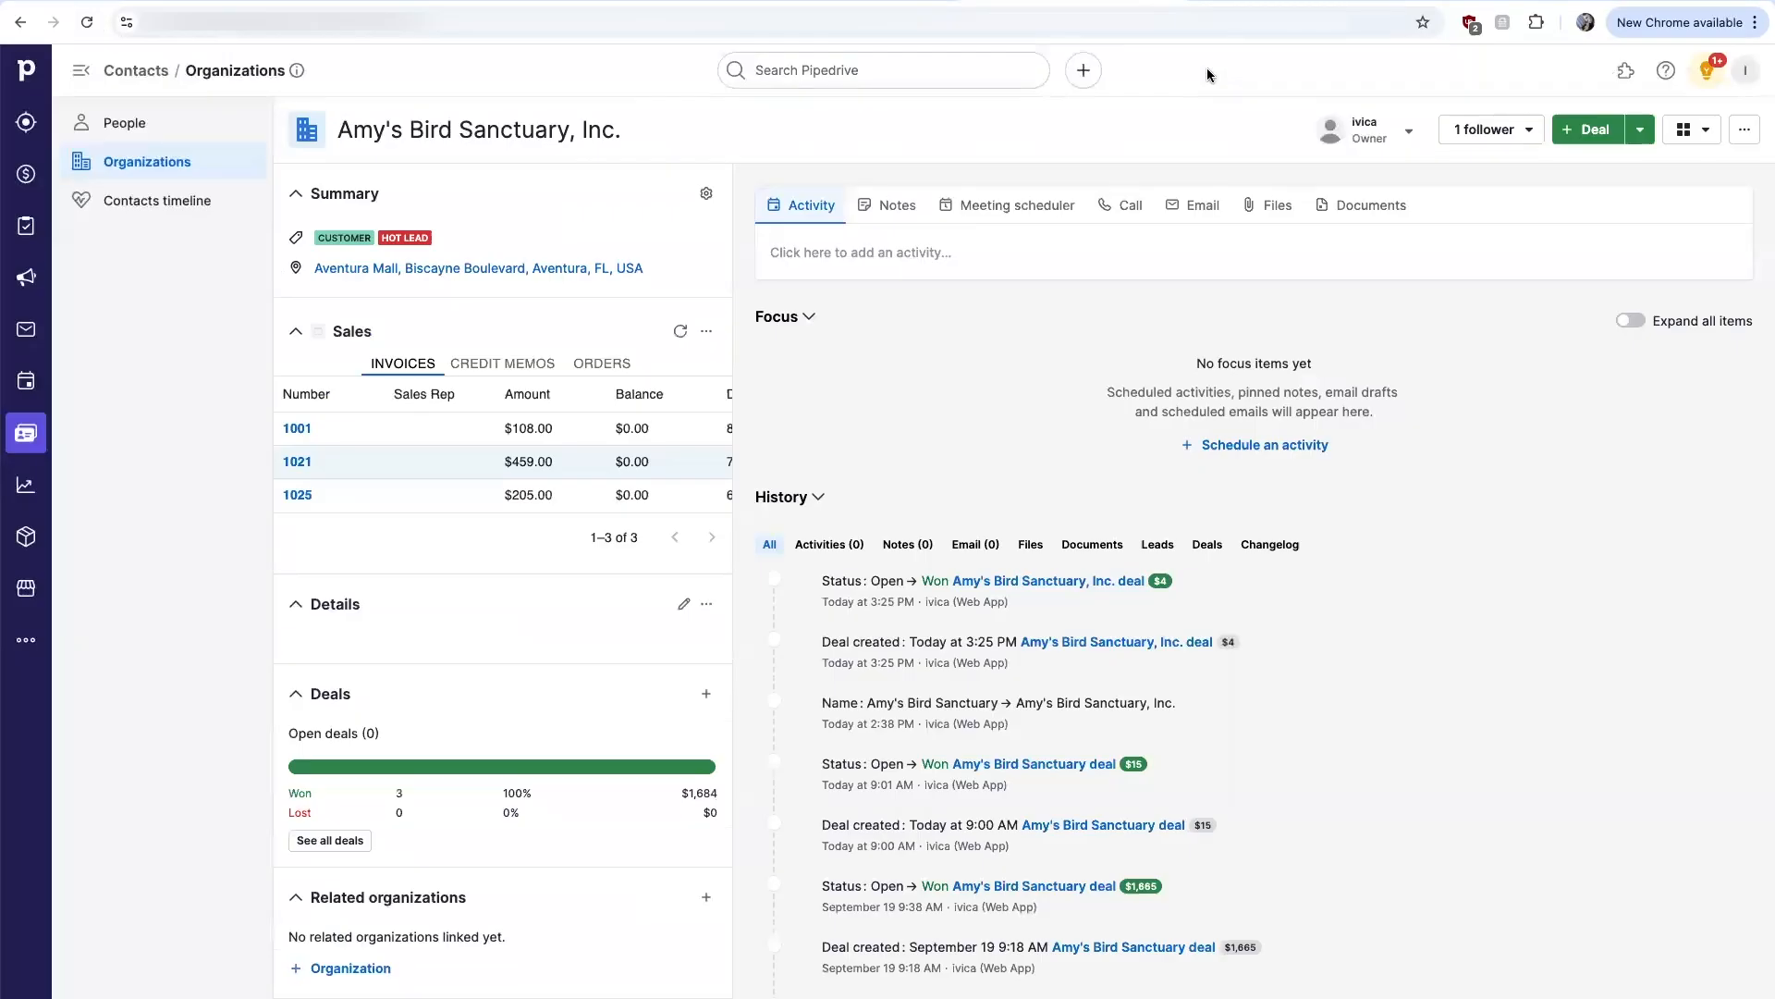
mouse_move(1599, 372)
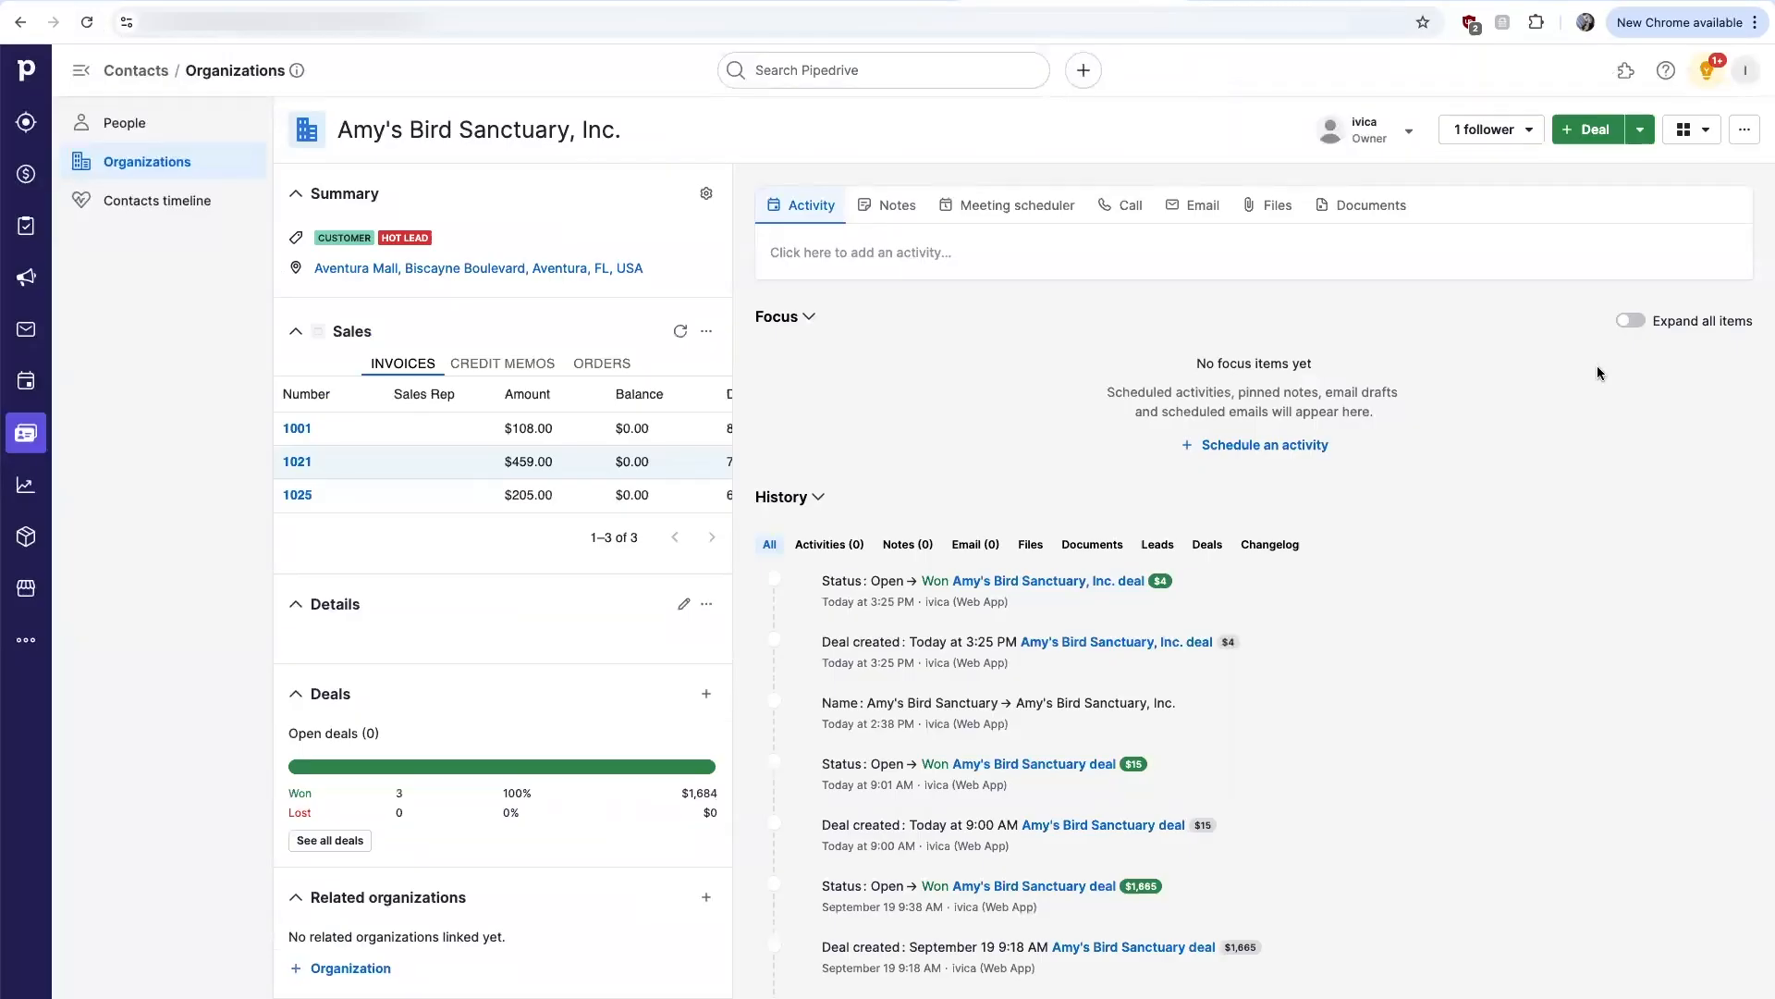